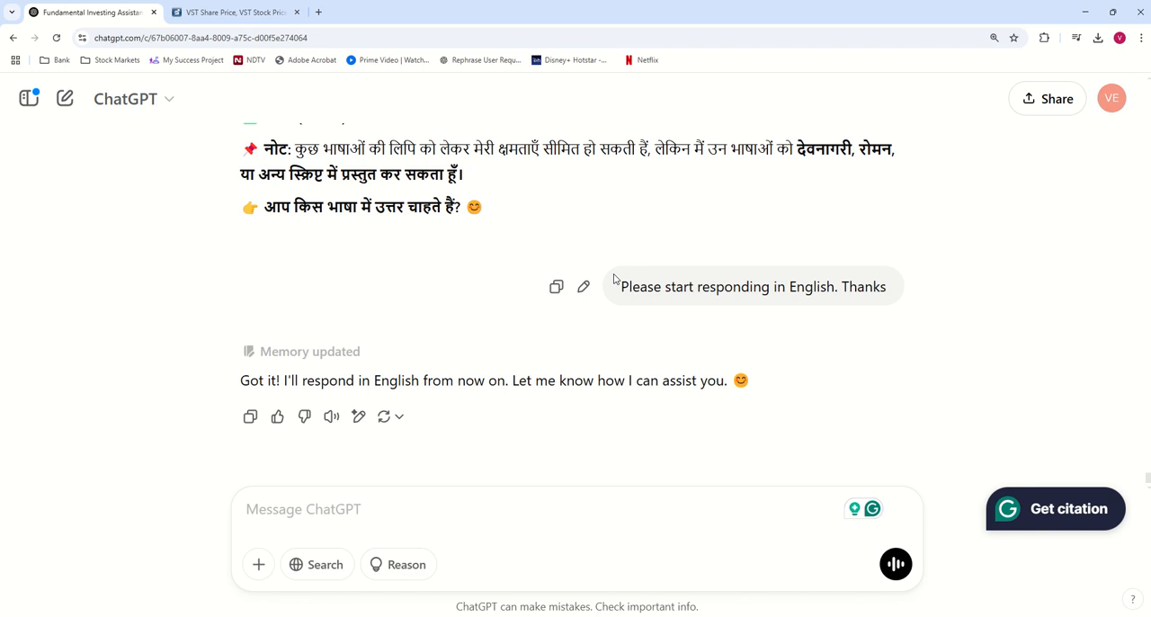
mouse_move(250, 565)
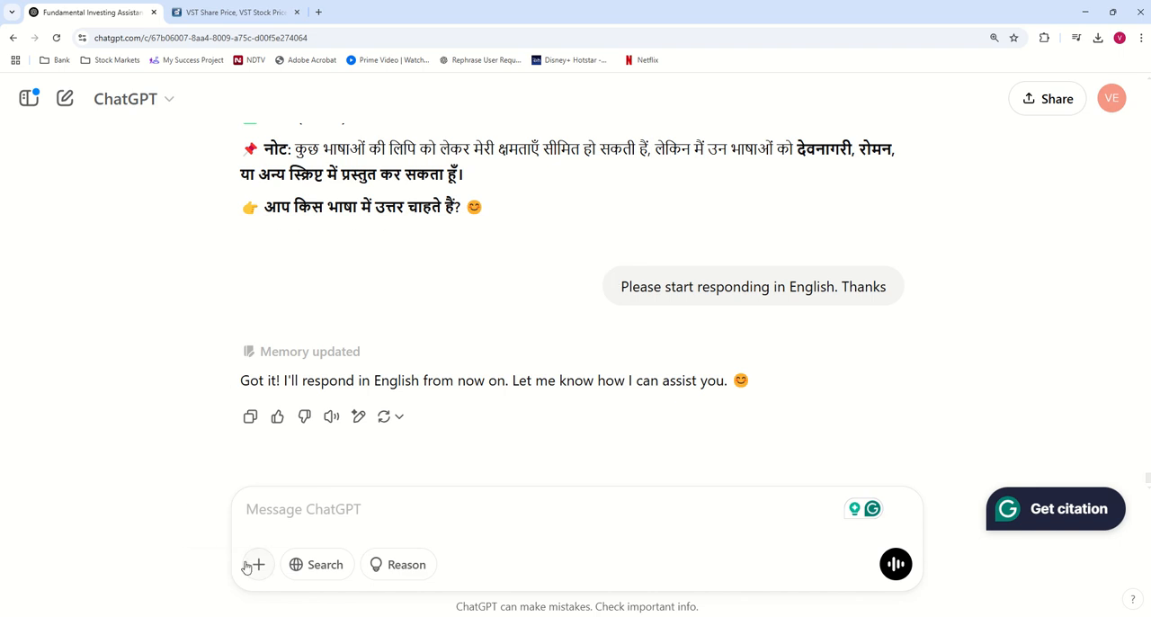
Start uploading a file from the computer via the attachment options
click(257, 565)
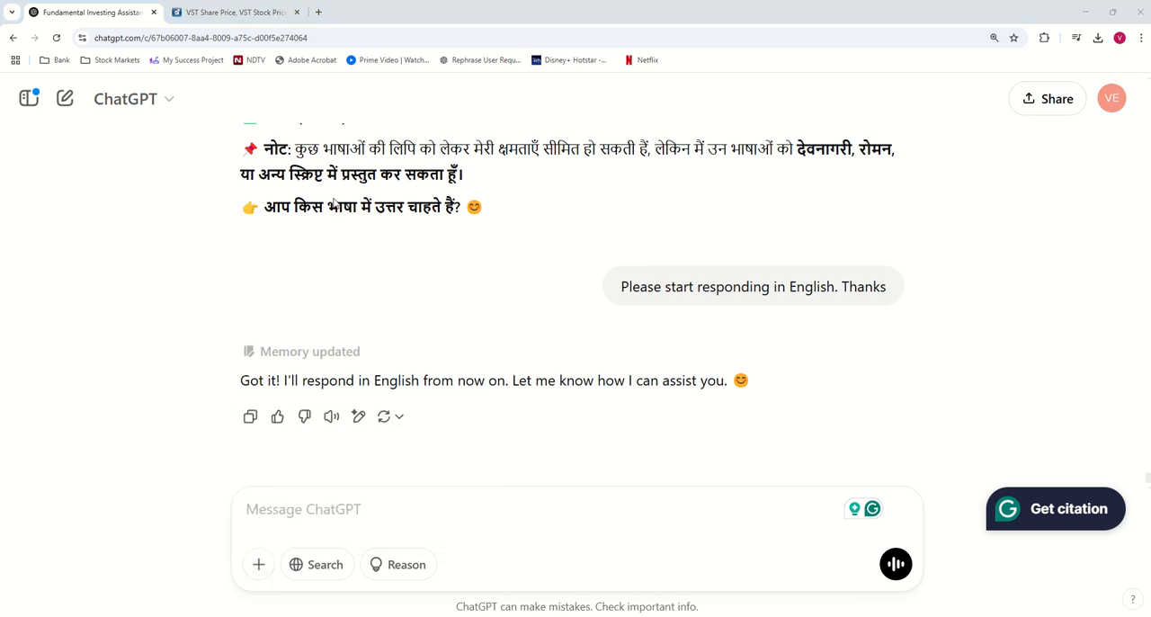
click(259, 565)
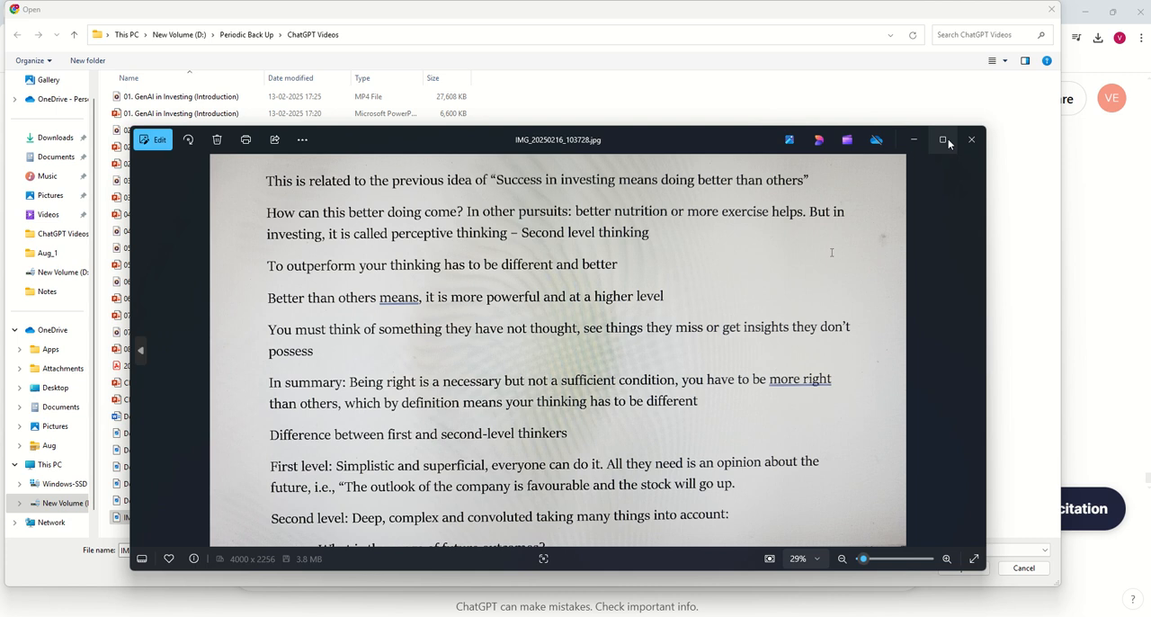
Maximize the Photos window so the handwritten notes are readable
click(943, 141)
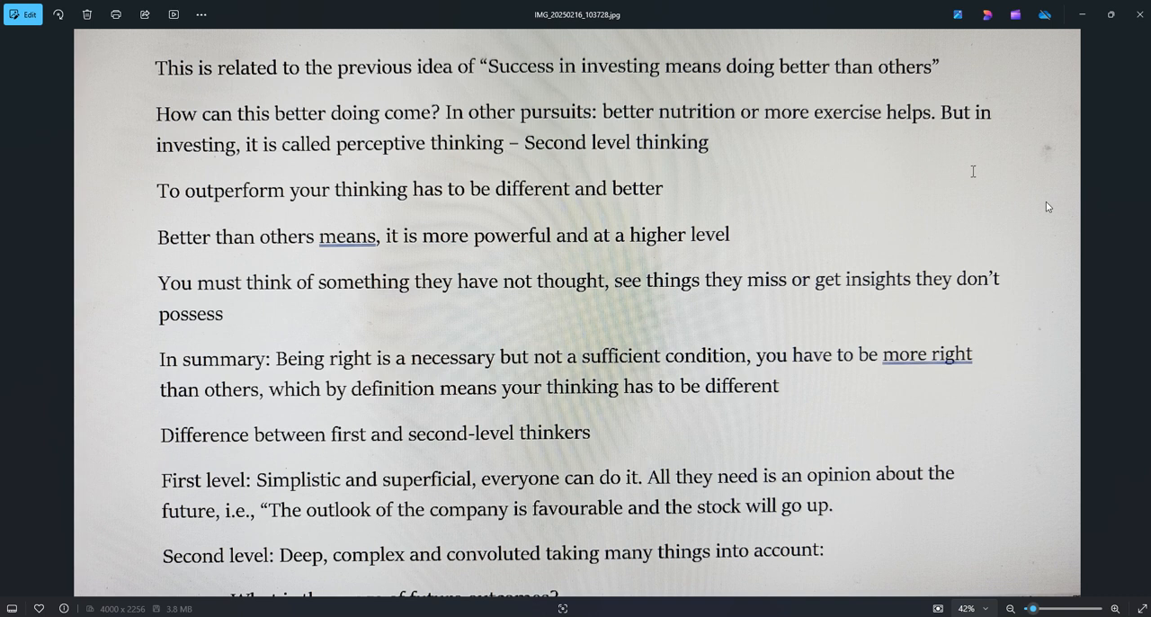
mouse_move(996, 187)
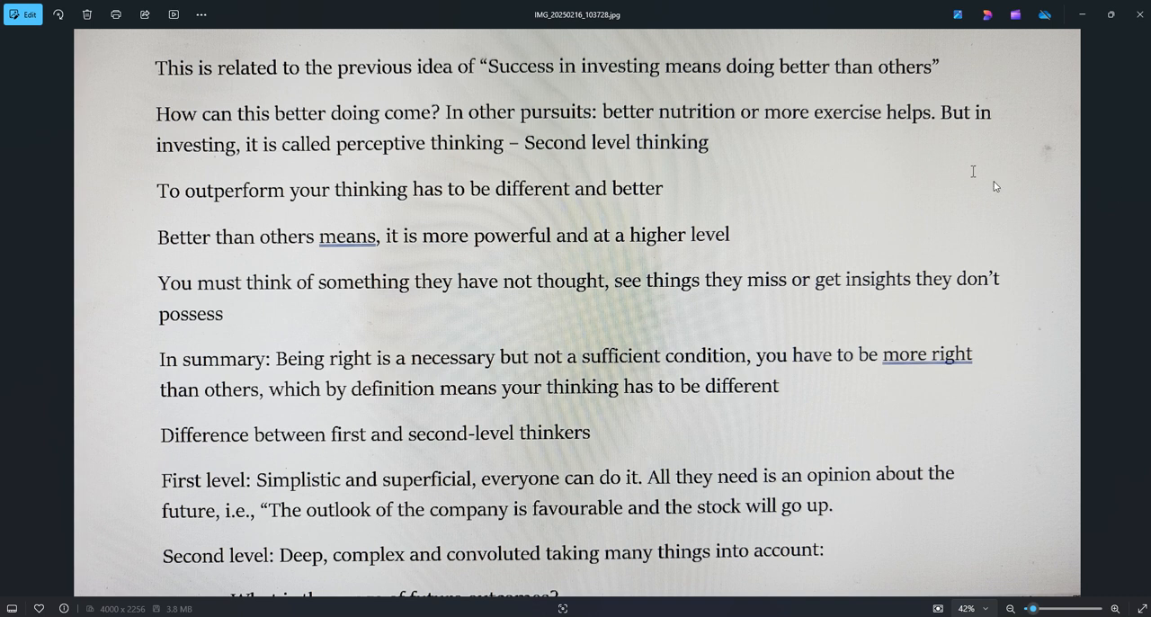
mouse_move(910, 170)
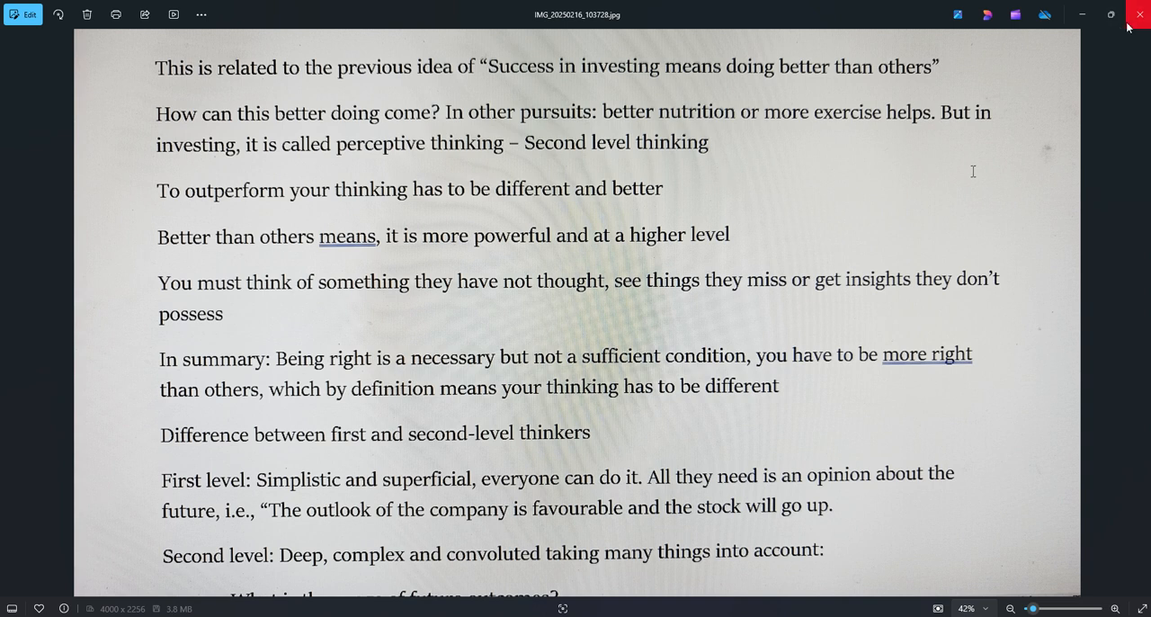
mouse_move(1141, 14)
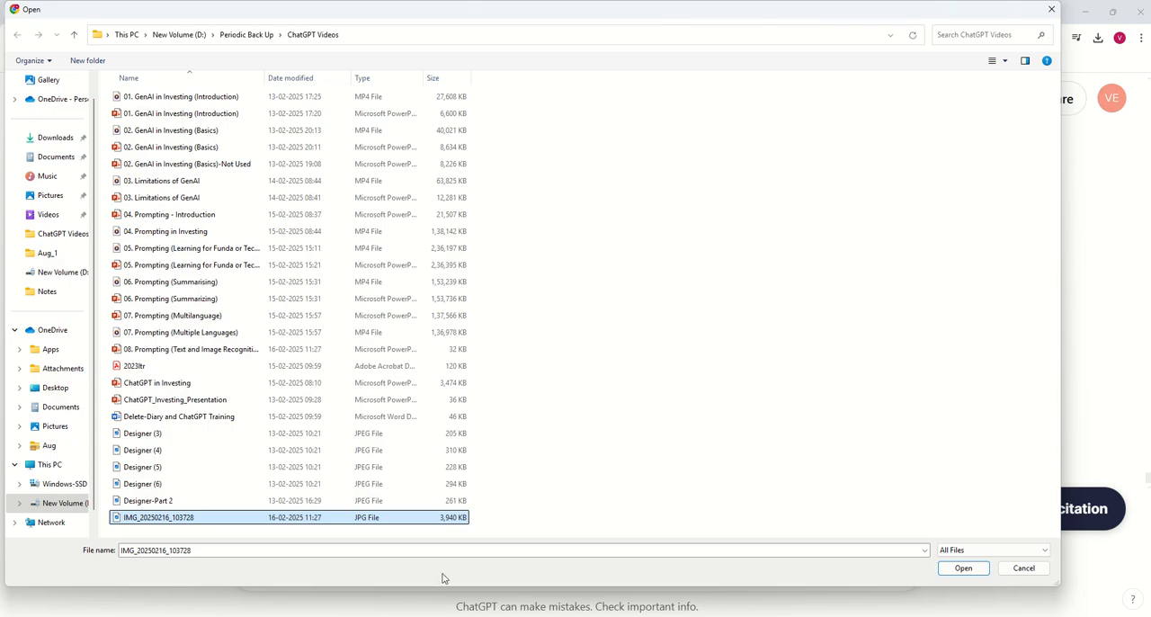
mouse_move(1022, 16)
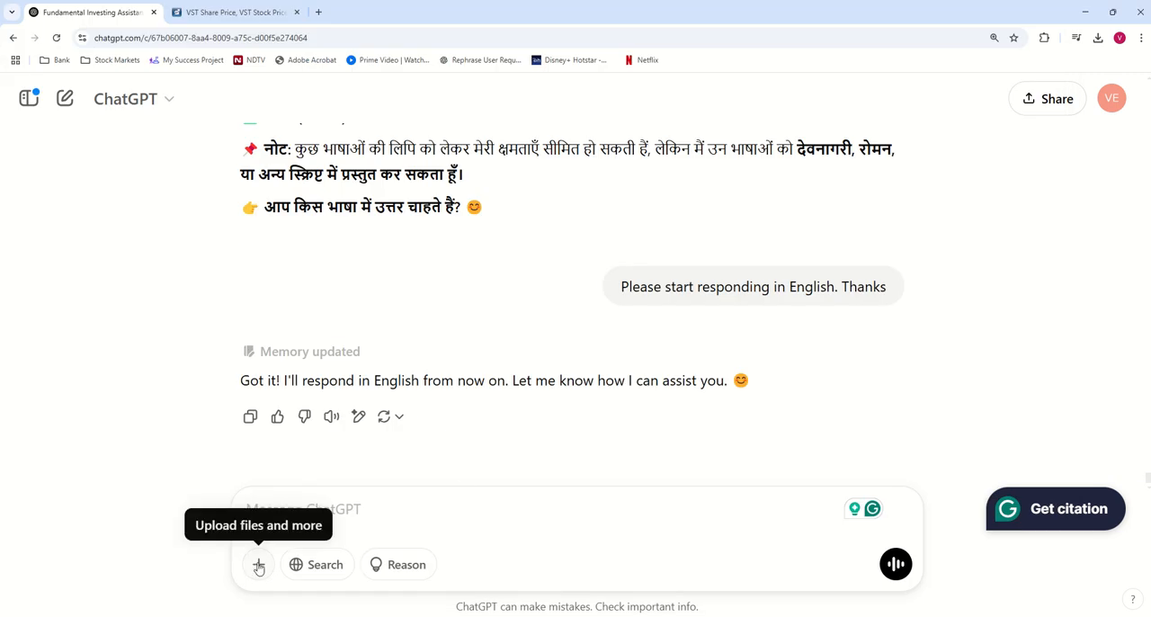
Attach the handwritten notes photo from the computer to the chat
click(259, 565)
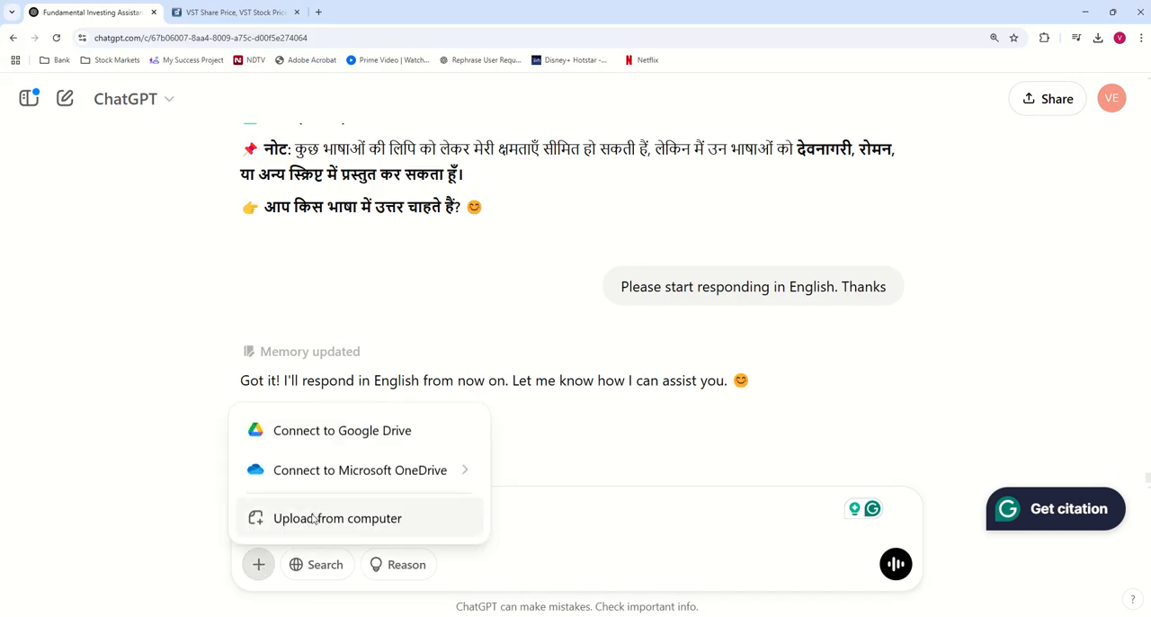
click(334, 518)
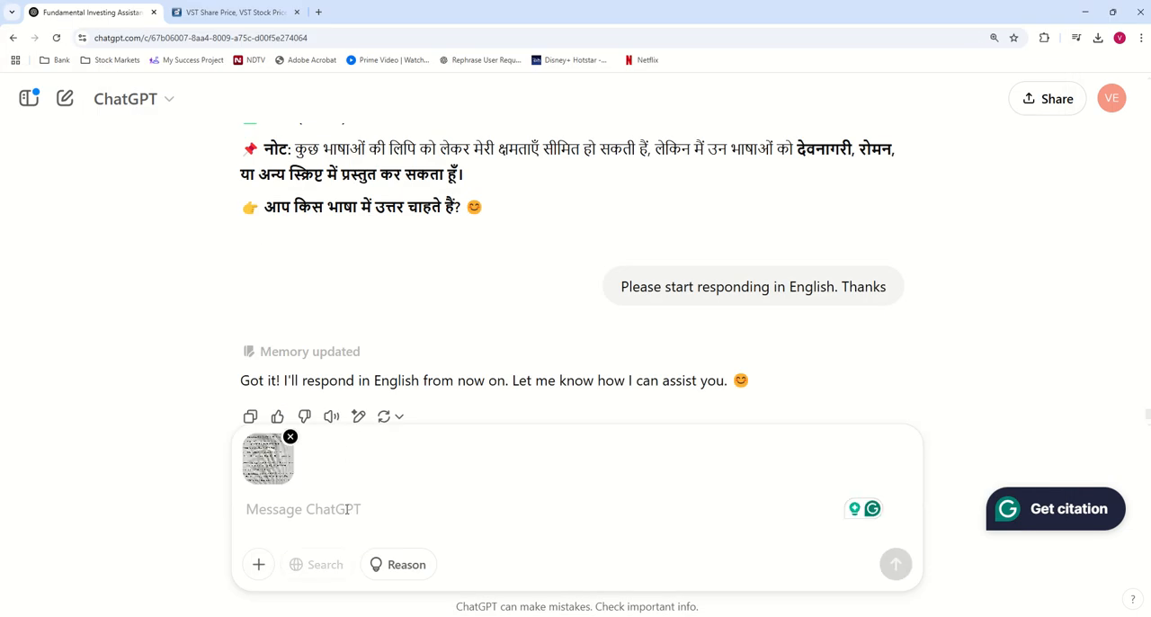
Send 'This image has some notes. Kindly extract the text, use be used in a note' with the photo
text(T)
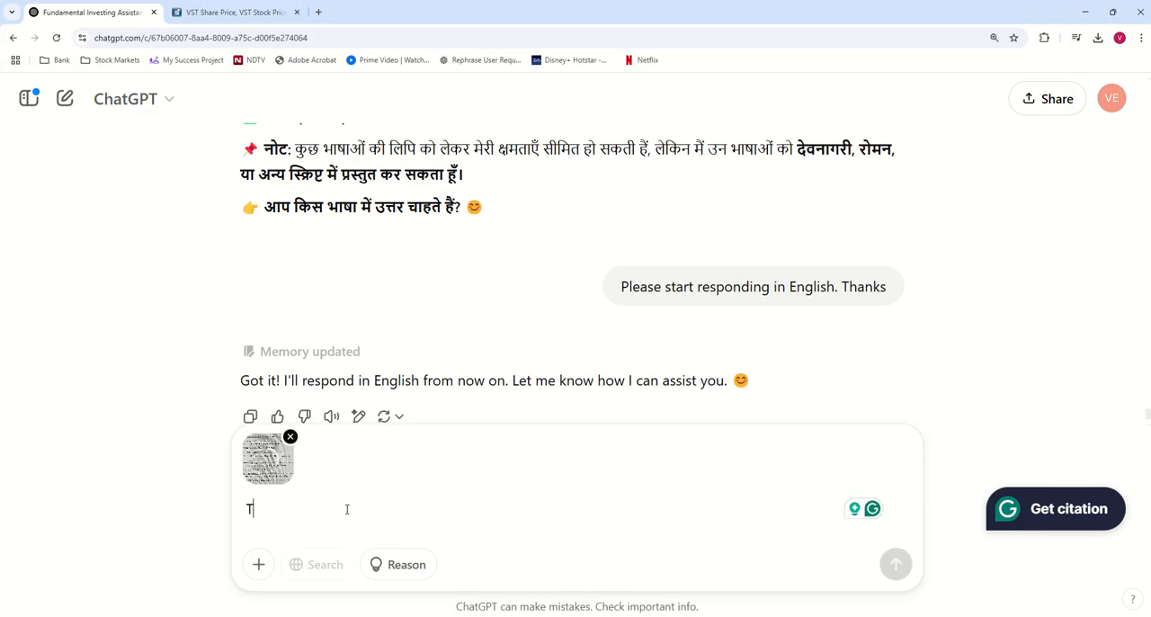
text(his)
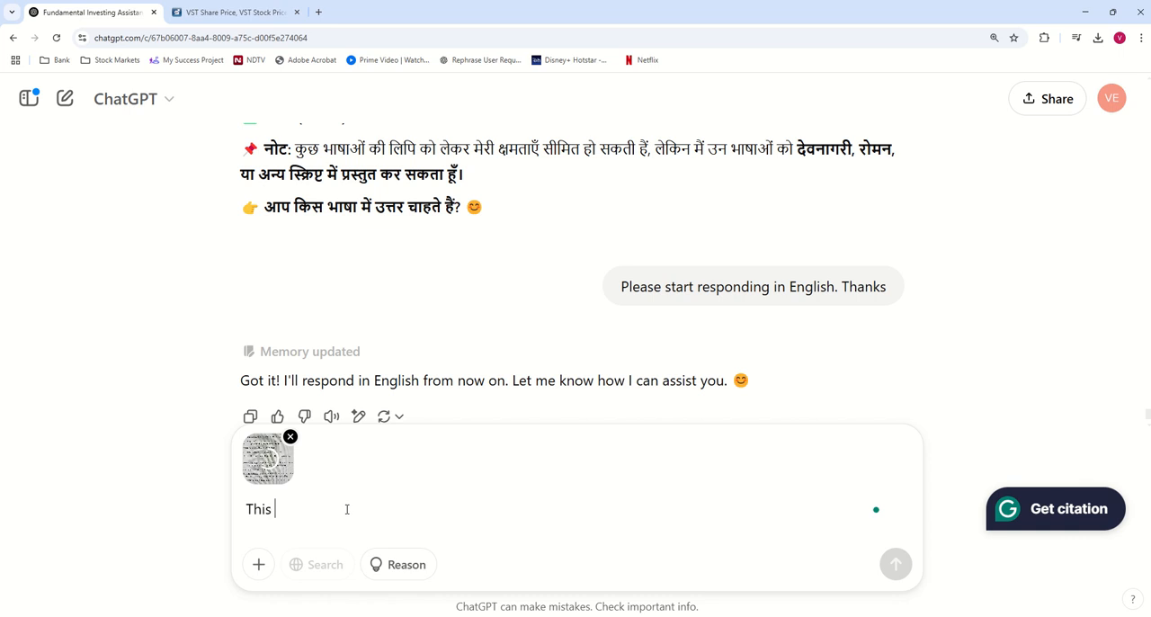
text(image)
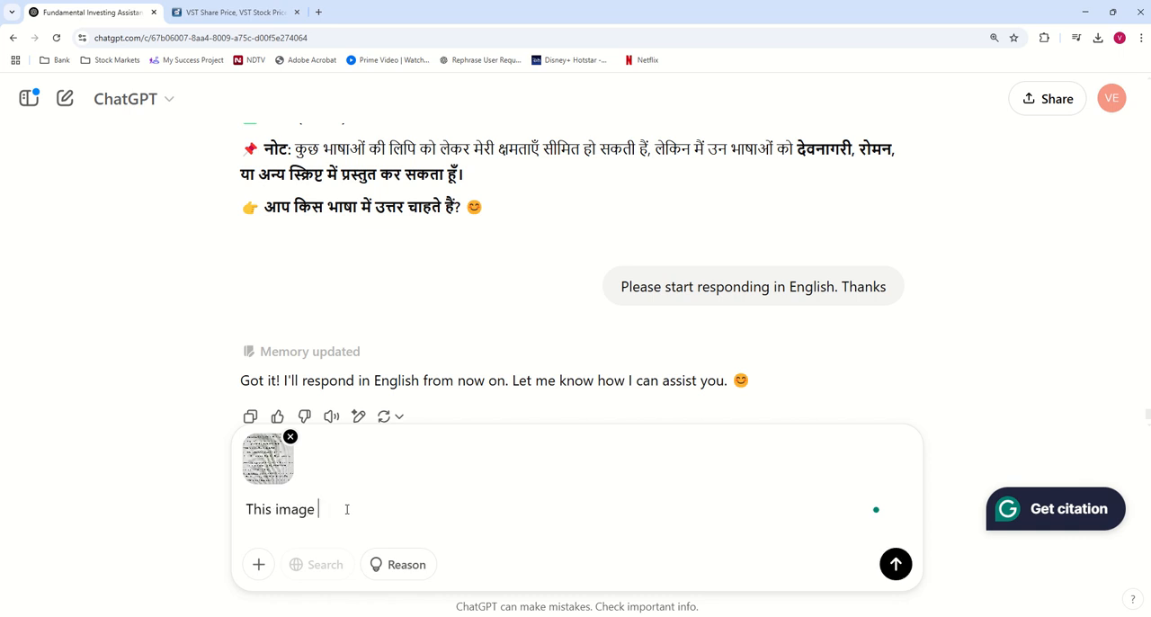
text(has some notes. Kindl)
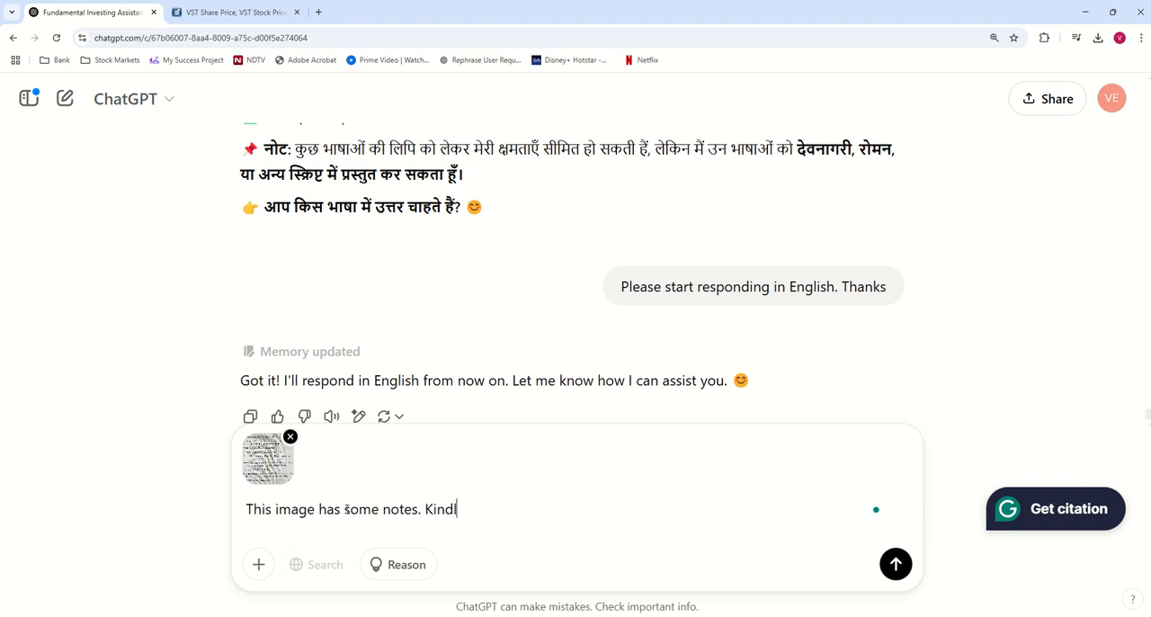
text(y extract)
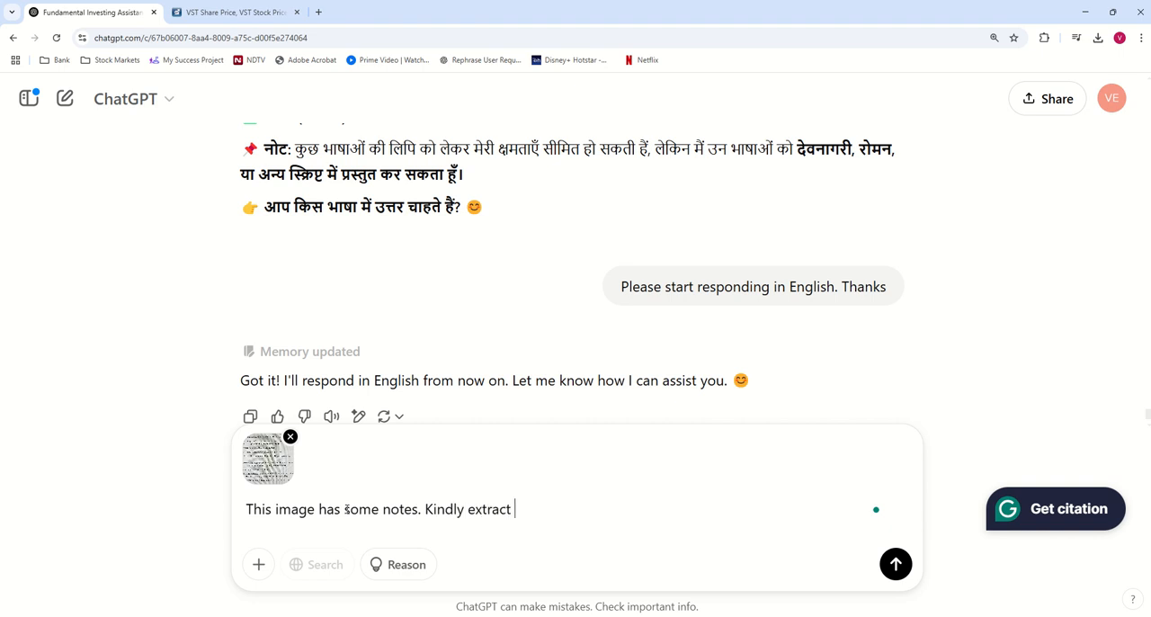
text(the text, use b)
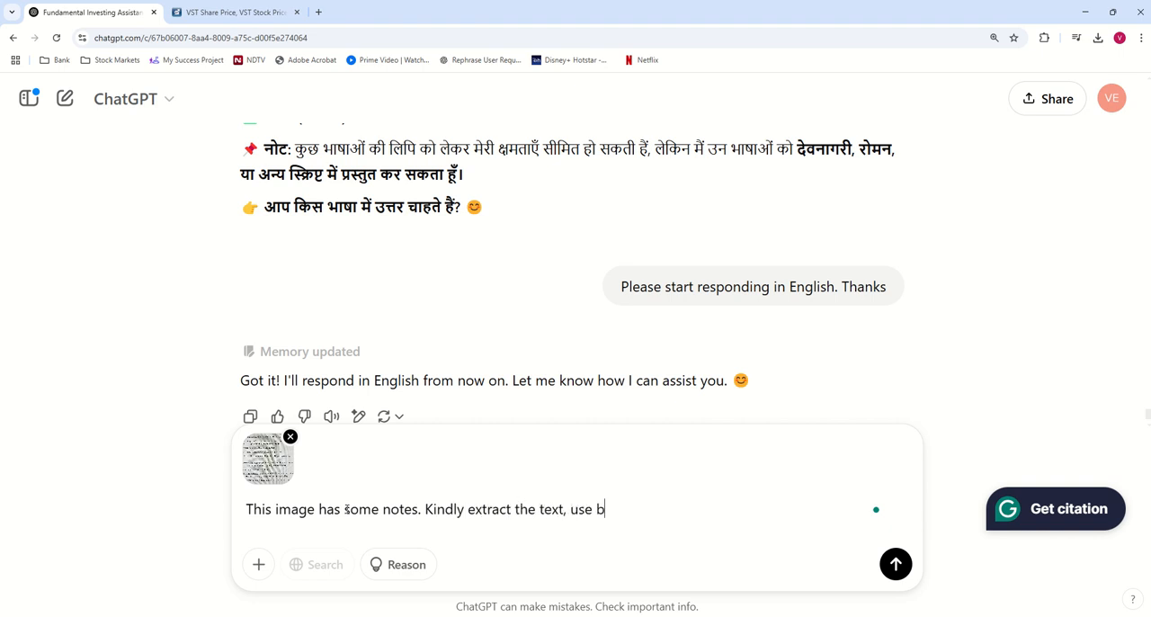
text(e)
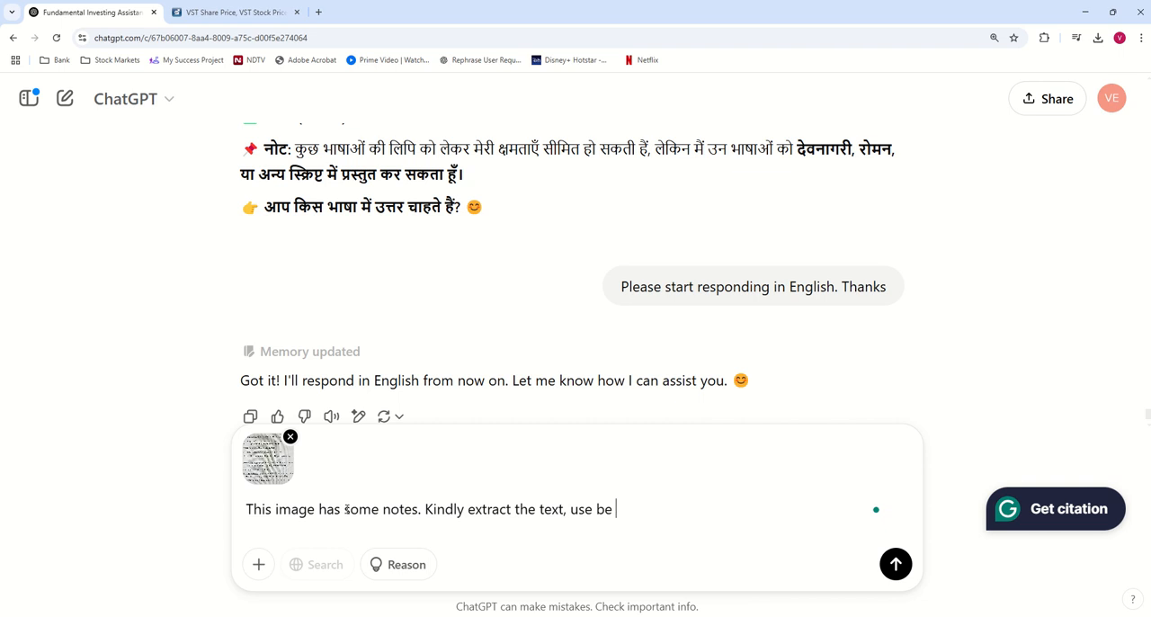
text(used)
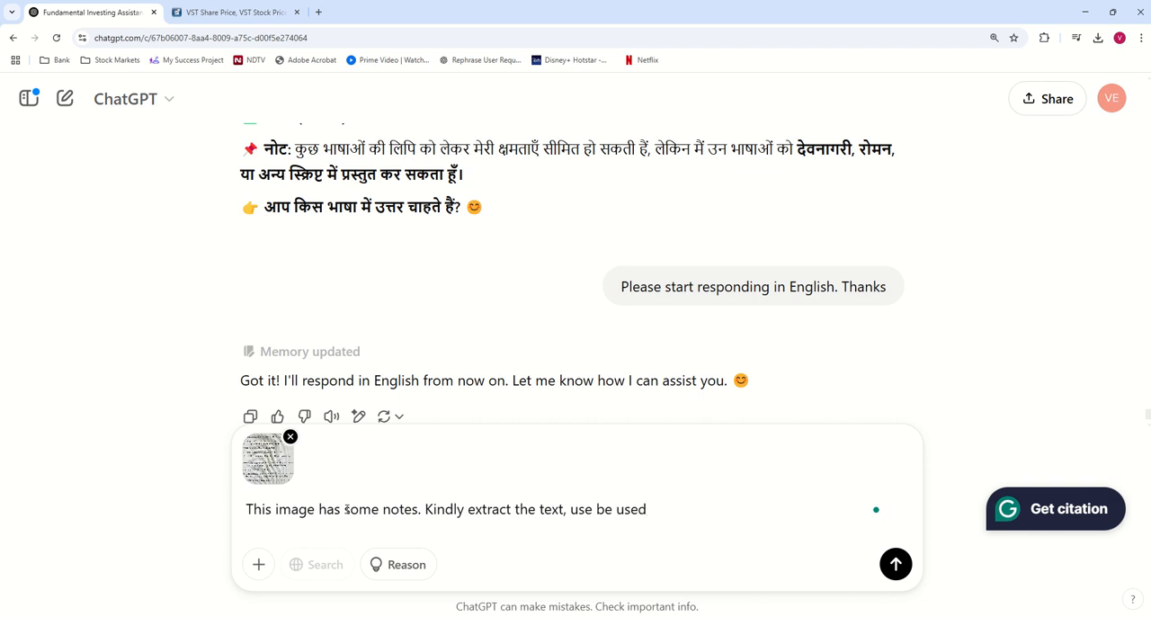
text(in a notepad.)
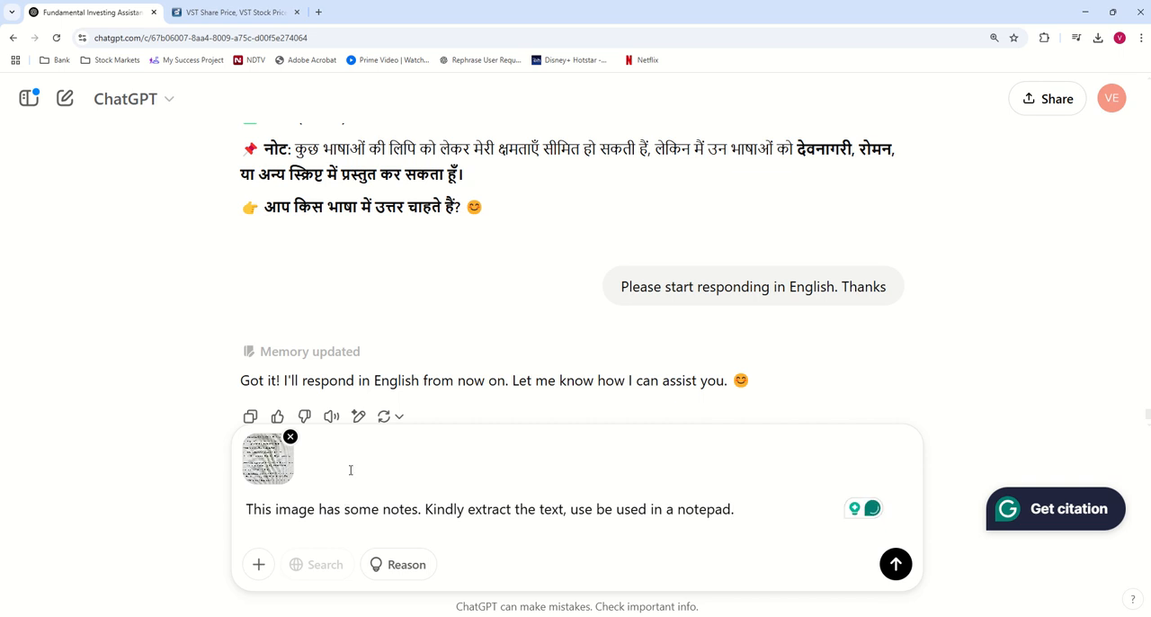
mouse_move(856, 546)
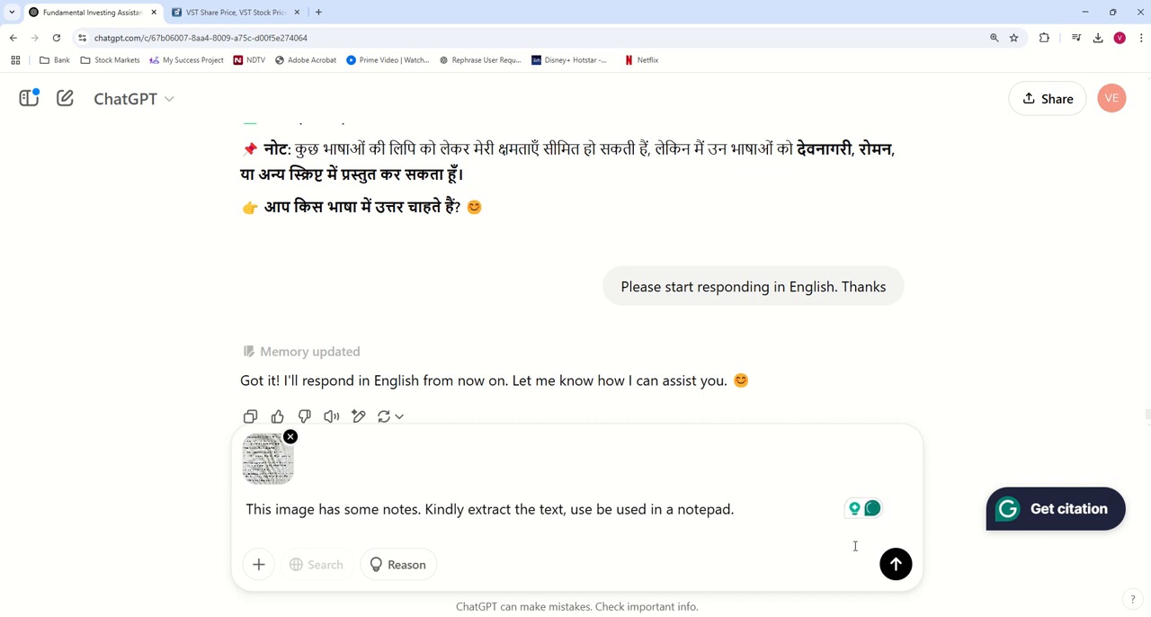
click(895, 565)
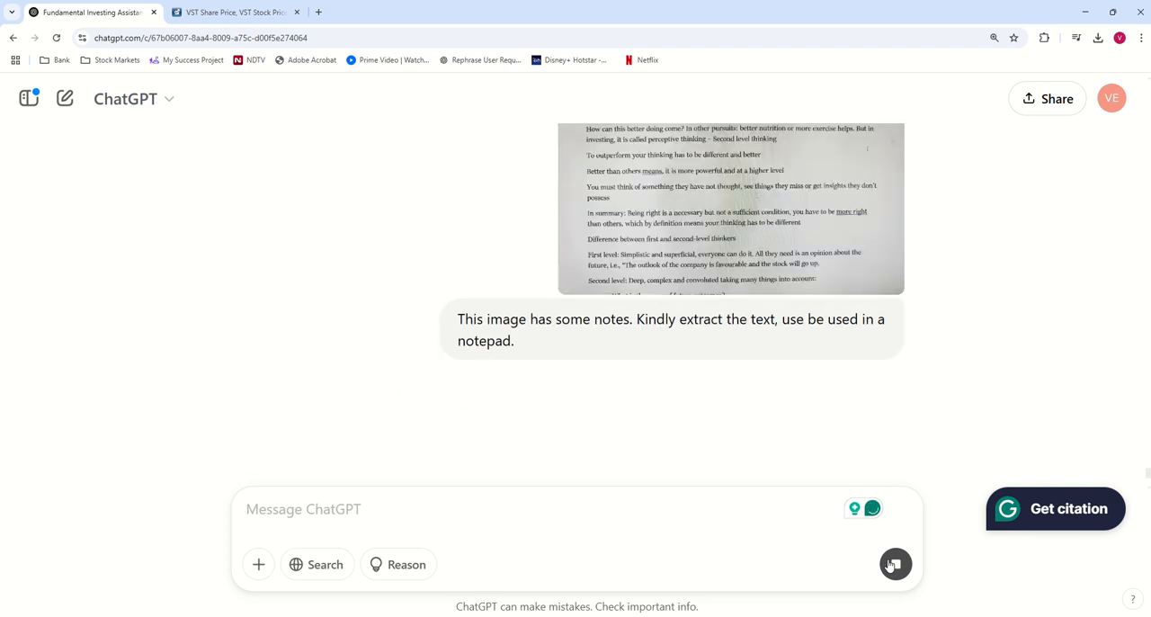
Expand the extracted Second Level Thinking document to full view and select part of its text
click(895, 563)
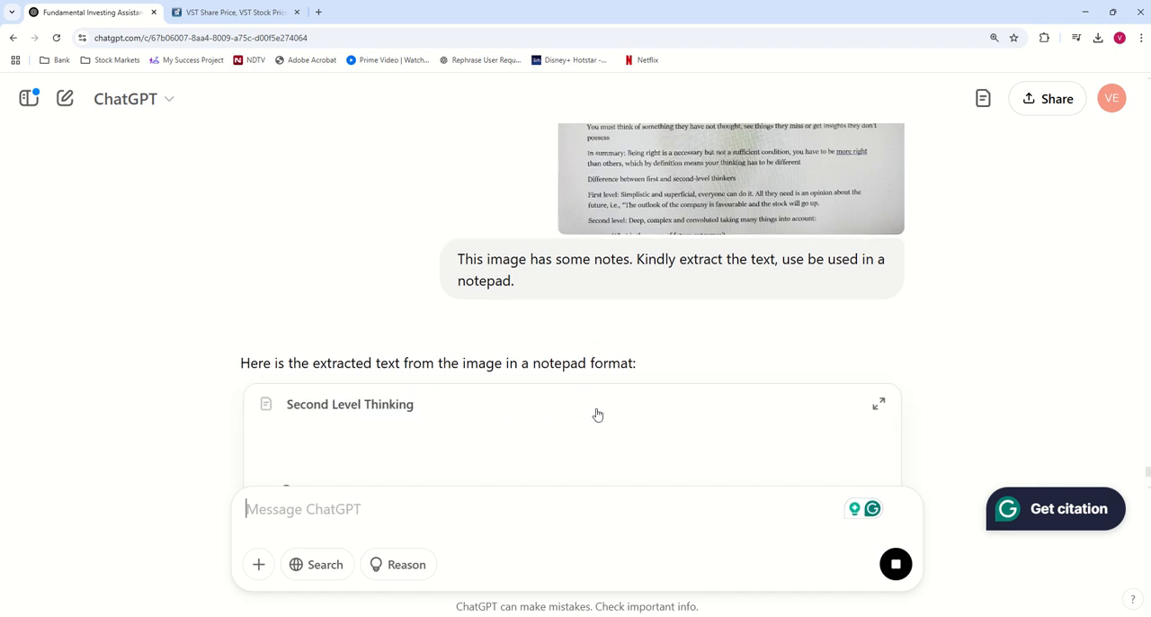
click(877, 403)
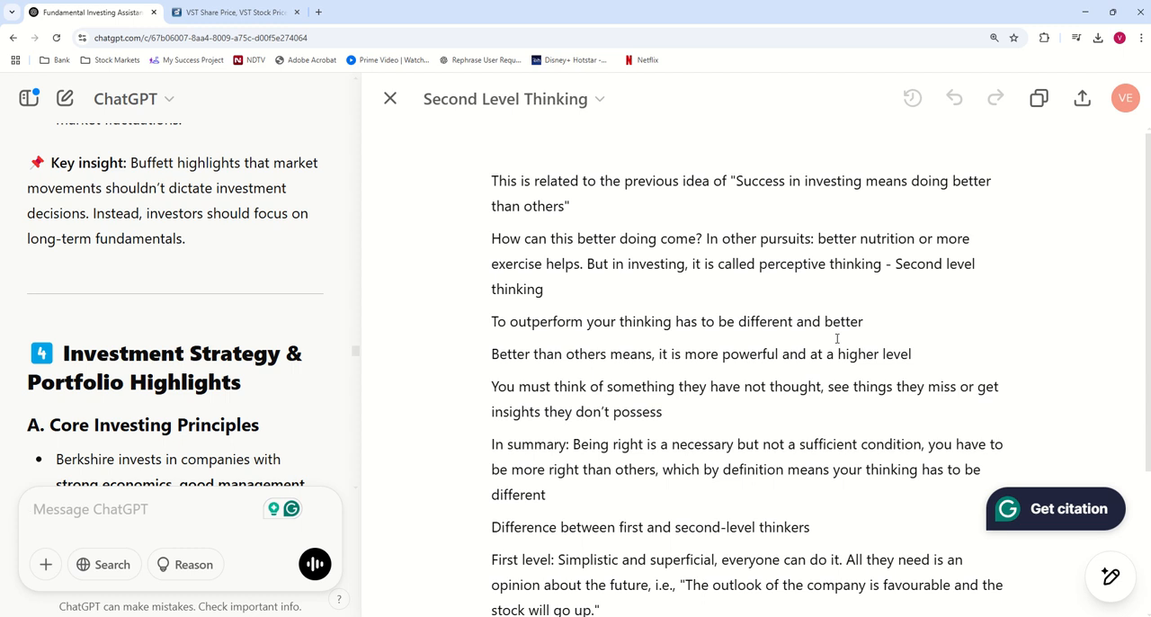
mouse_move(550, 237)
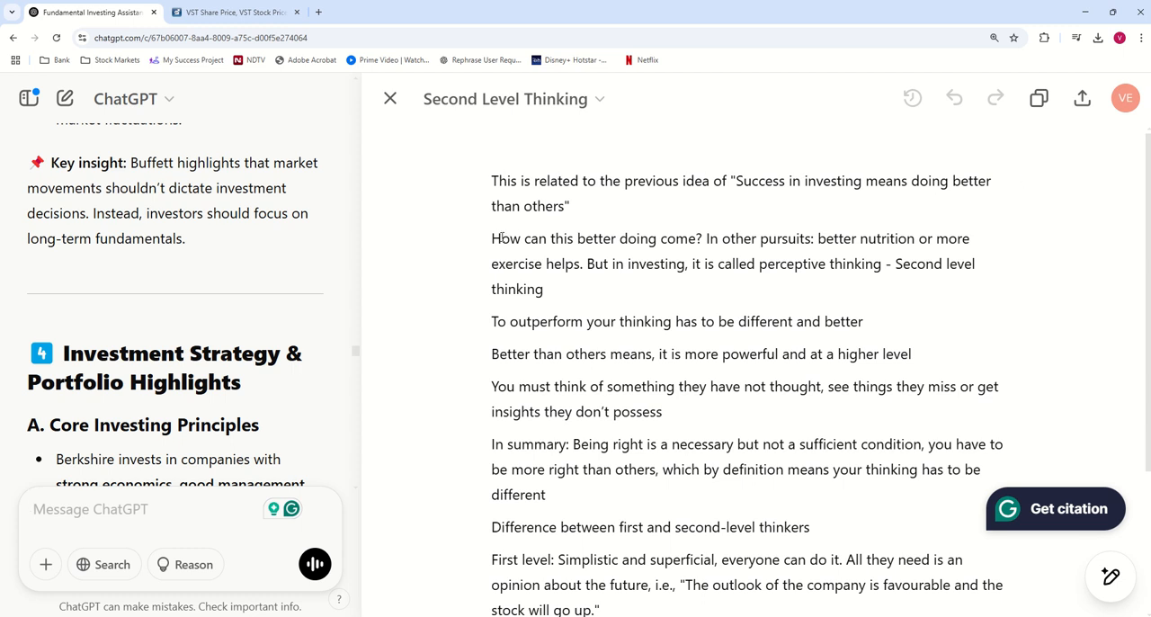
drag(500, 237, 691, 237)
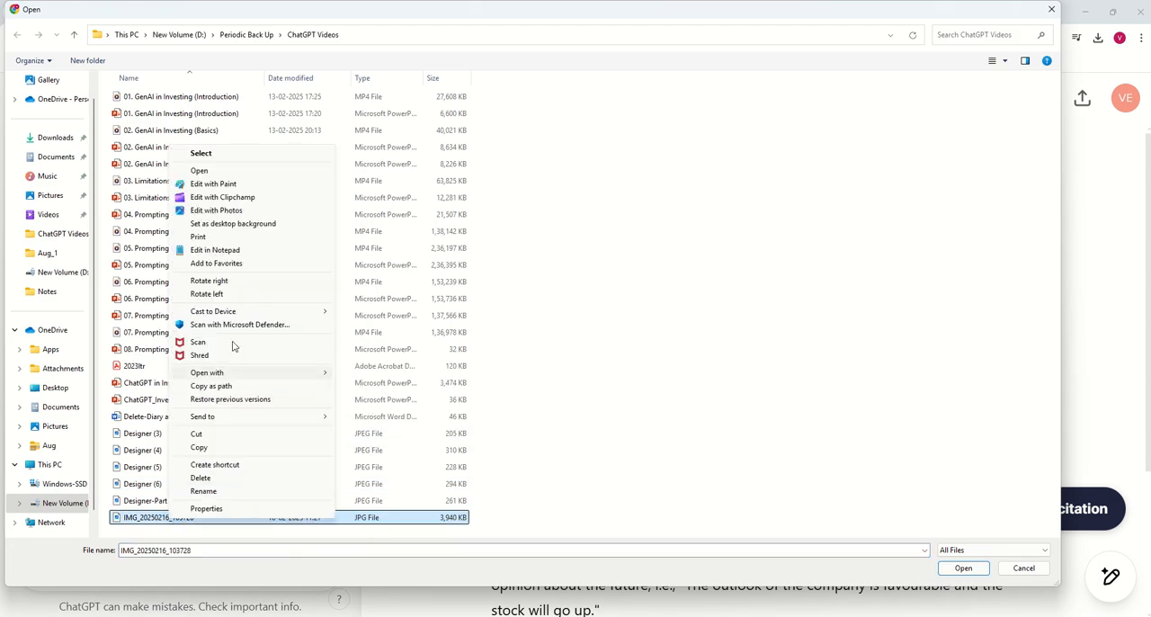
Open the notes photo in Windows Photos to compare with the extracted text
click(198, 169)
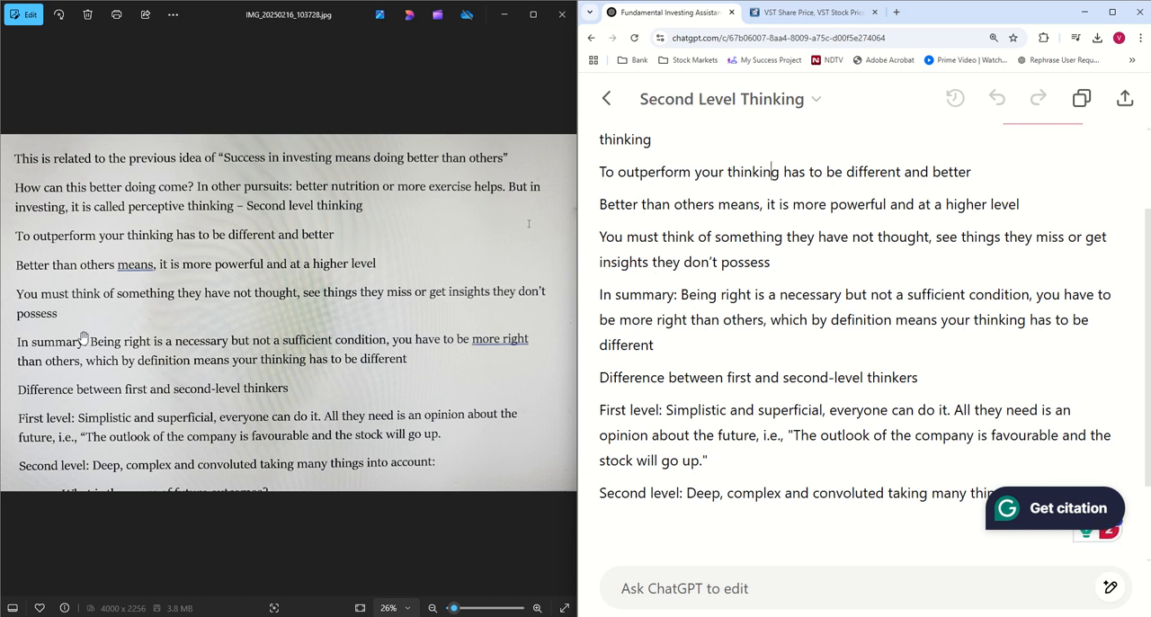
mouse_move(64, 191)
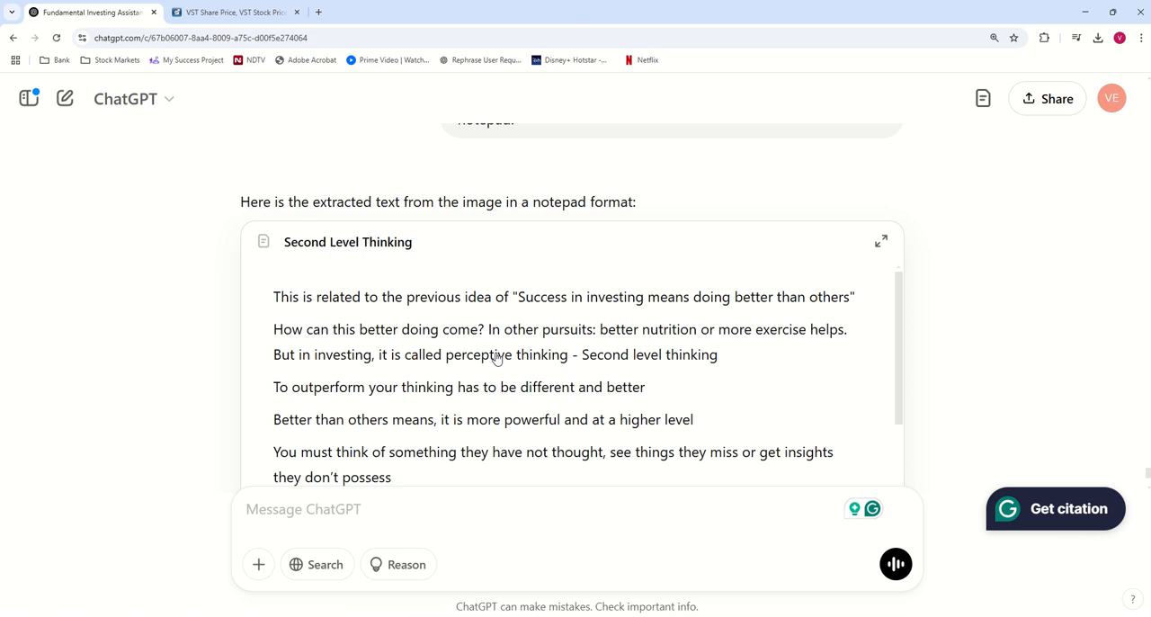
mouse_move(930, 325)
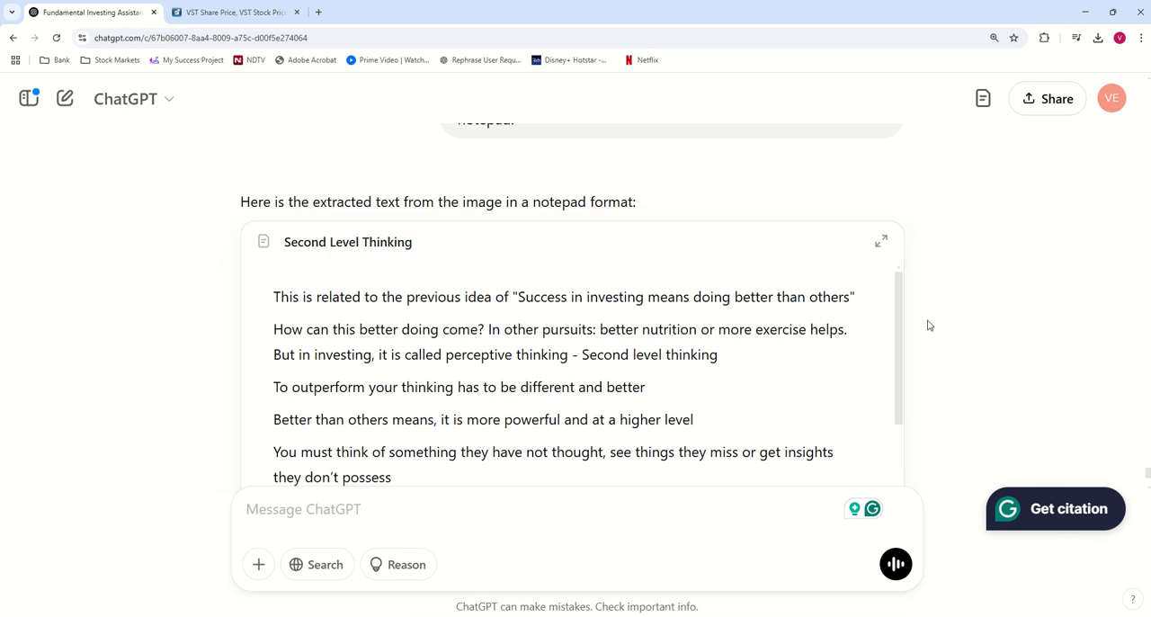
Open a new blank browser tab beside the ChatGPT conversation
scroll(down, 3)
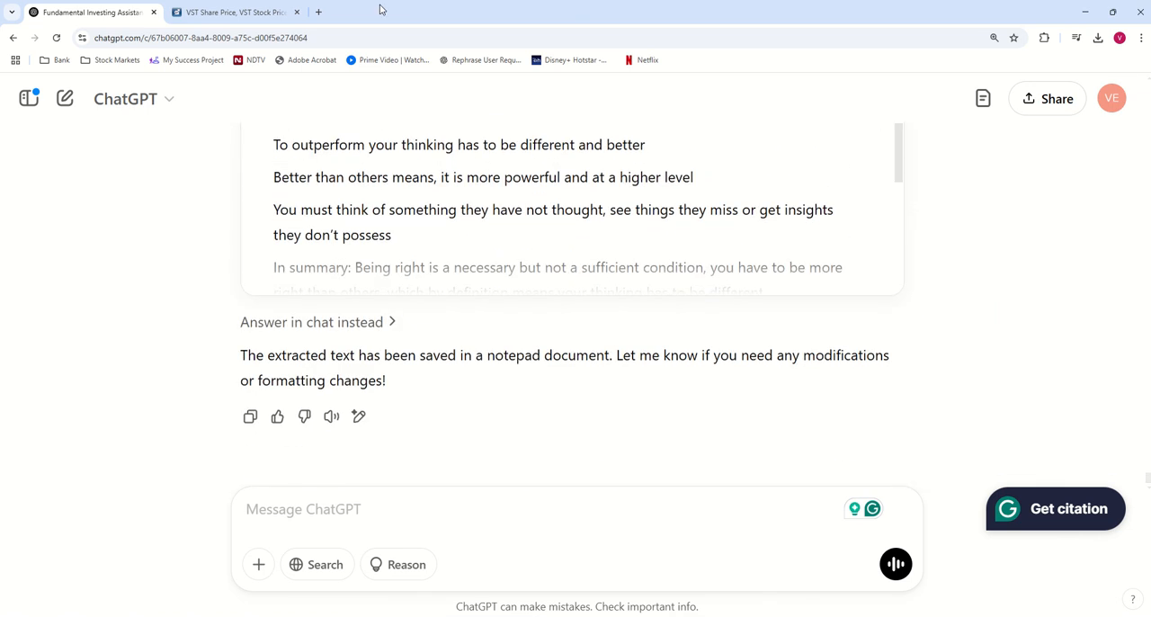
click(317, 11)
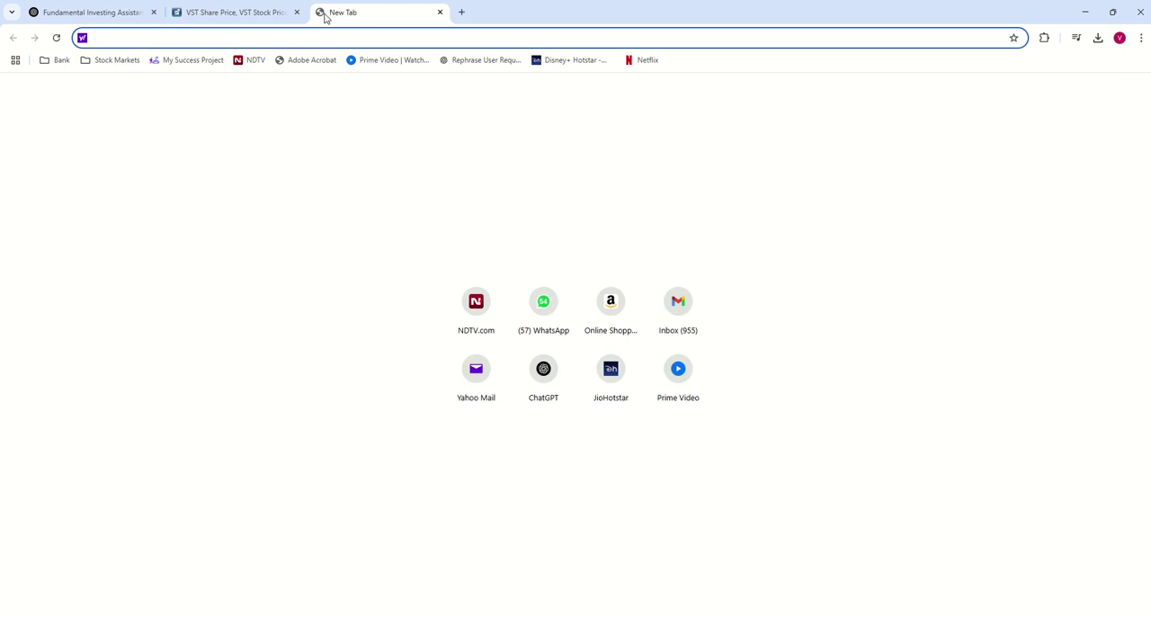
On screener.in, search 'natc', open Natco Pharma Ltd and show its Max-range price chart
text(screener.in)
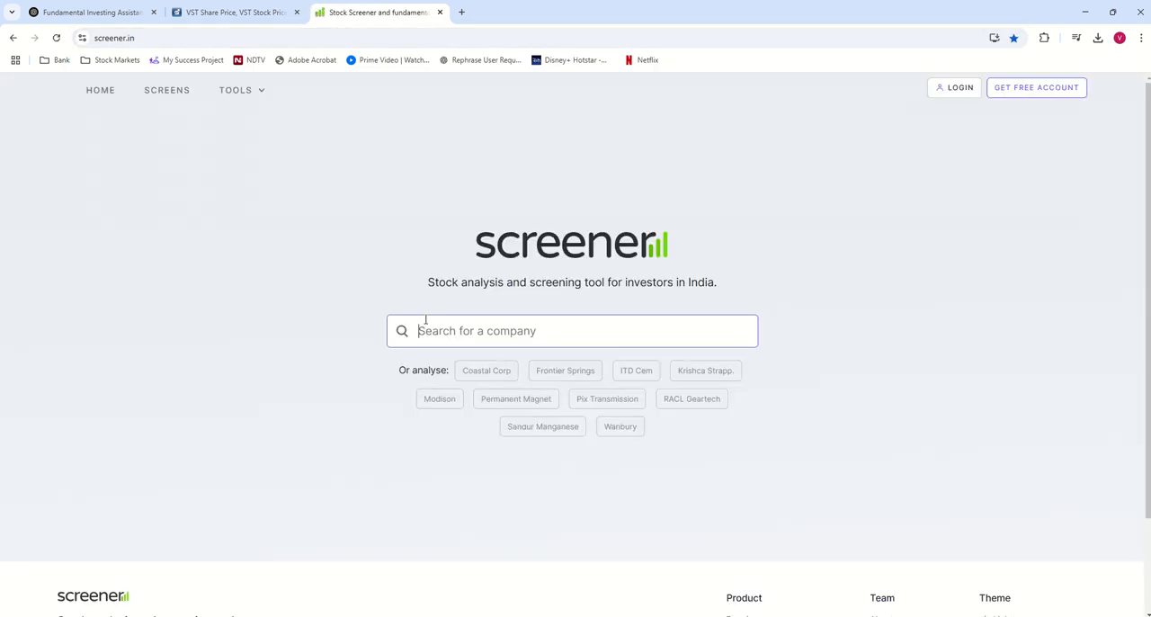
text(natco)
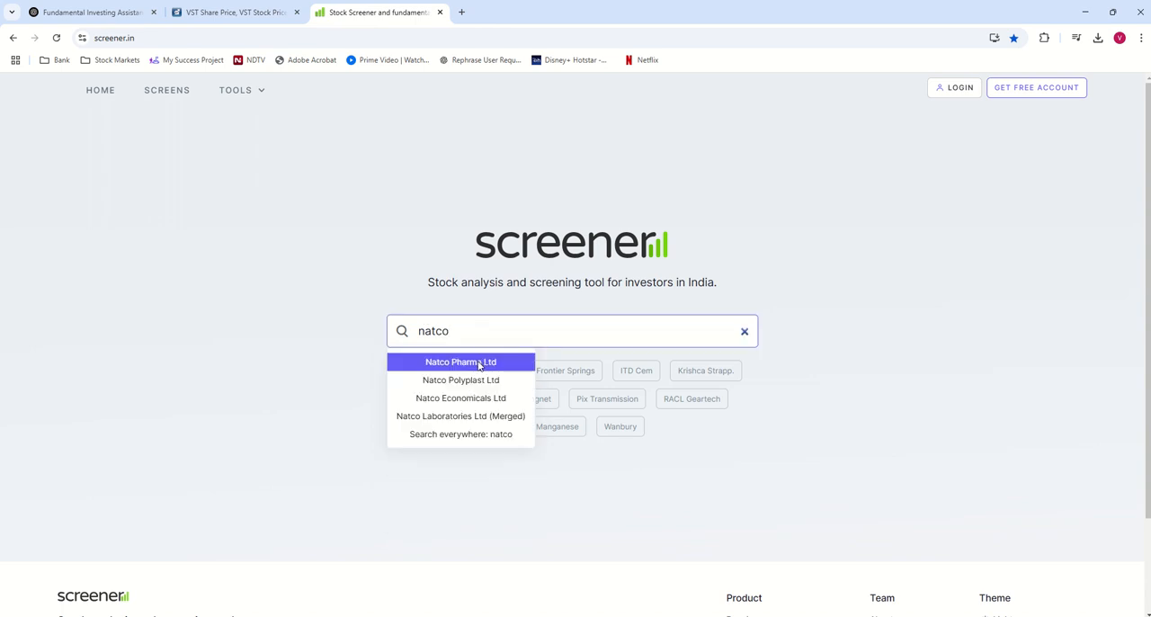
click(461, 362)
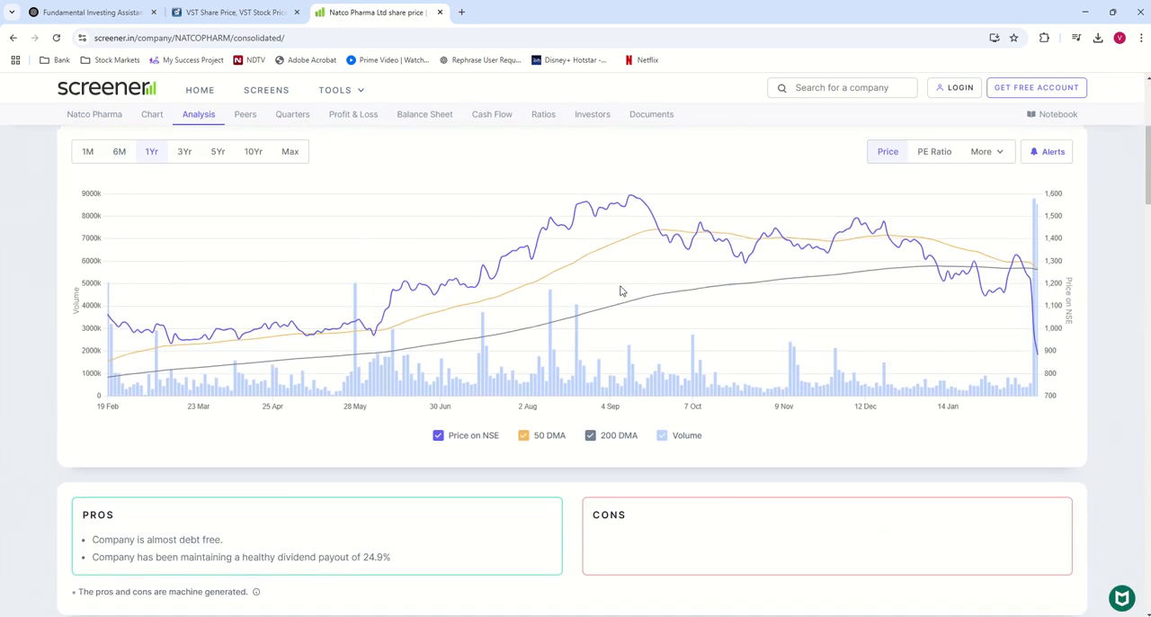
mouse_move(251, 151)
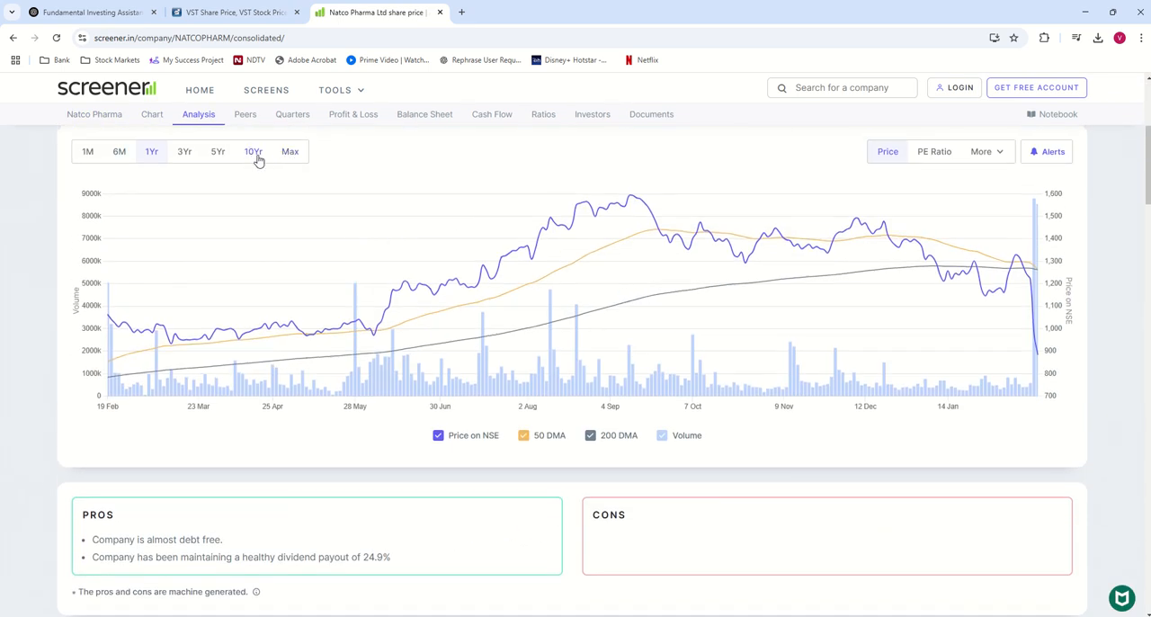
click(290, 151)
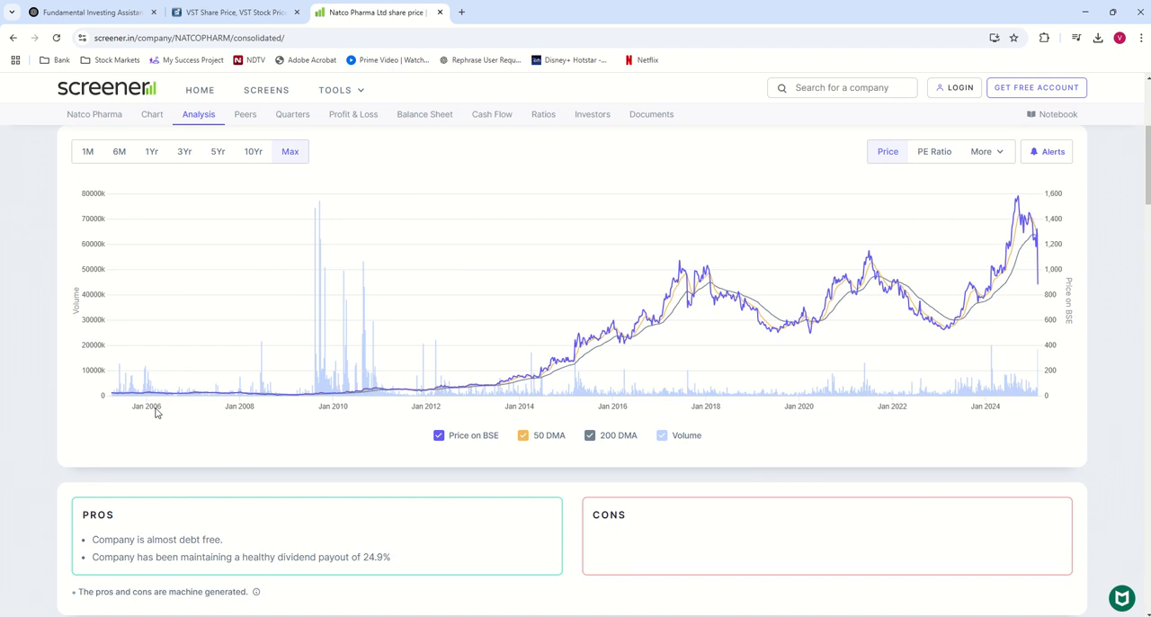
mouse_move(1092, 216)
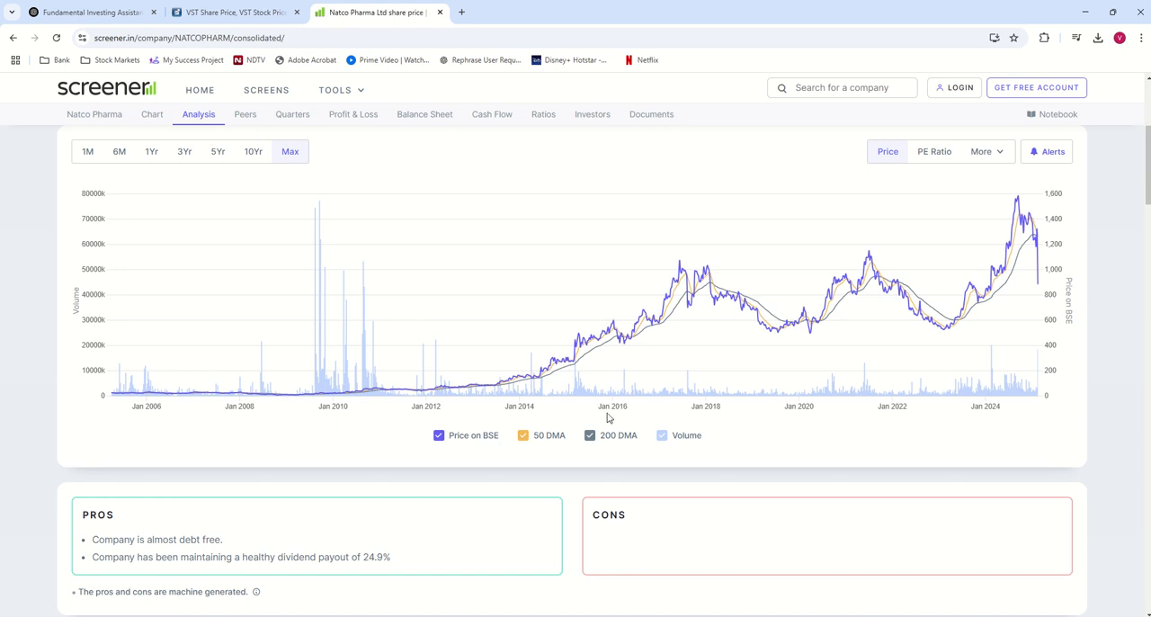
mouse_move(597, 421)
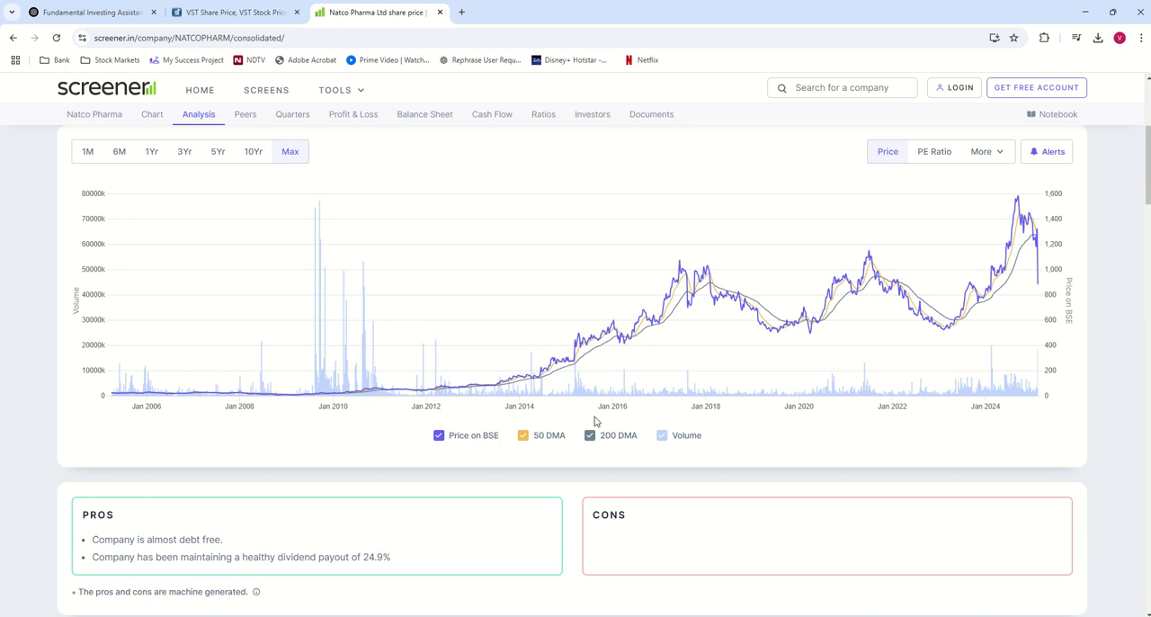
In ChatGPT, send the pasted Natco Pharma chart screenshot with a short analysis request
click(87, 16)
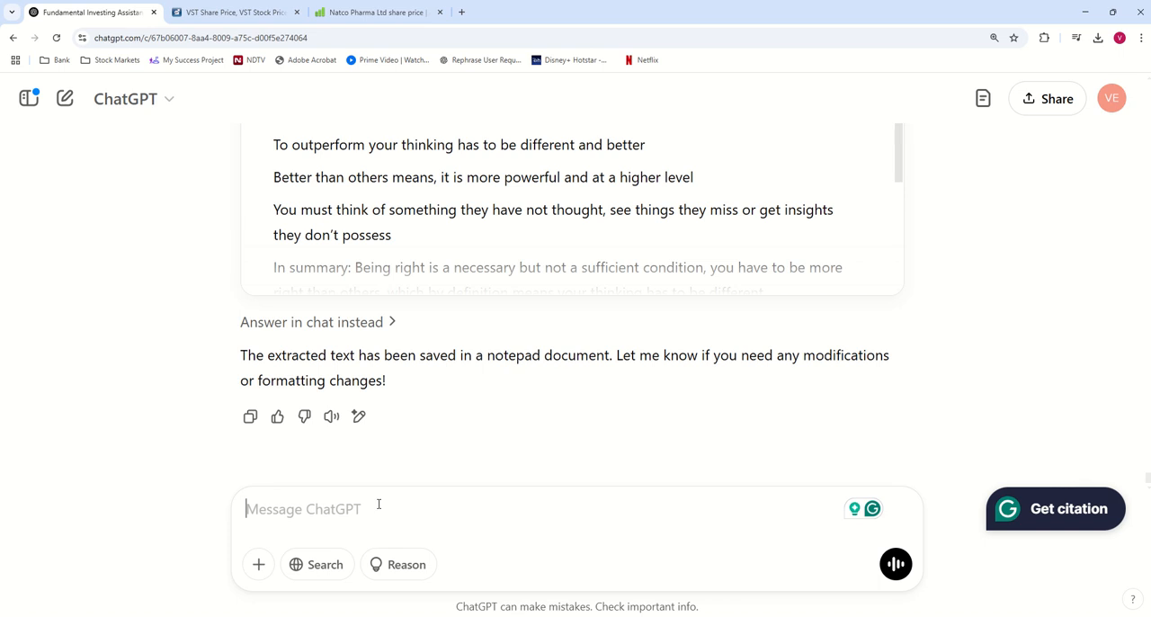
text(Hi T)
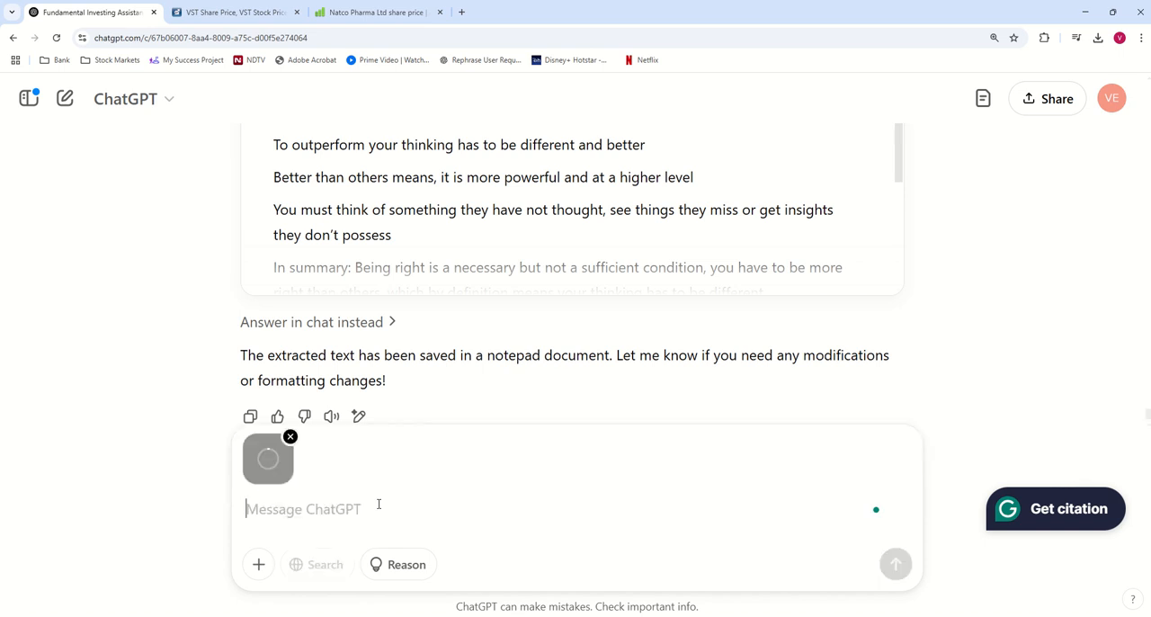
text(P)
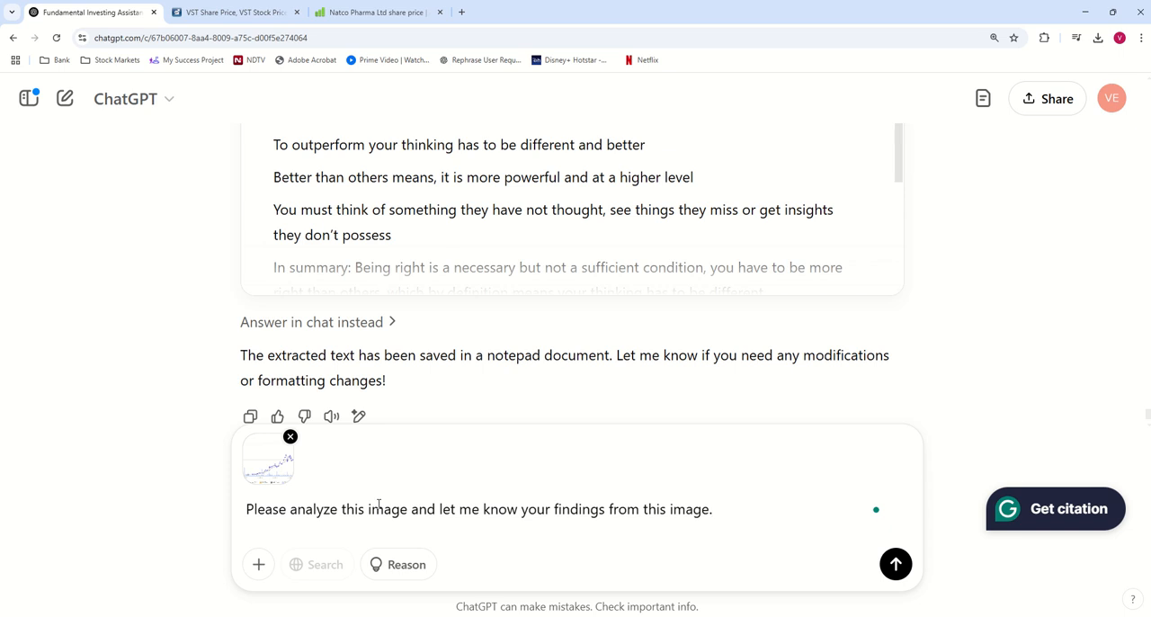
click(895, 565)
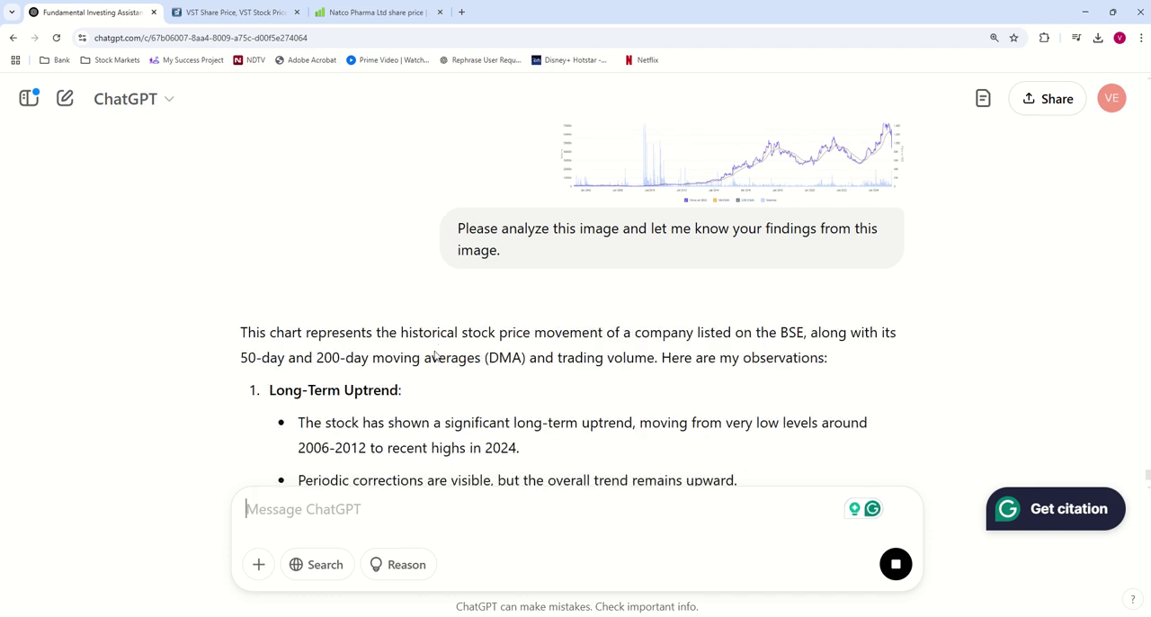
Read the reply, highlighting the 50-day/200-day average phrase and the 50-DMA vs 200-DMA section
scroll(down, 3)
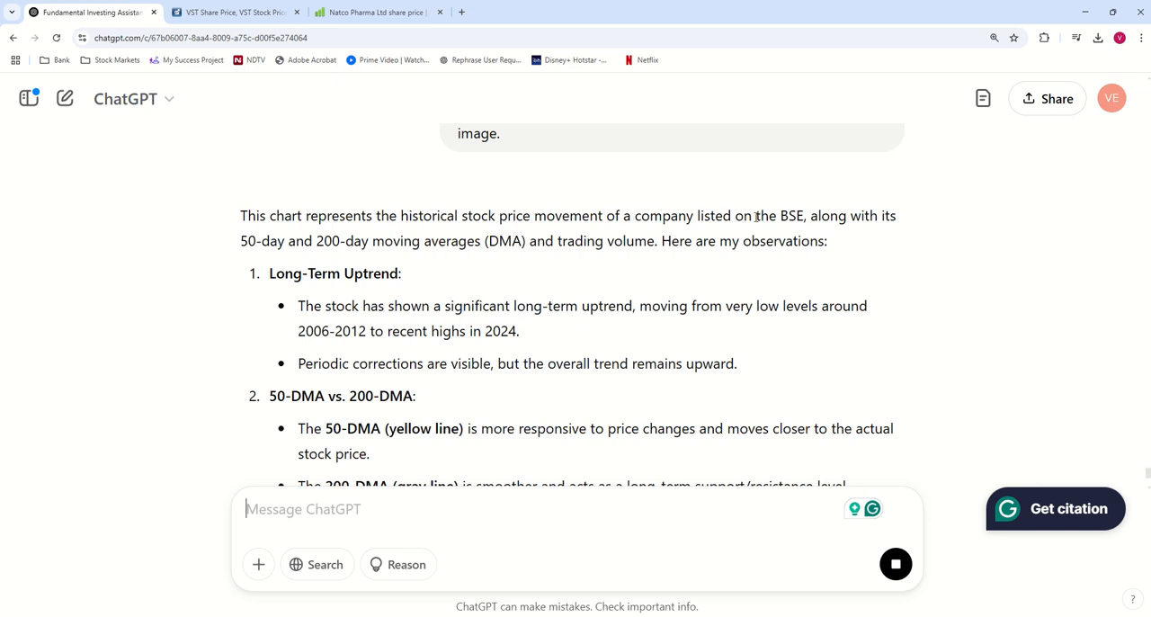
drag(241, 241, 419, 241)
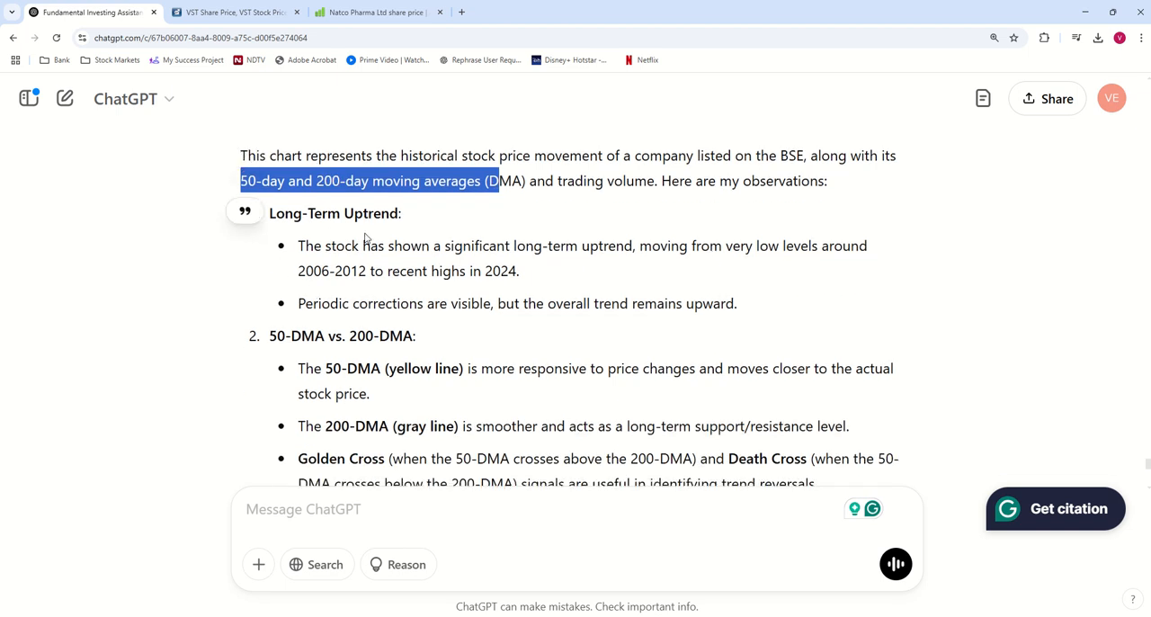
scroll(down, 3)
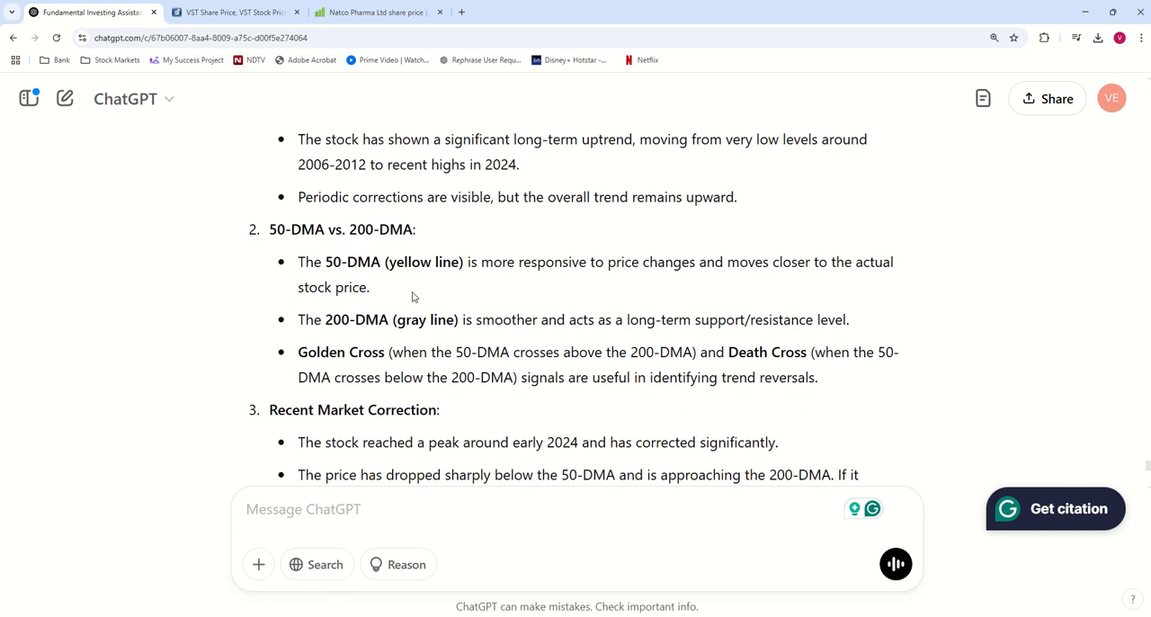
scroll(down, 3)
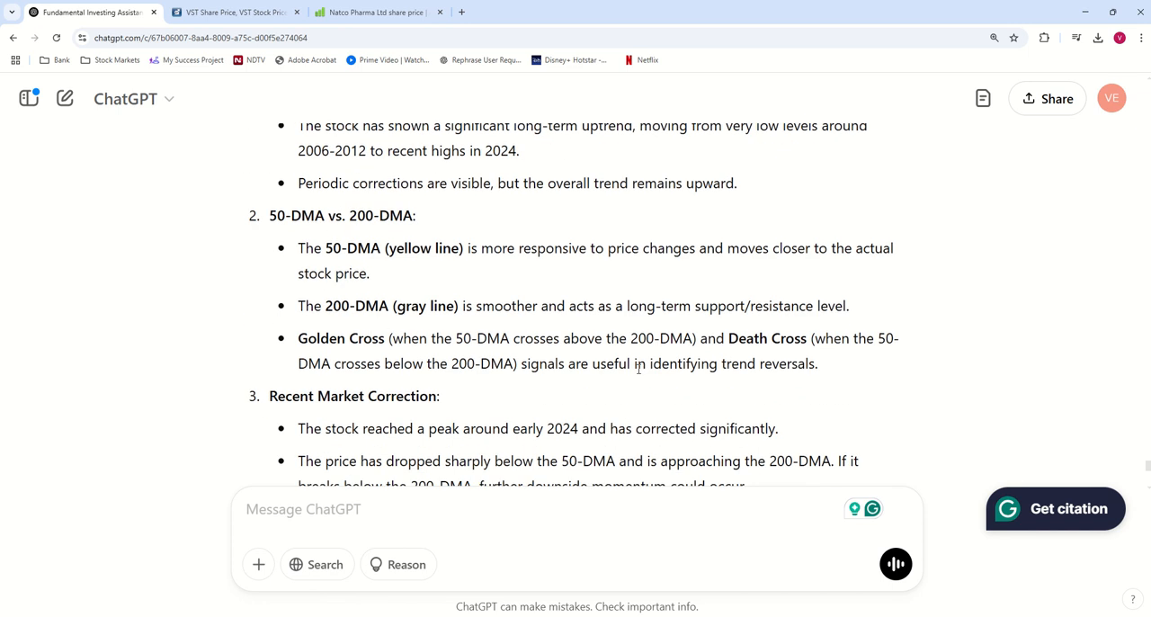
scroll(down, 3)
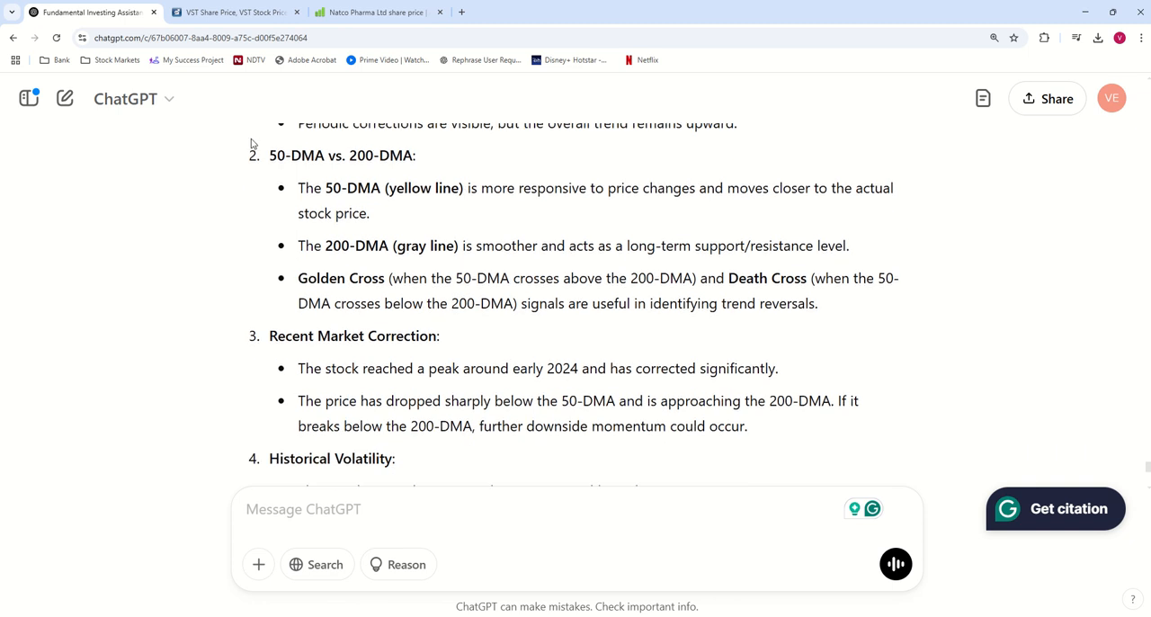
drag(270, 155, 798, 302)
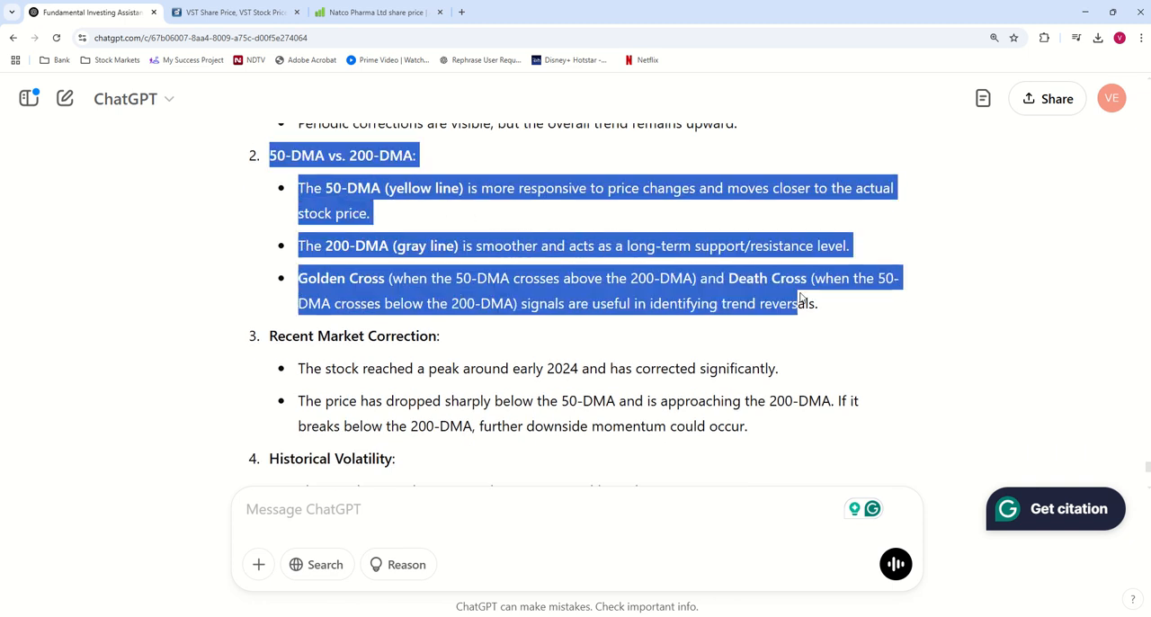
Continue through correction, volatility and support passages down to the bullish/bearish conclusion
scroll(down, 3)
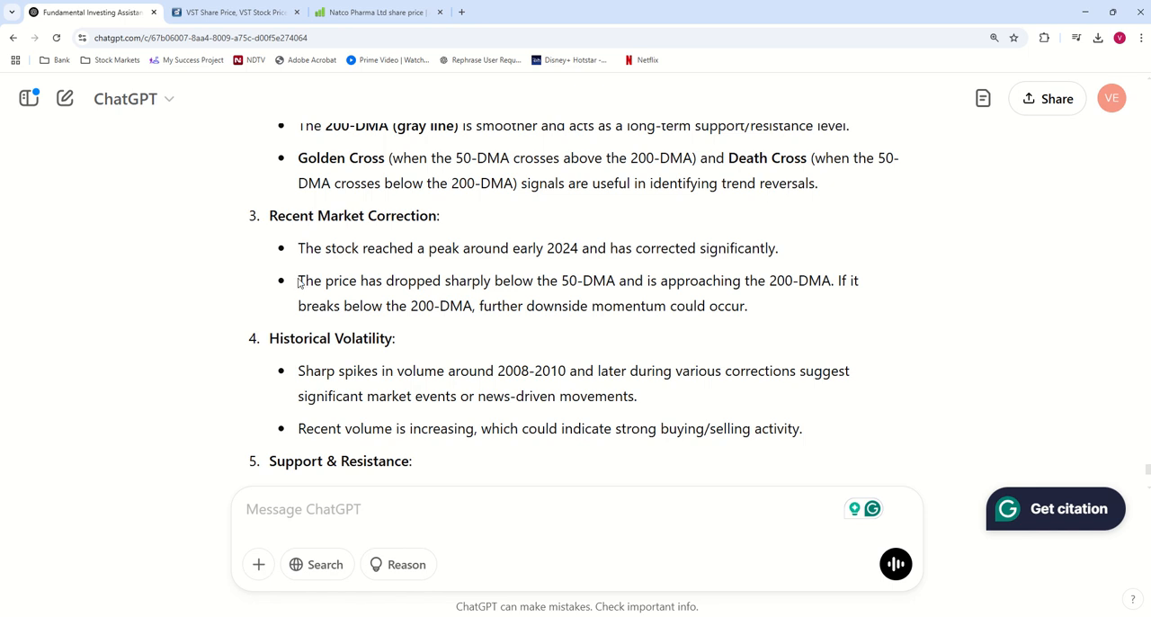
drag(299, 281, 691, 280)
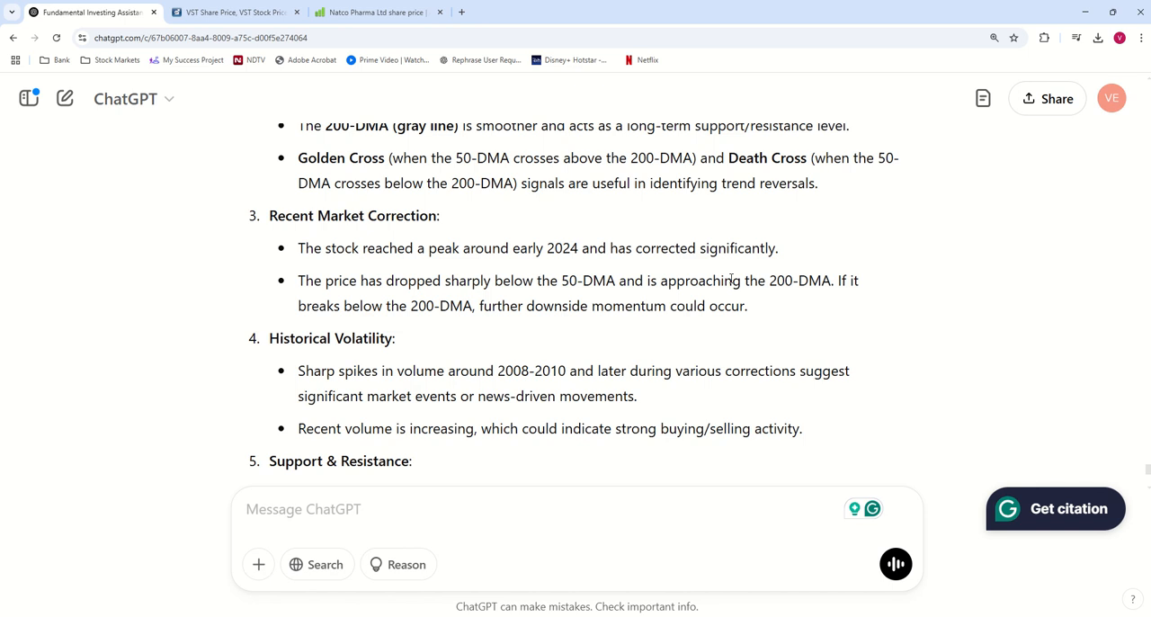
mouse_move(665, 299)
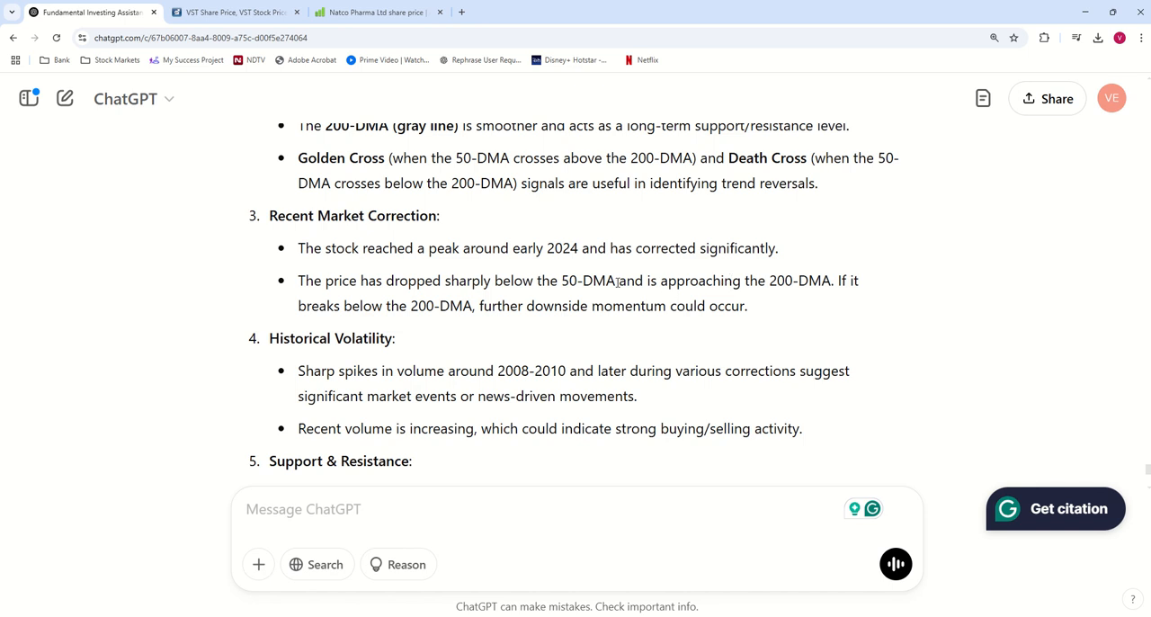
scroll(down, 3)
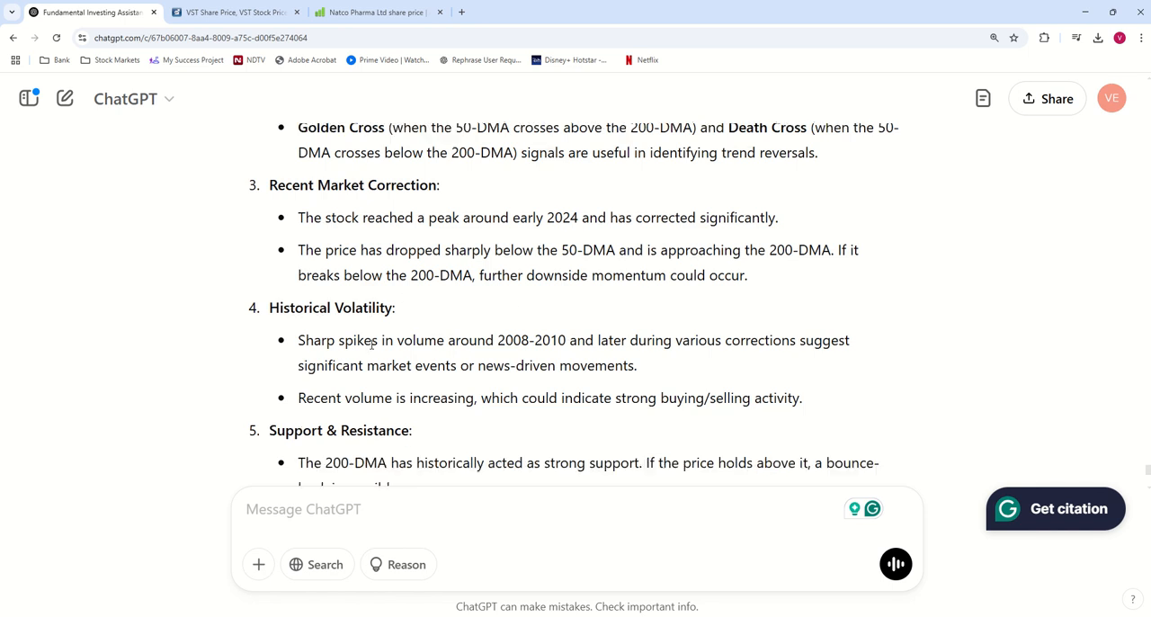
scroll(down, 3)
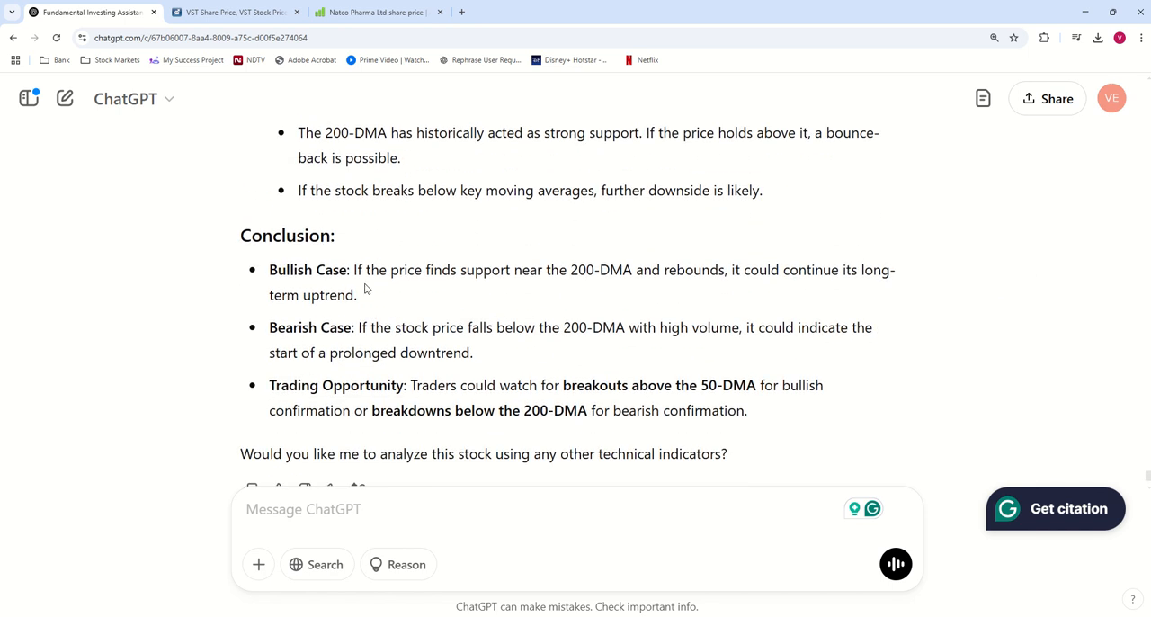
Back on Screener, toggle Natco Pharma's chart between 1M and Max twice, ending on full history
click(369, 15)
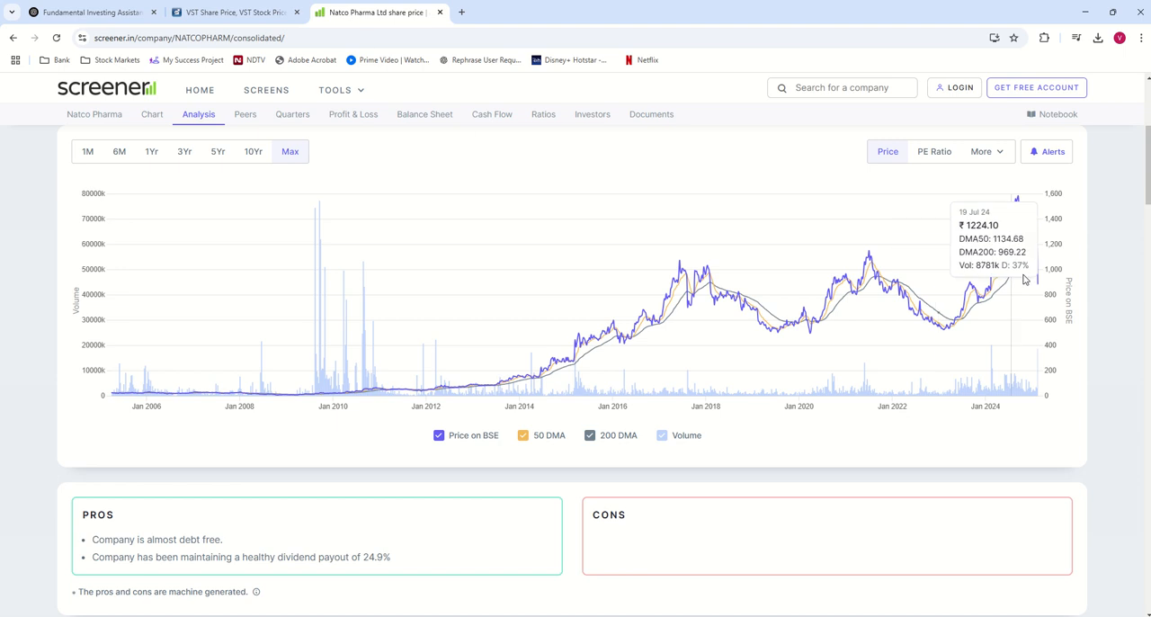
mouse_move(87, 151)
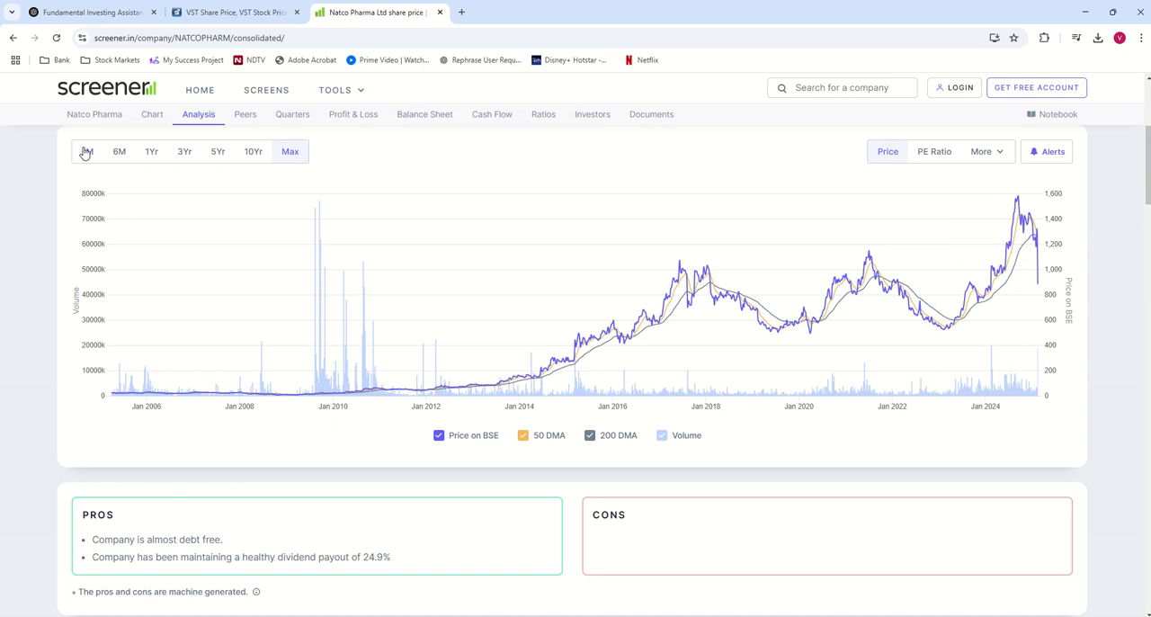
click(86, 151)
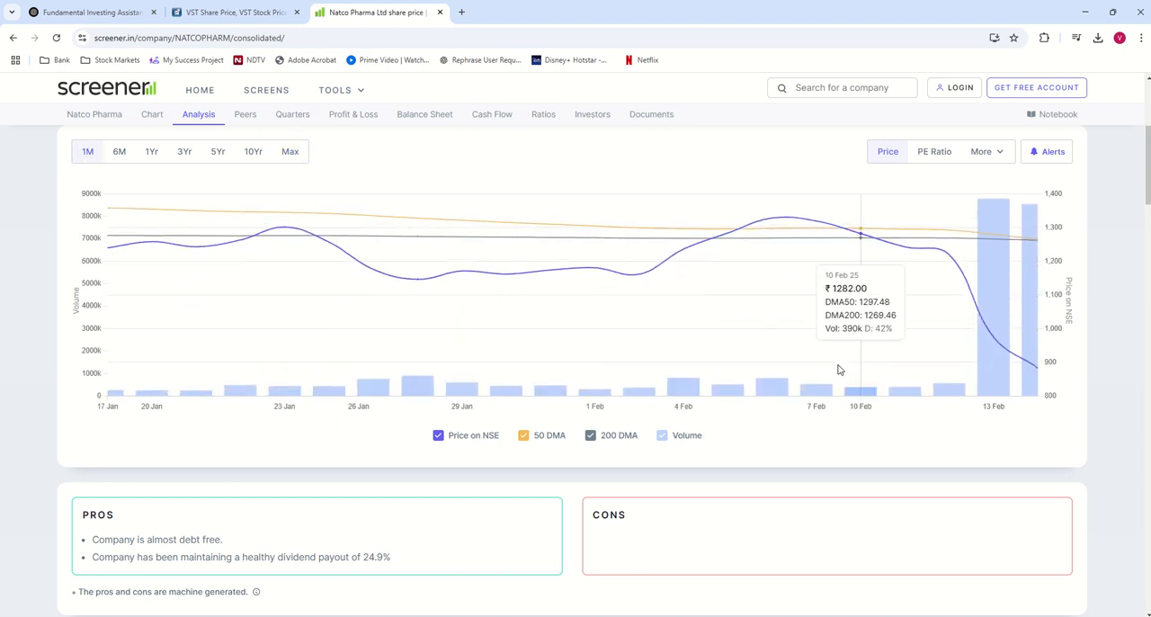
mouse_move(1029, 243)
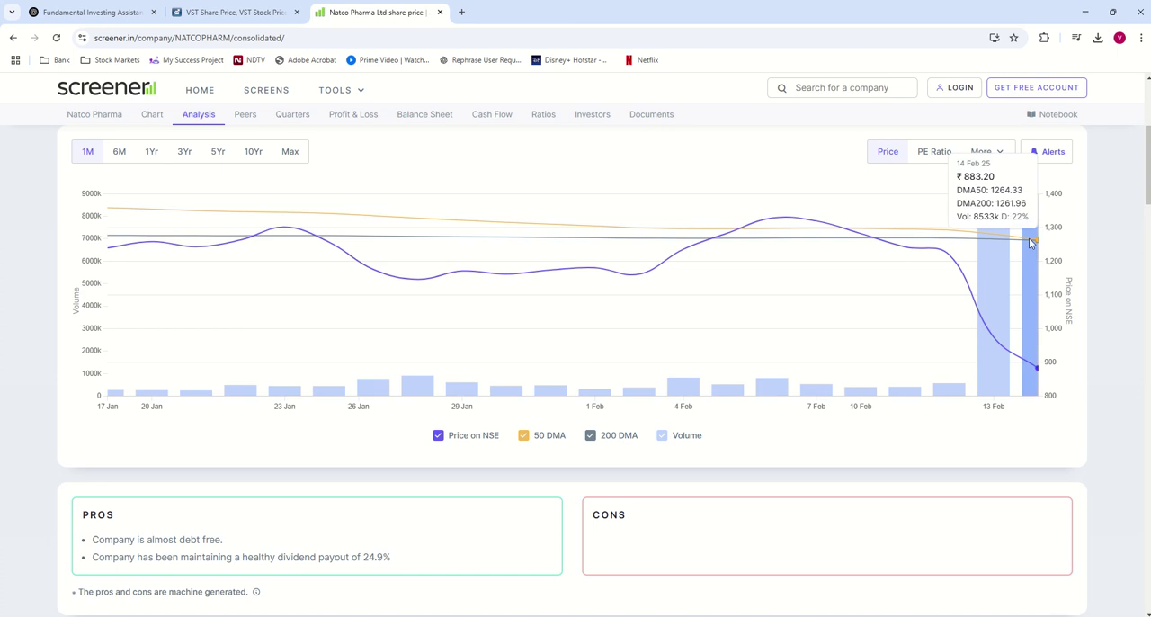
mouse_move(588, 441)
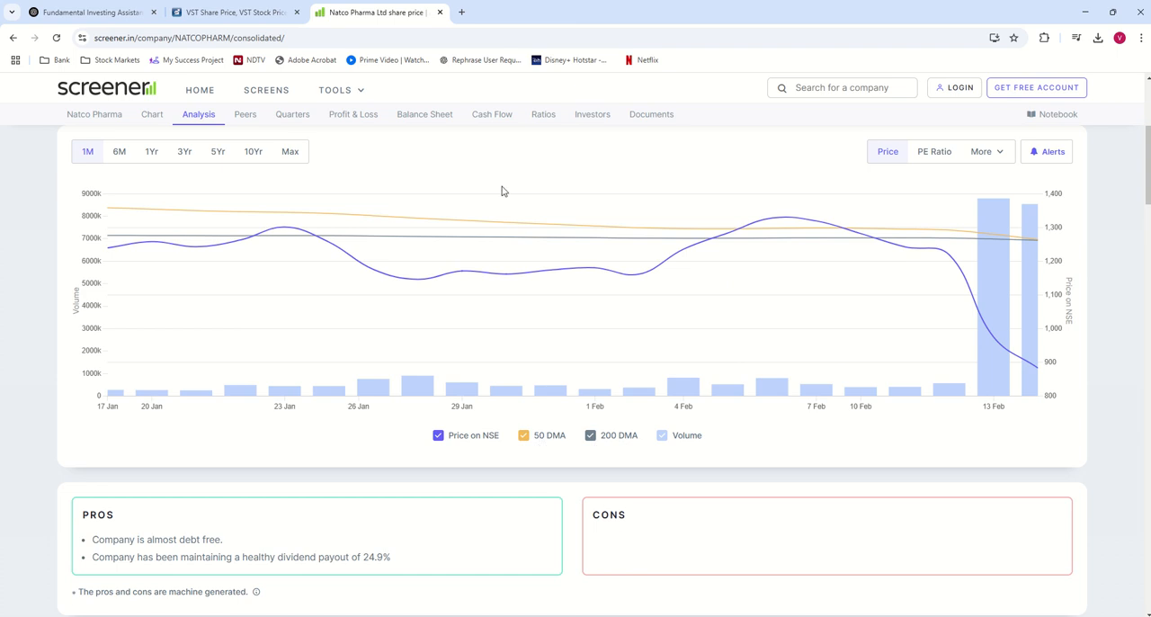
mouse_move(1054, 250)
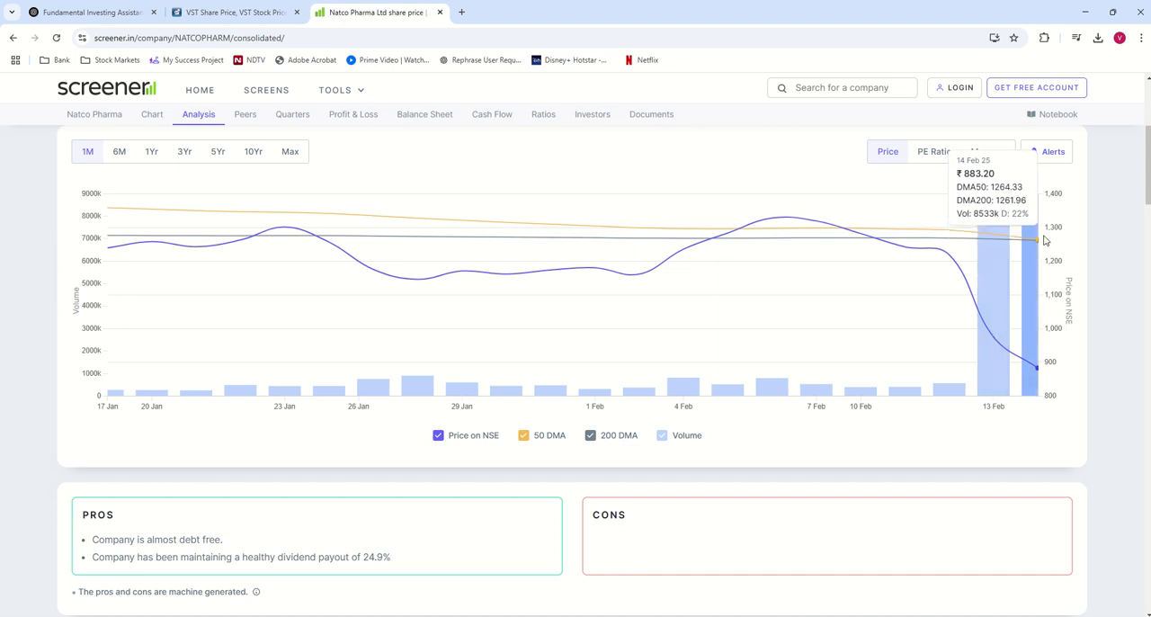
click(289, 152)
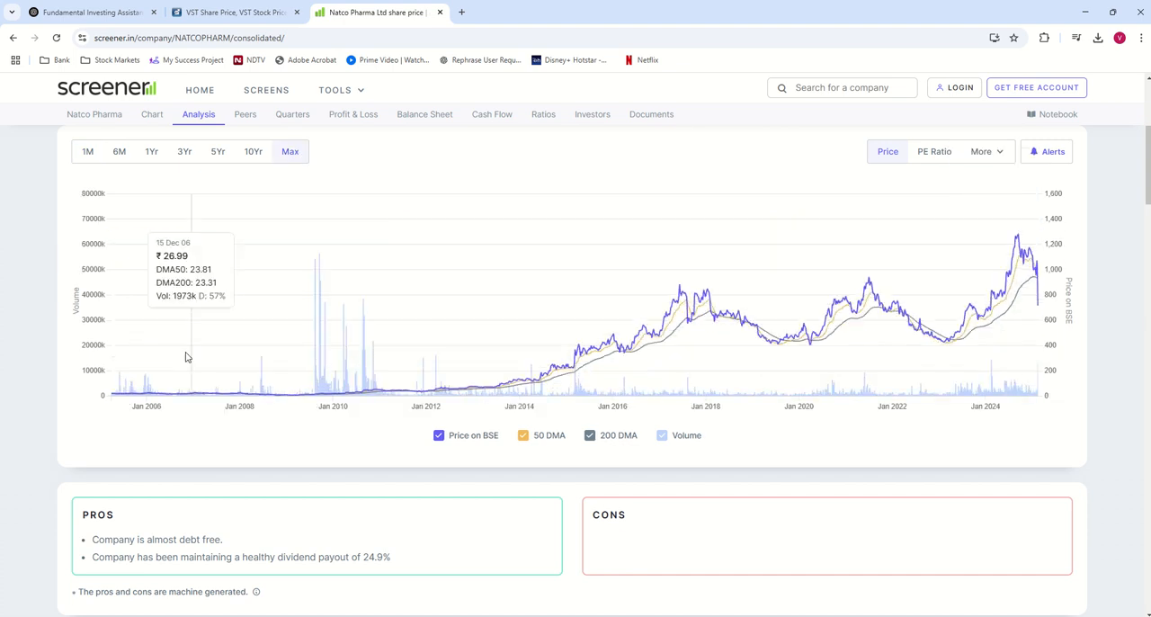
mouse_move(694, 367)
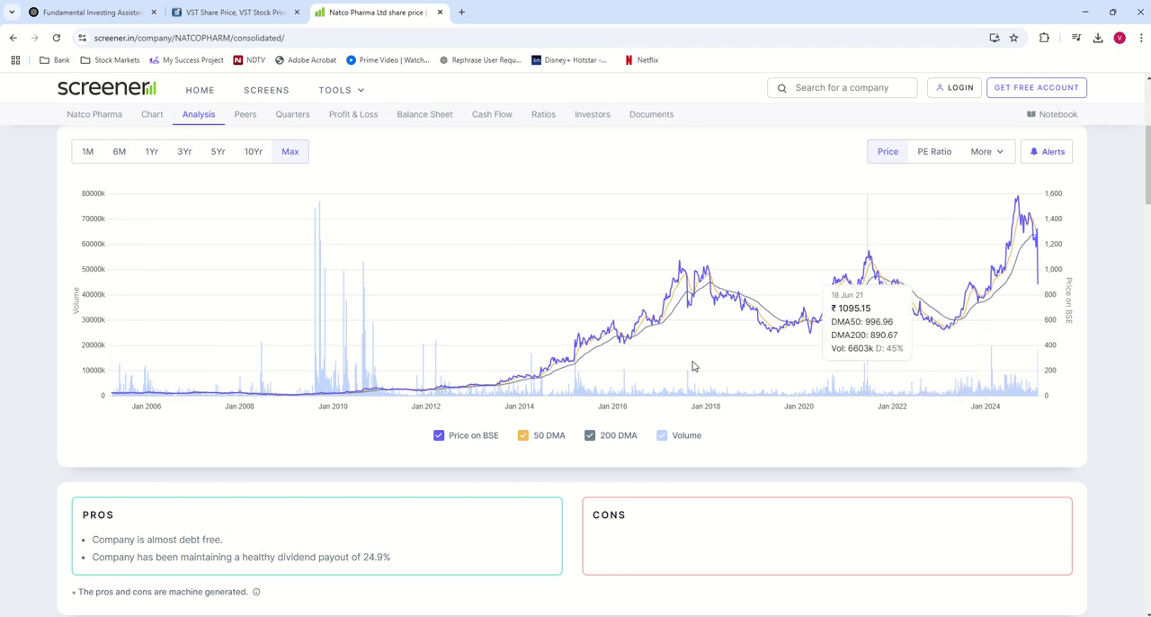
mouse_move(1029, 252)
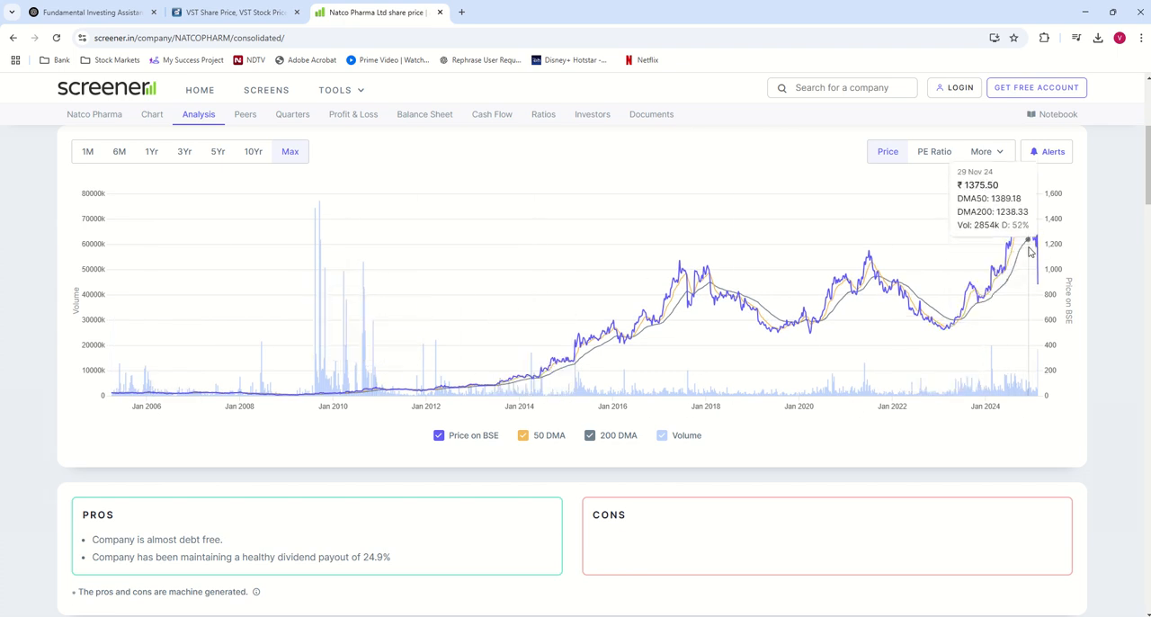
mouse_move(996, 209)
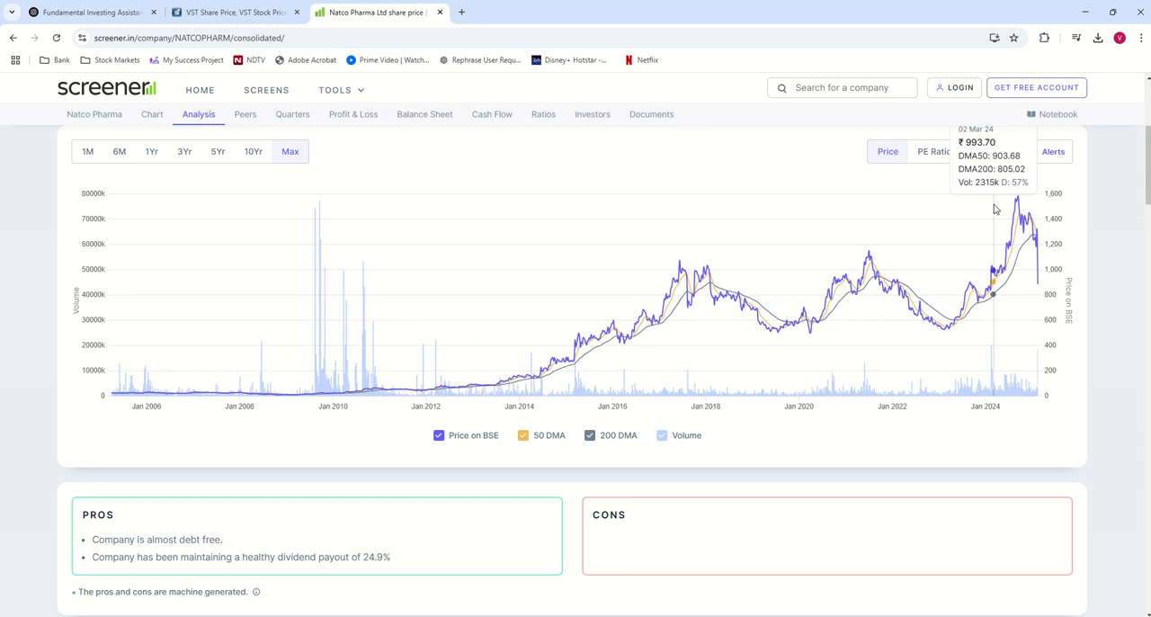
mouse_move(852, 209)
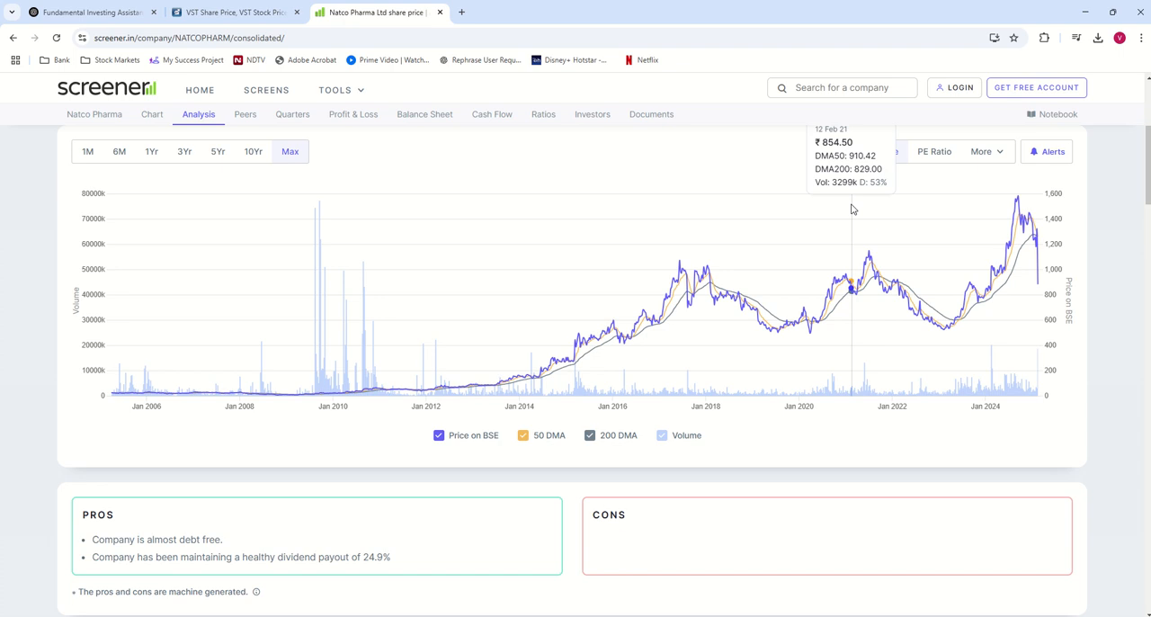
mouse_move(1068, 232)
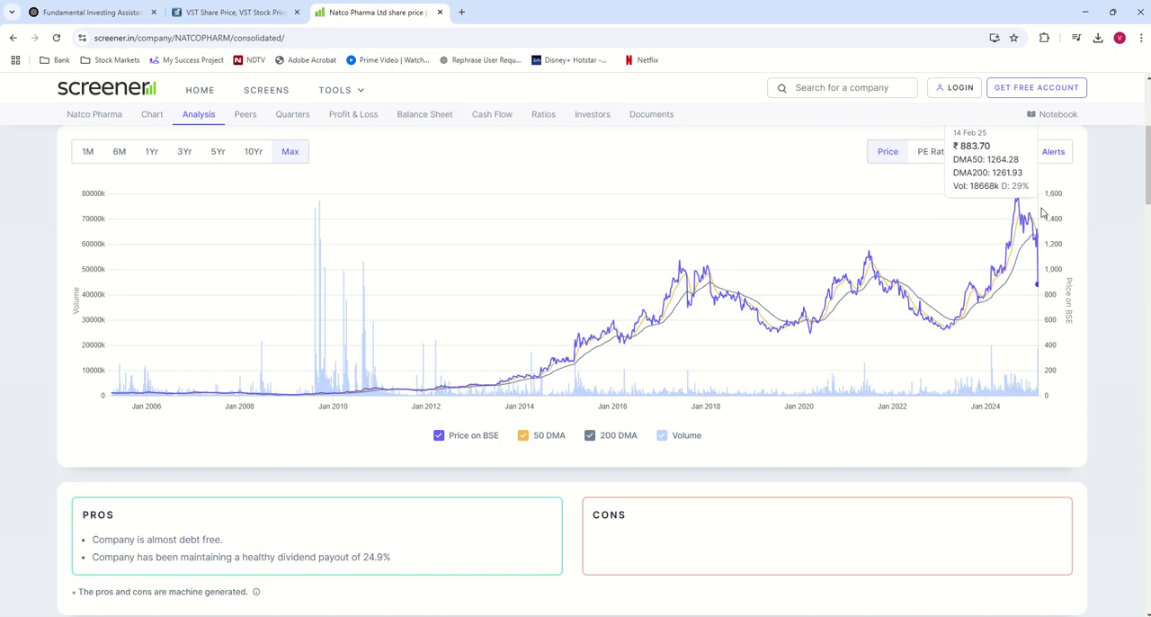
click(86, 151)
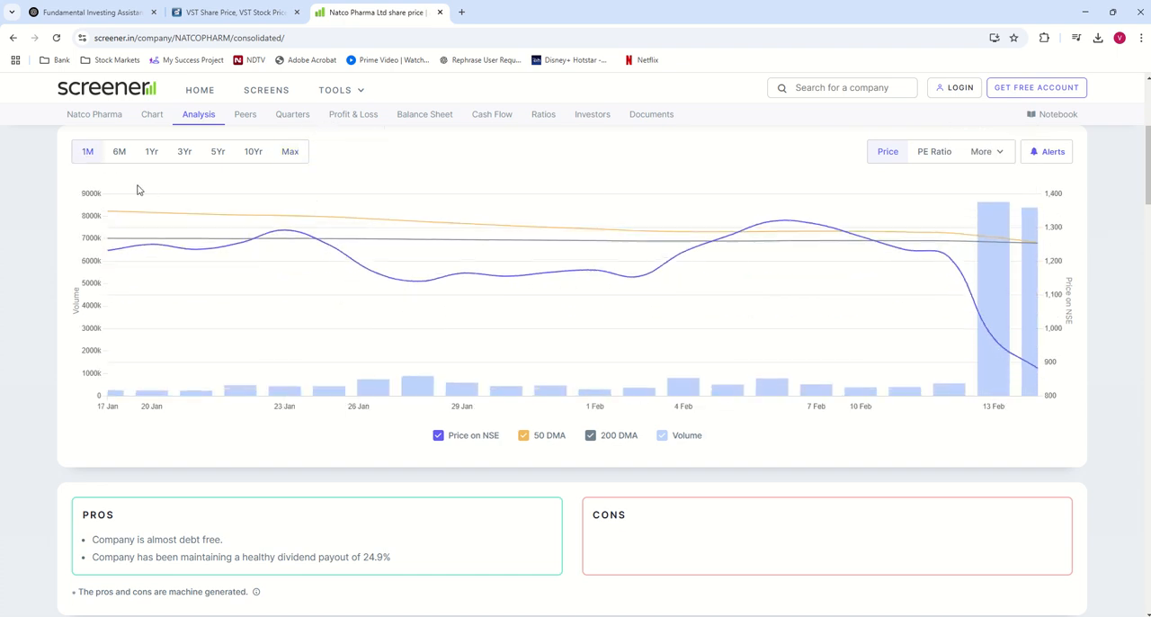
mouse_move(1034, 232)
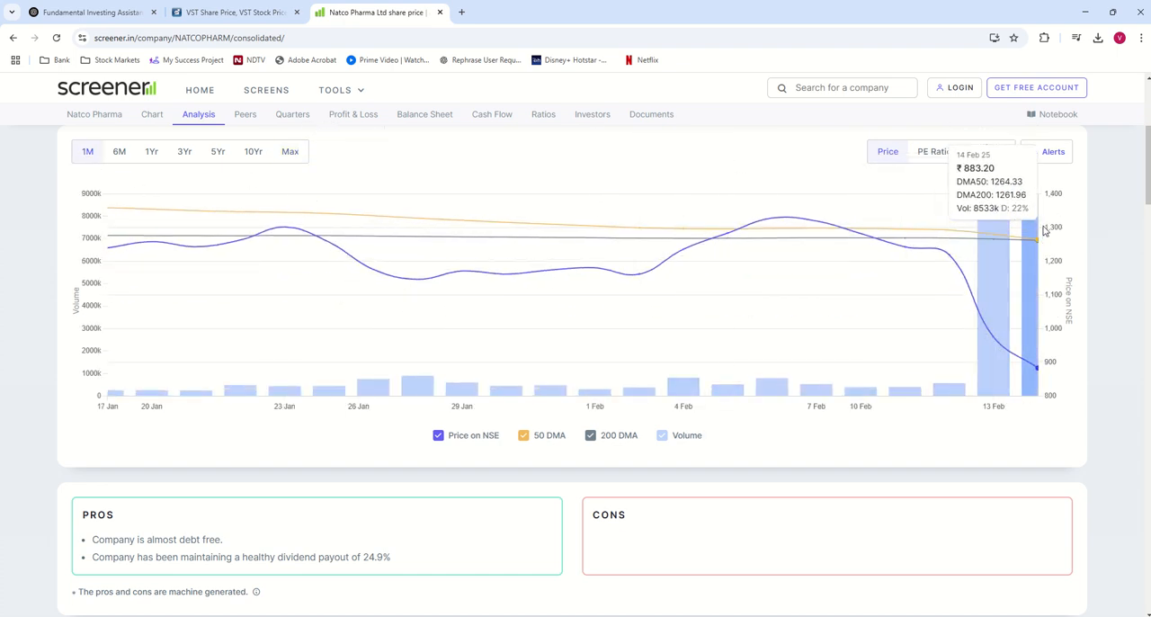
mouse_move(1040, 234)
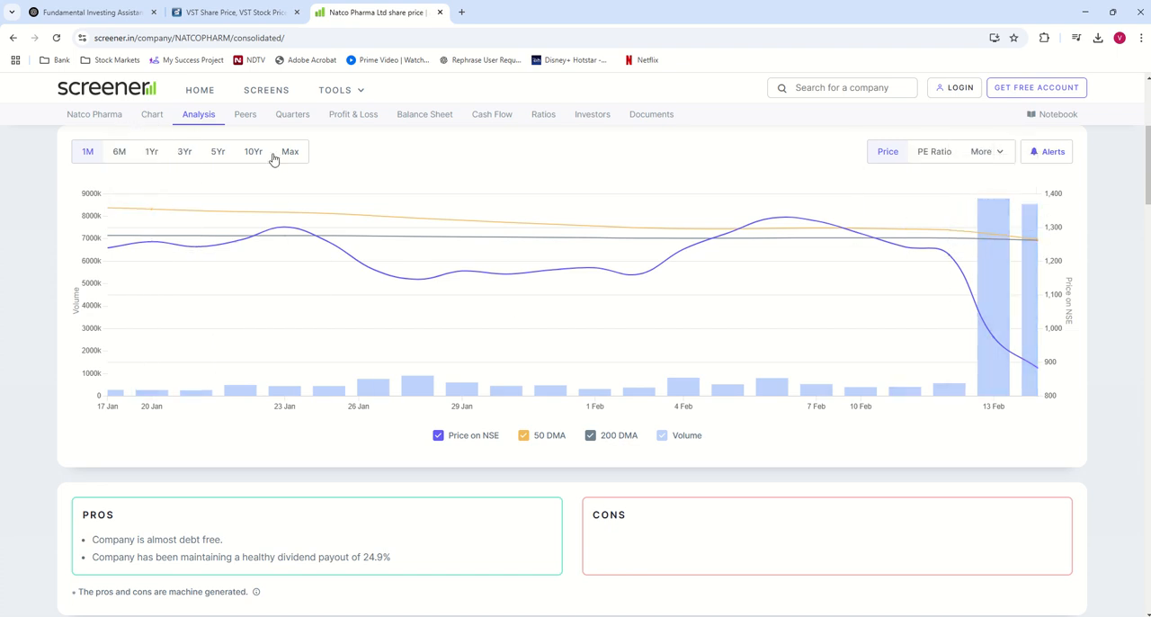
click(290, 152)
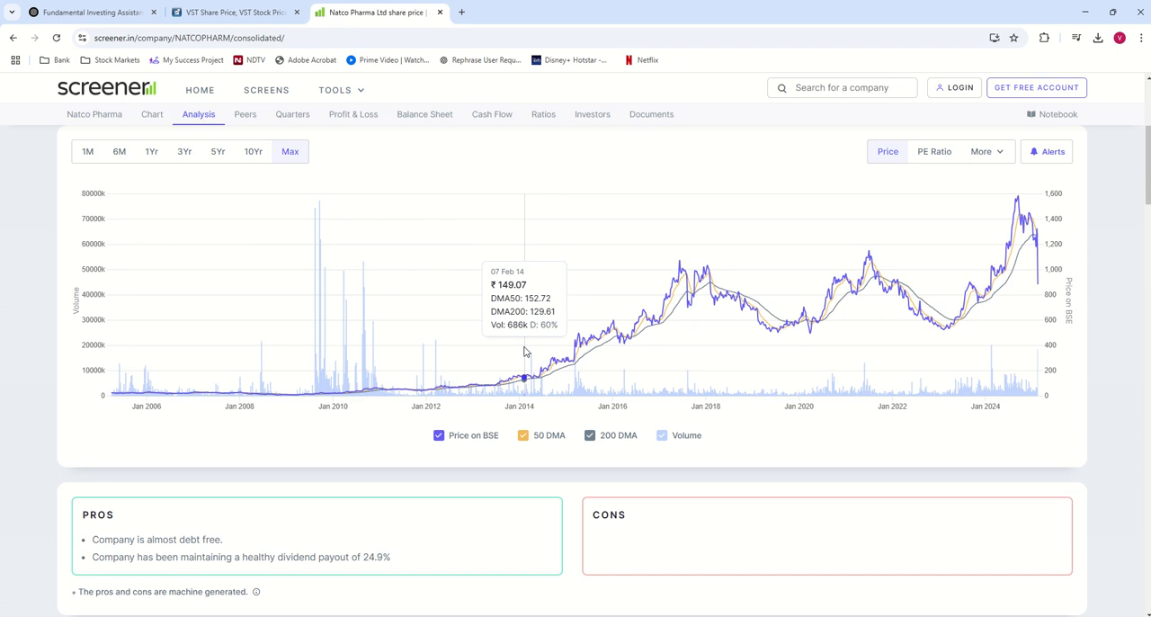
mouse_move(622, 278)
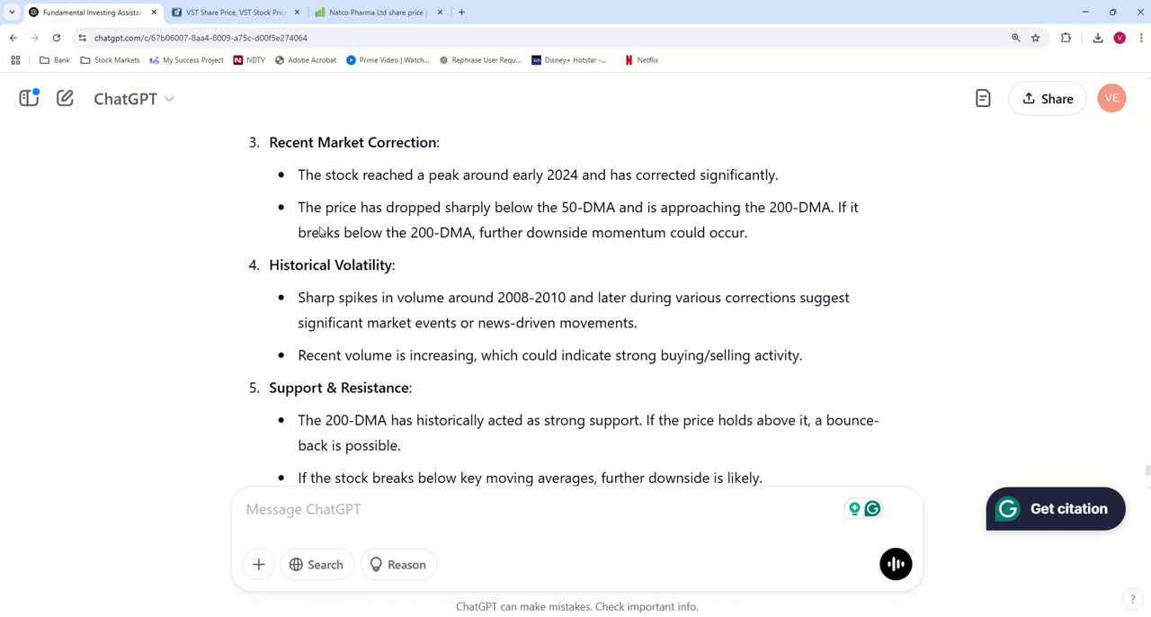
drag(313, 207, 748, 232)
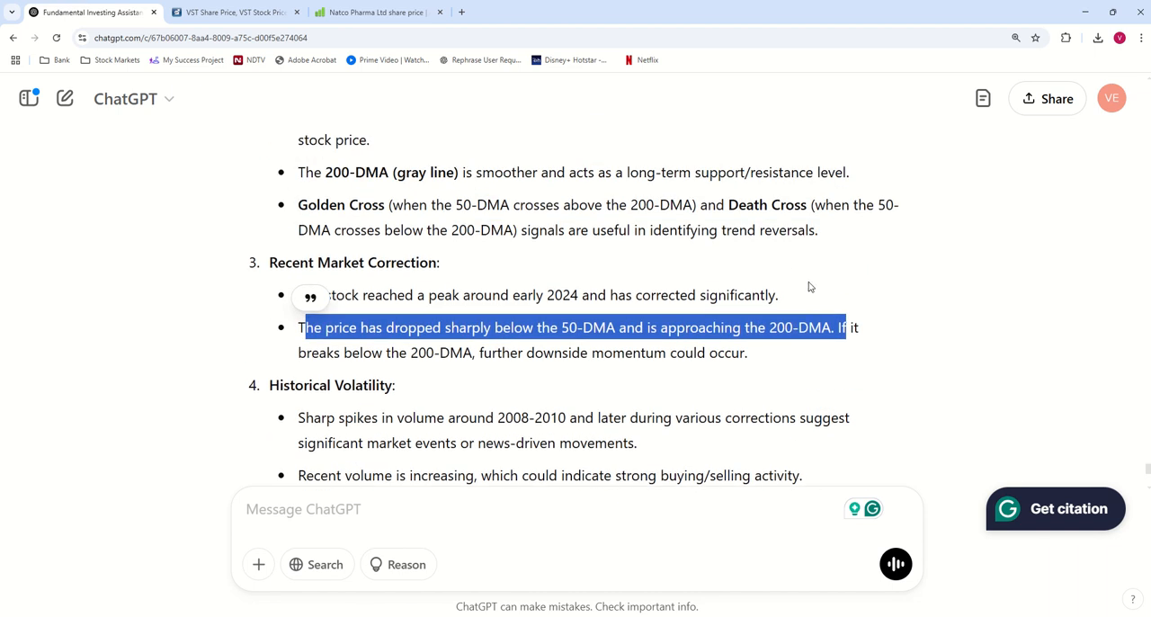
scroll(down, 3)
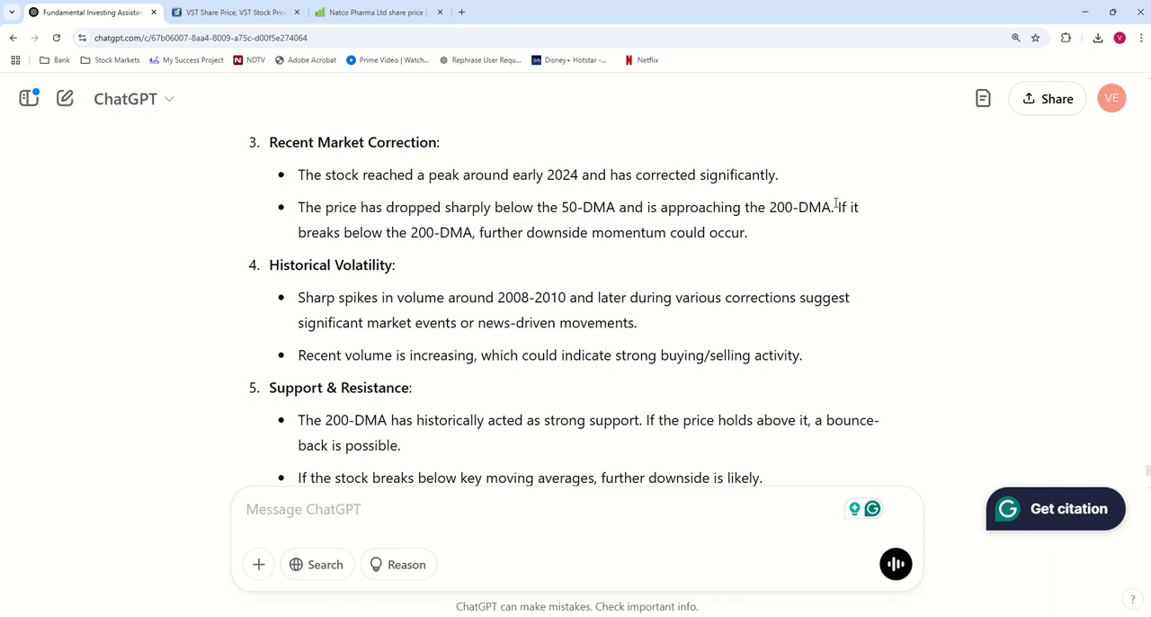
scroll(down, 3)
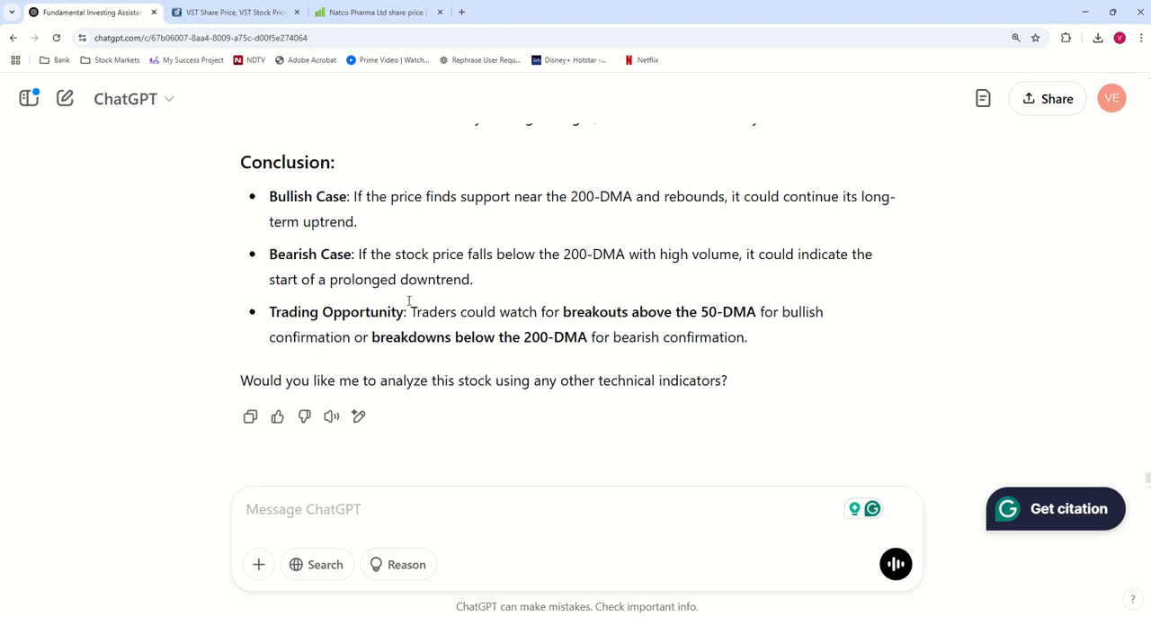
mouse_move(263, 162)
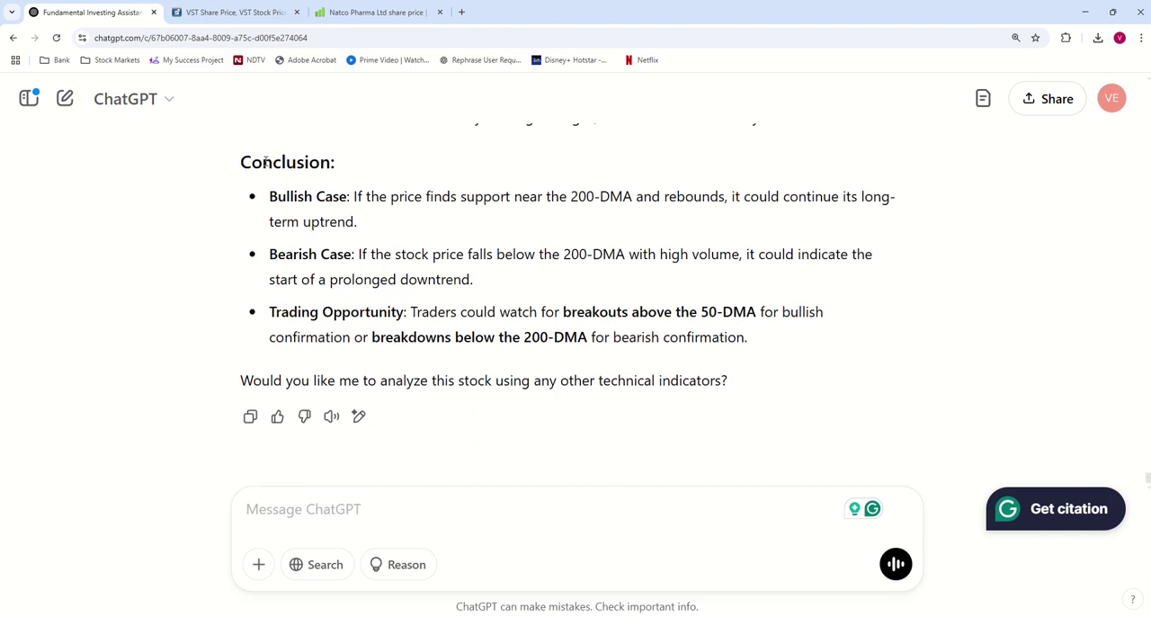
mouse_move(754, 382)
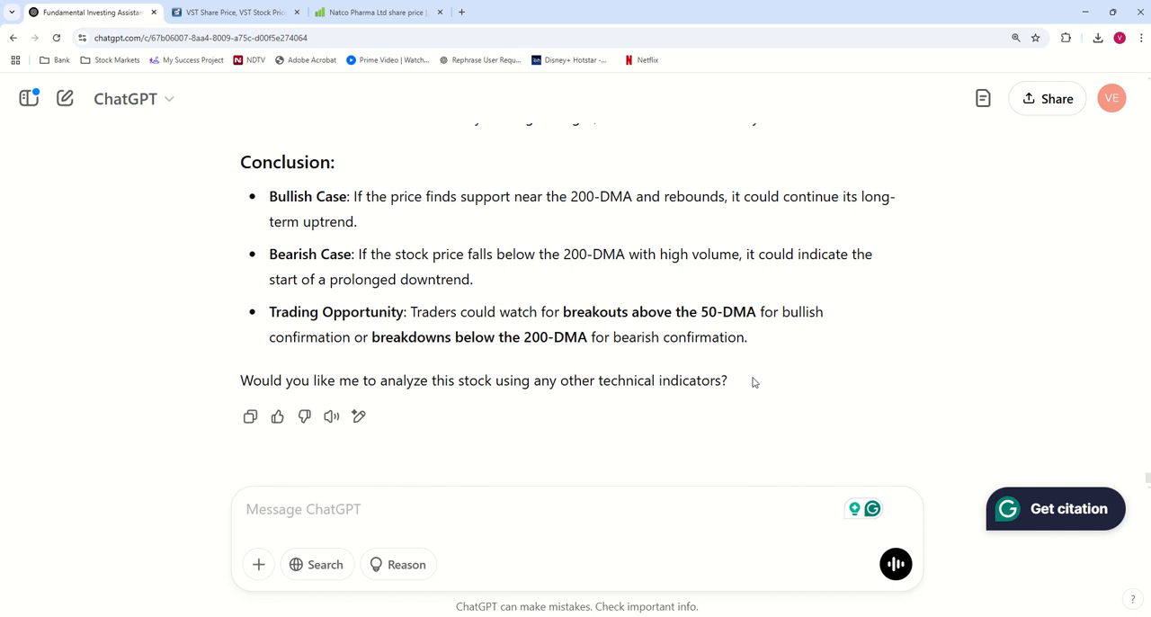
mouse_move(734, 367)
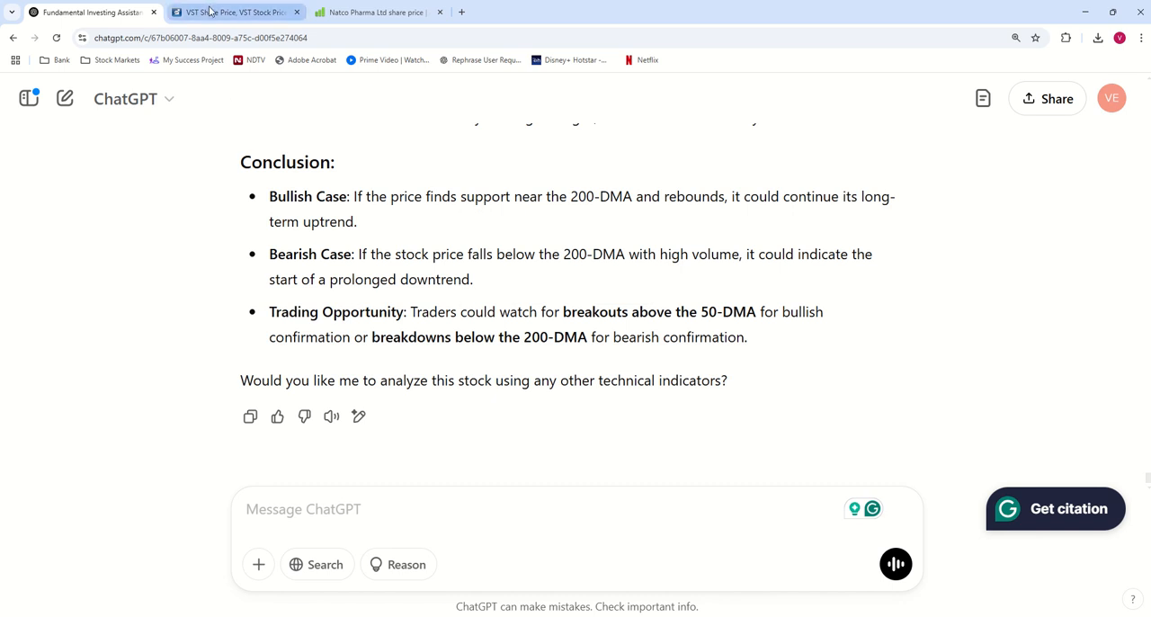
View the VST Industries advanced chart with Bollinger Bands across its full history since 2014
click(220, 14)
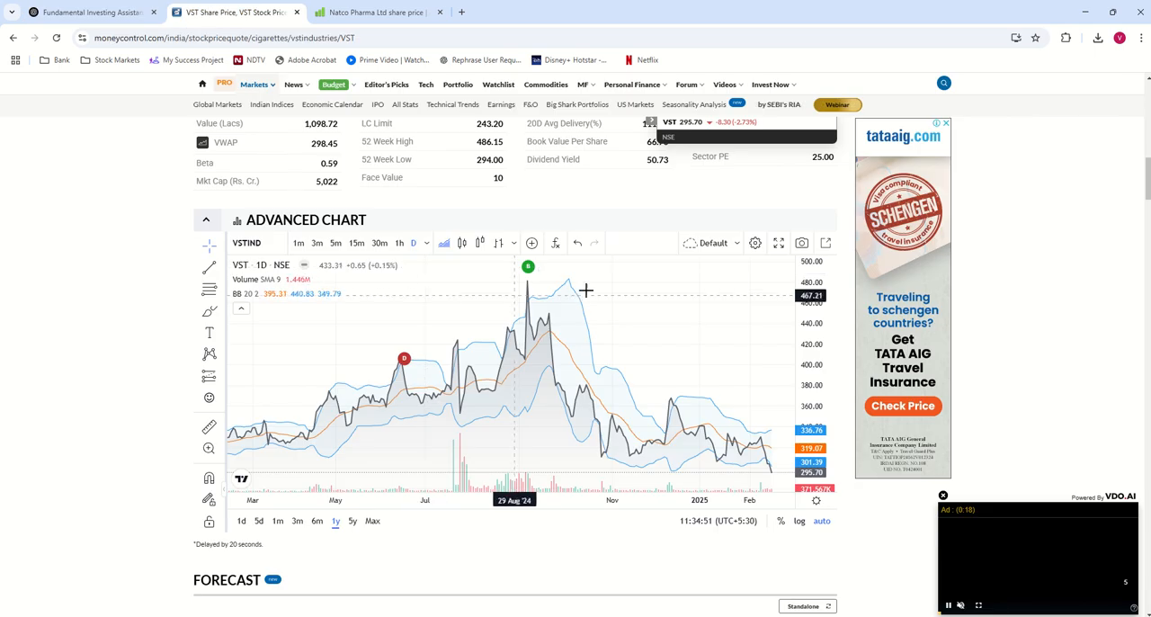
click(778, 243)
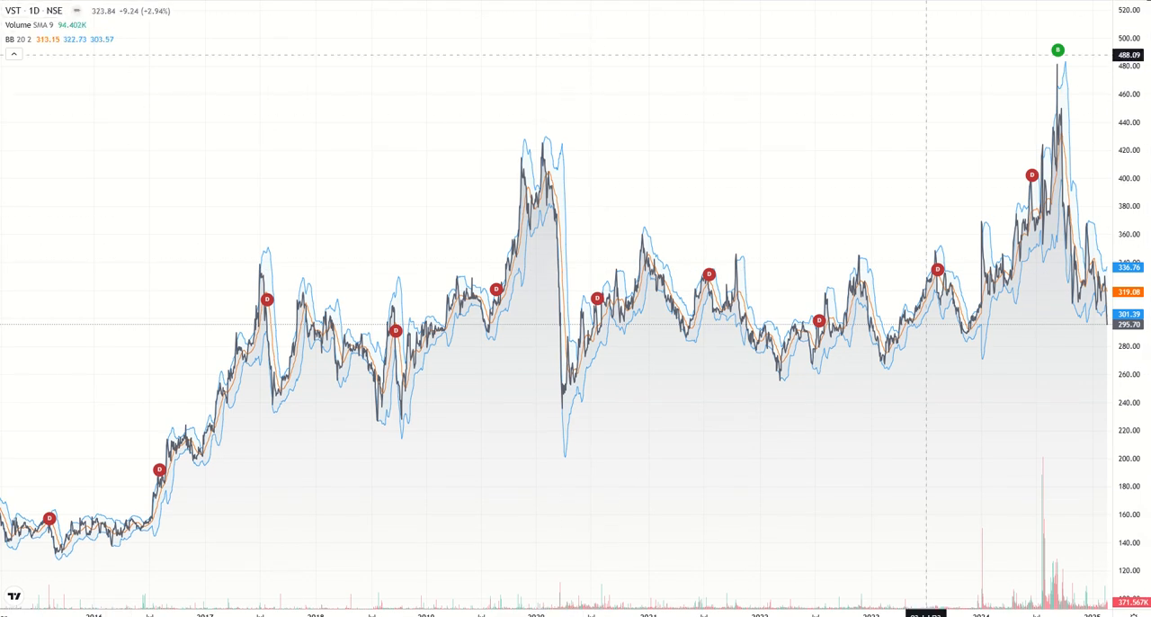
mouse_move(1072, 521)
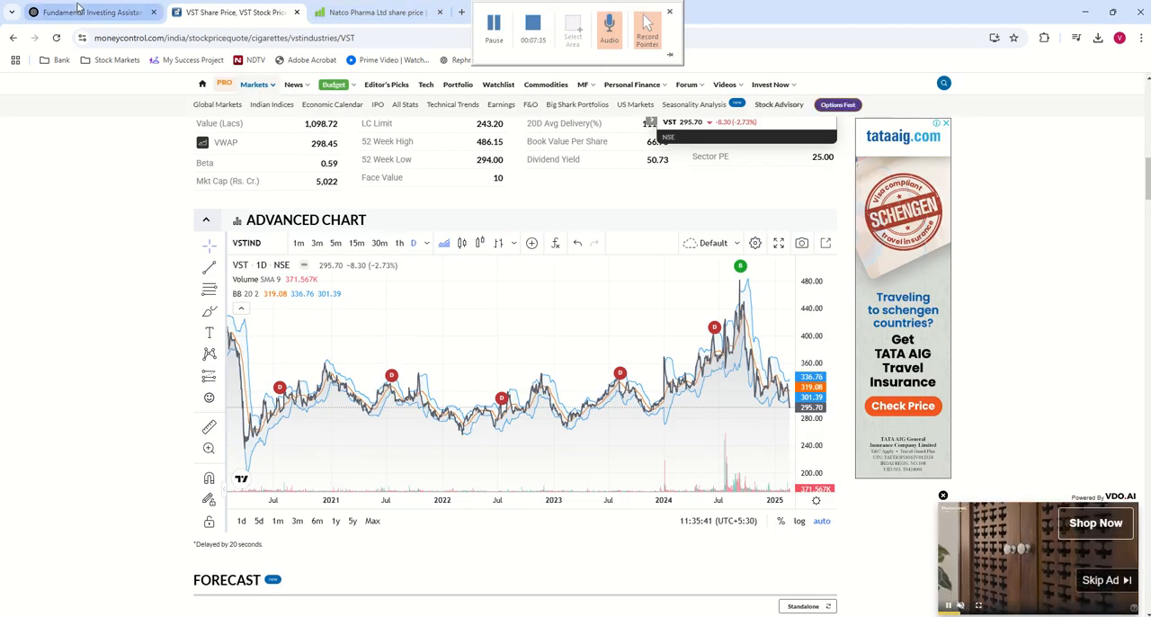
Send ChatGPT the VST Industries chart image asking it to analyse it and share inferences
click(99, 11)
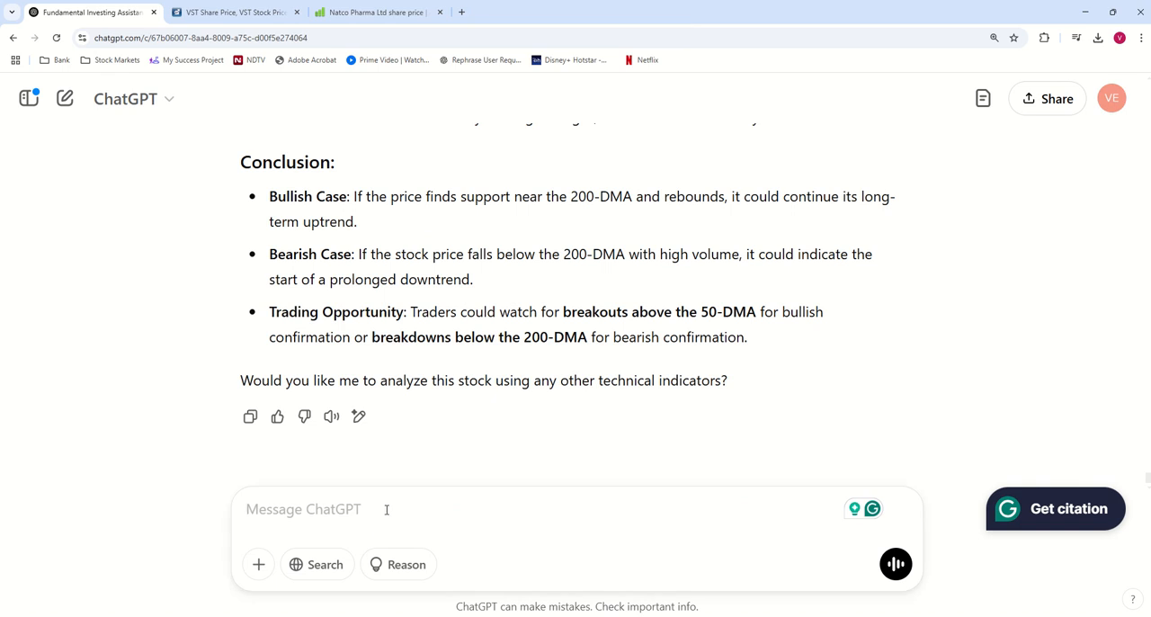
text(anayse)
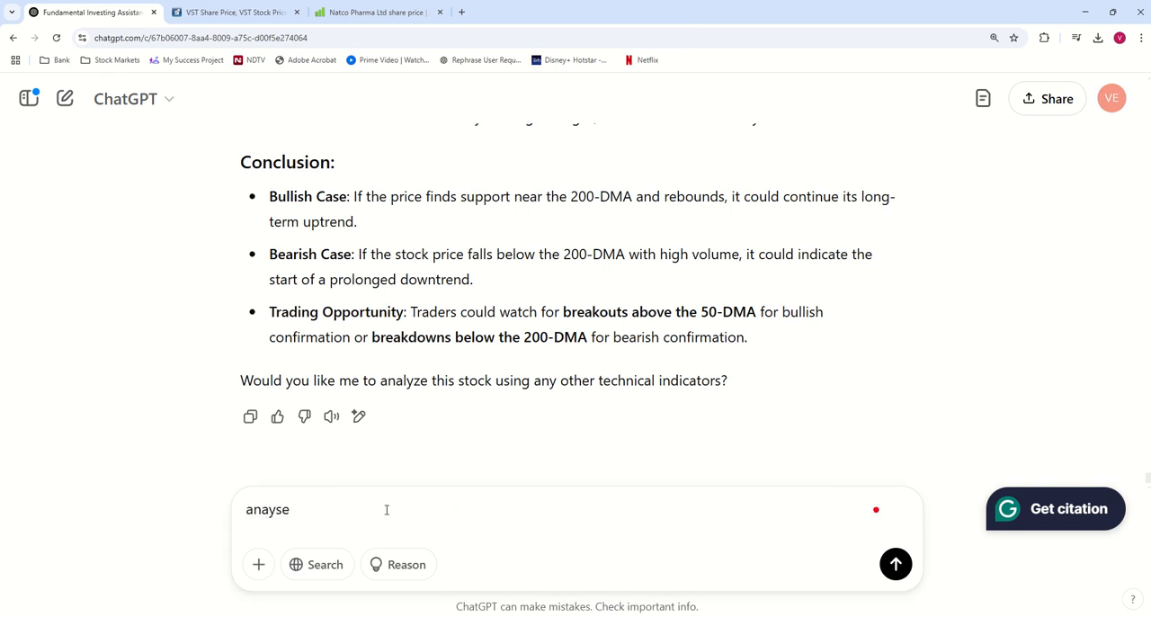
text(analyse this image and share your)
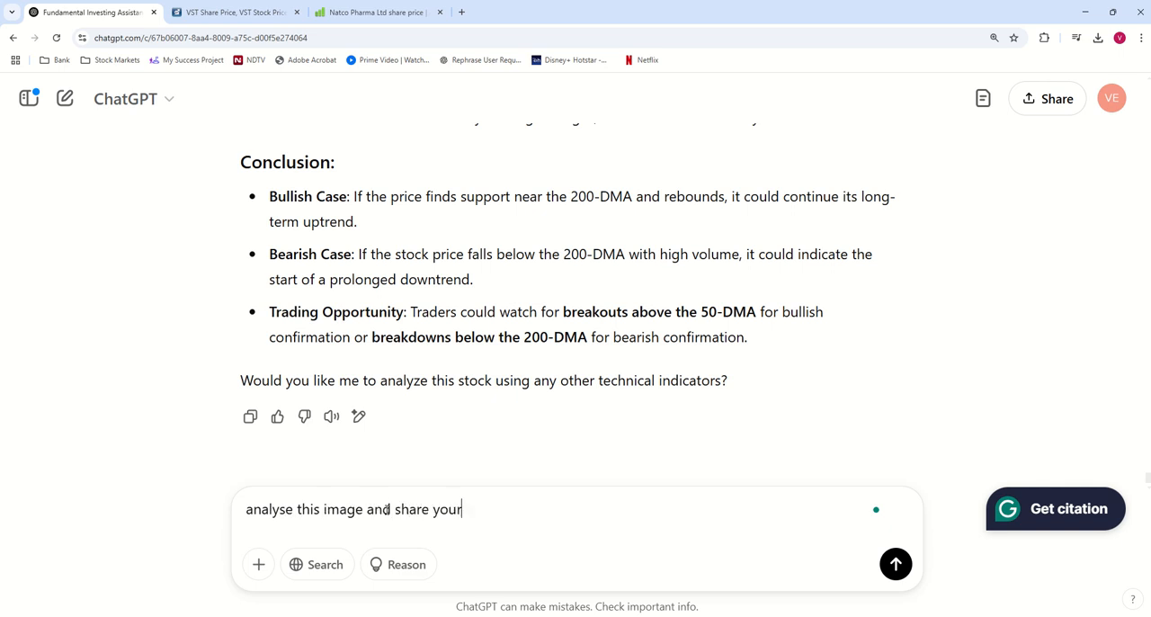
text(inferences:)
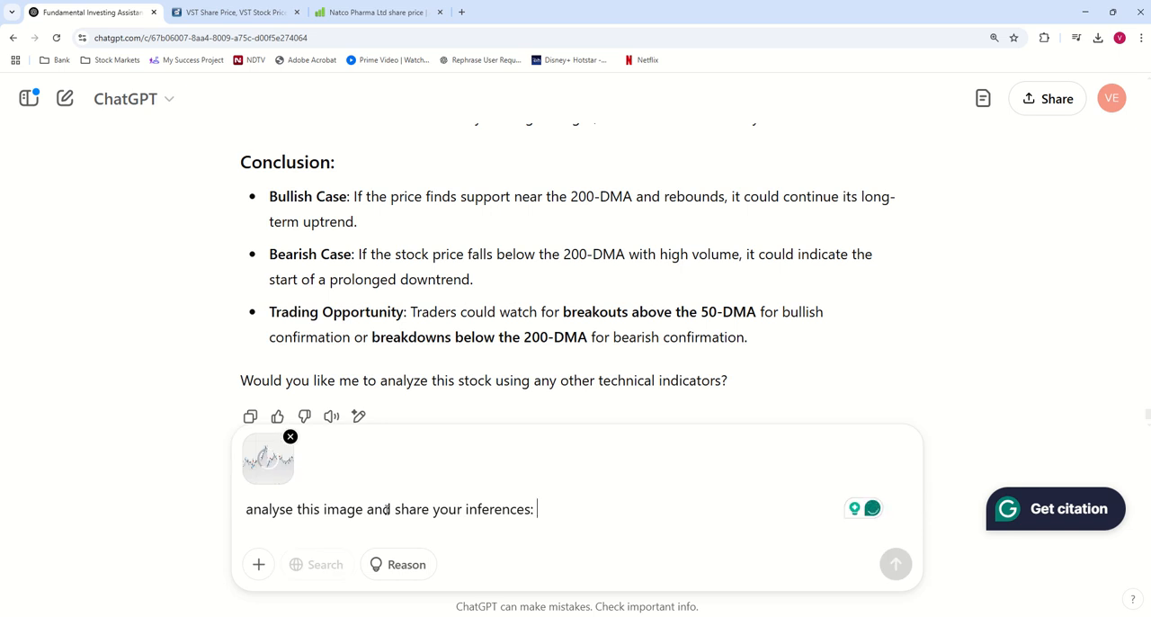
click(895, 565)
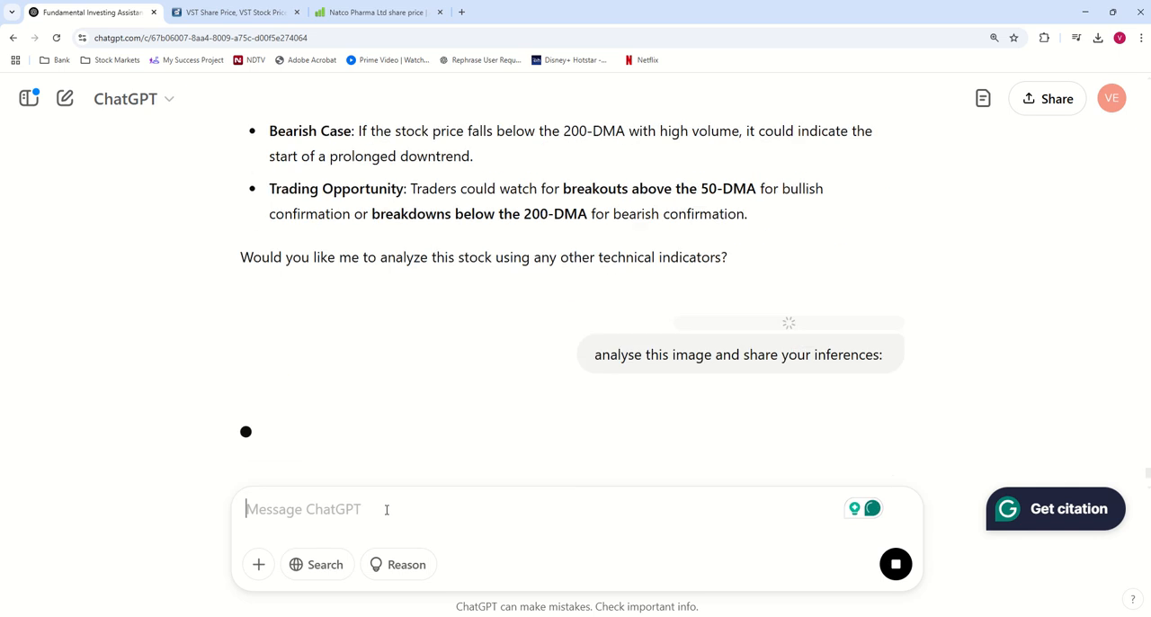
Read ChatGPT's VST analysis on Bollinger Bands, moving average, support/resistance, volatility and strategies
scroll(up, 3)
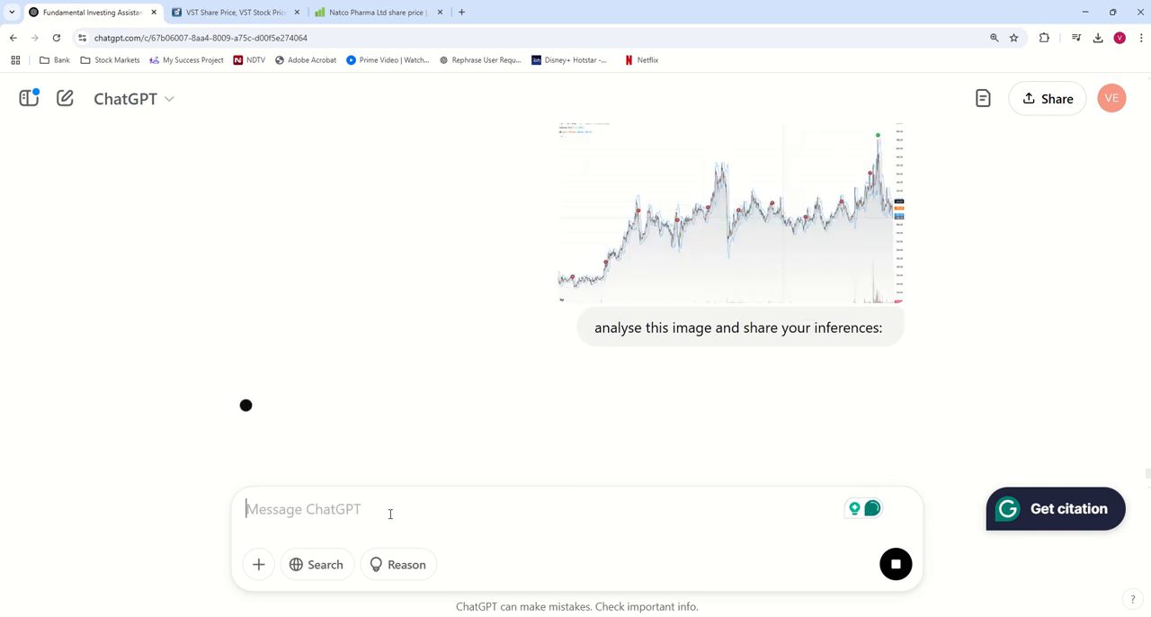
mouse_move(230, 552)
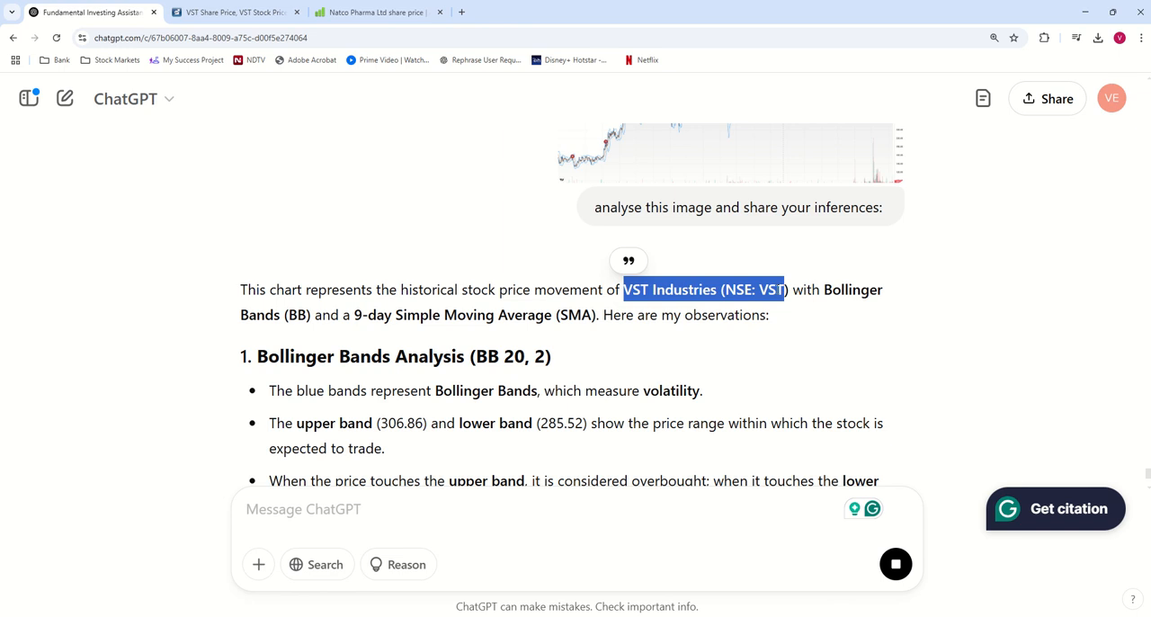
scroll(down, 3)
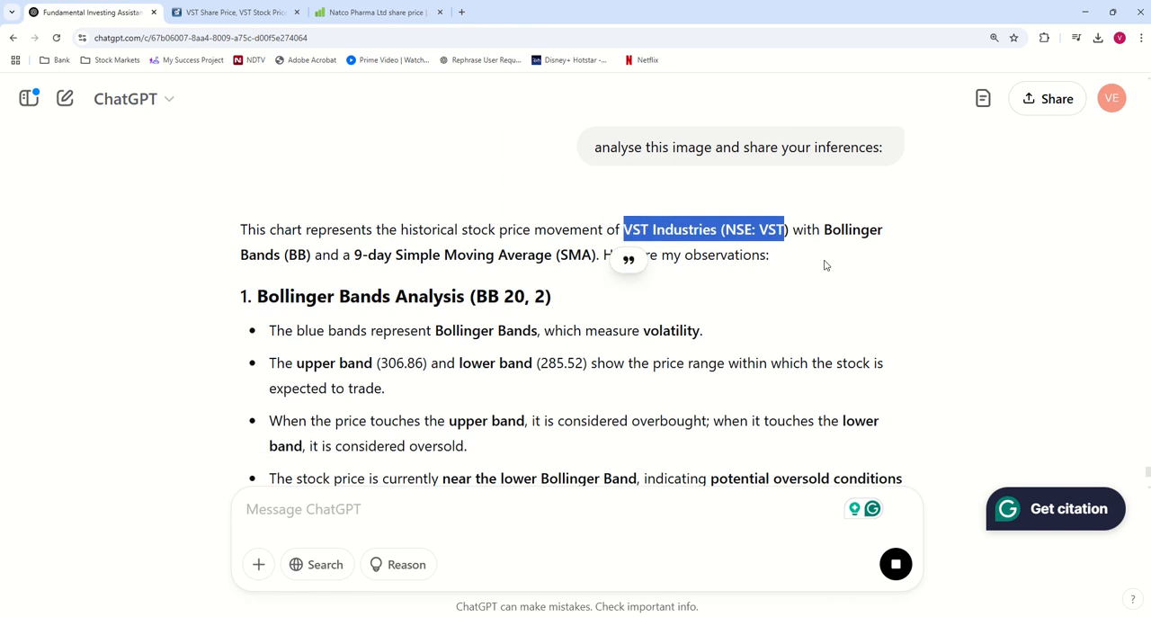
scroll(down, 3)
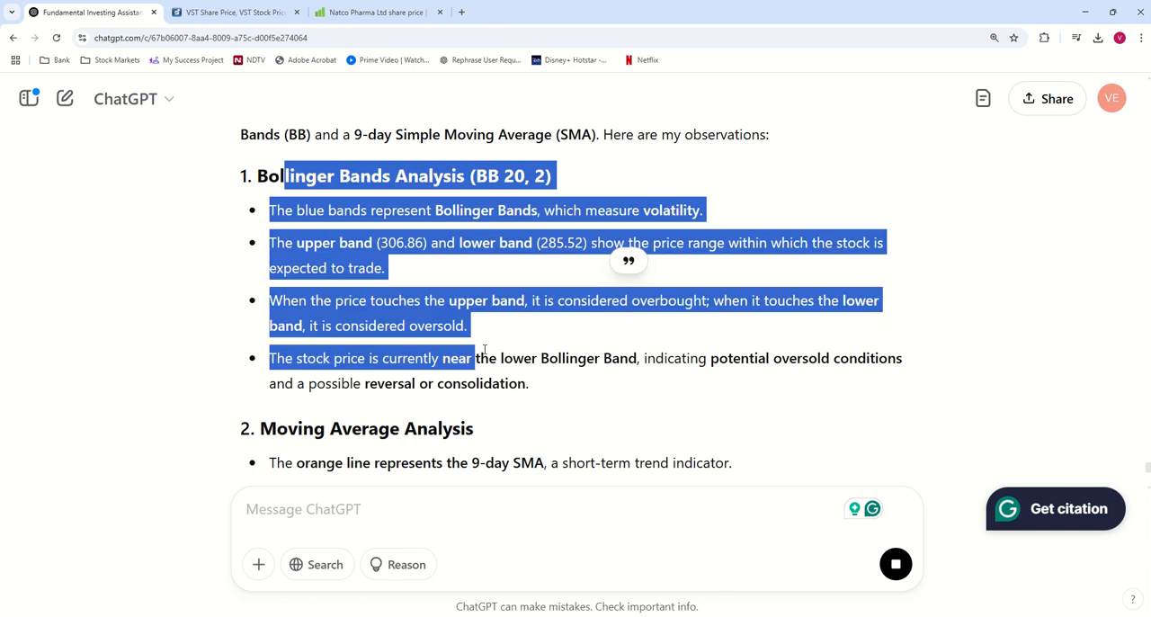
scroll(down, 3)
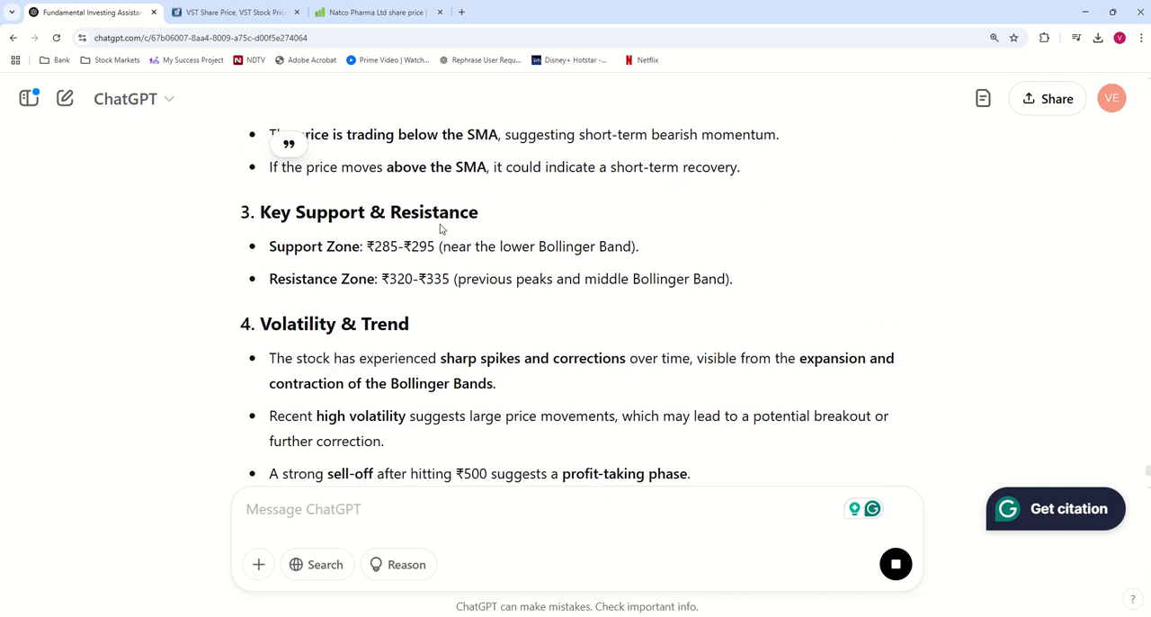
scroll(down, 3)
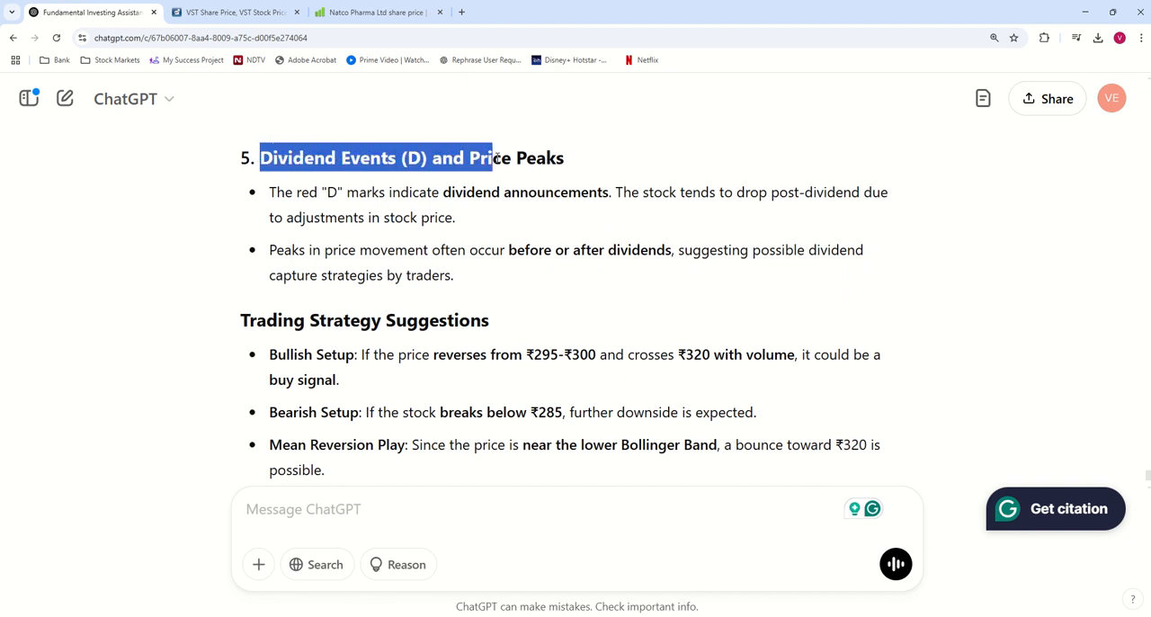
scroll(down, 3)
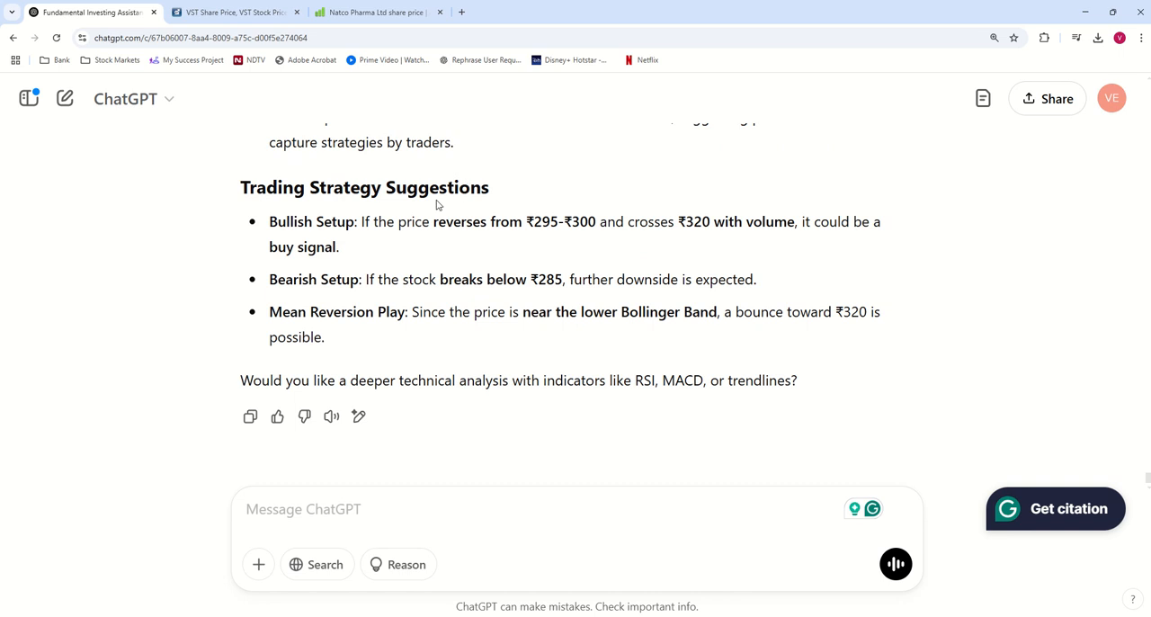
mouse_move(619, 273)
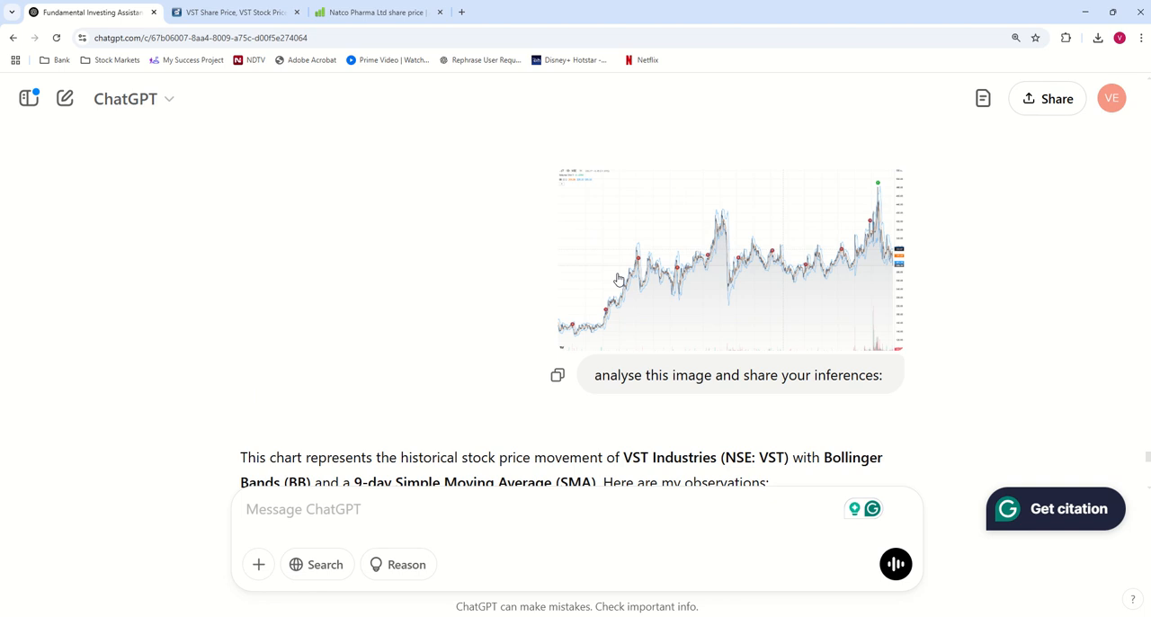
mouse_move(310, 422)
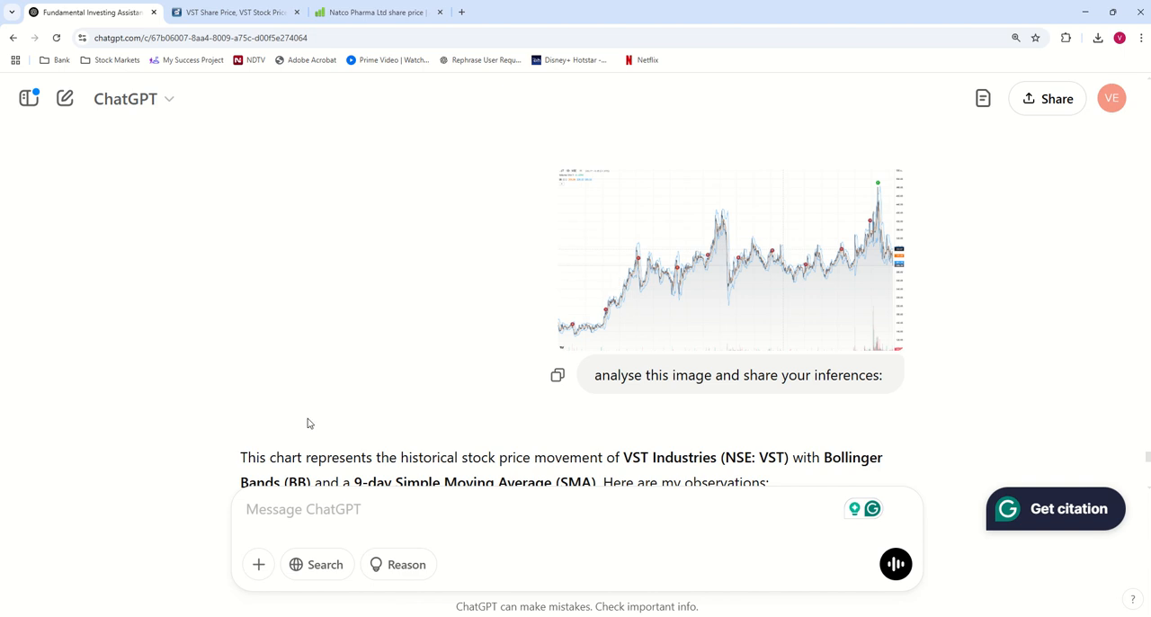
Ask ChatGPT 'Can you please give more inferences from the Bollinger band analysis?'
scroll(down, 3)
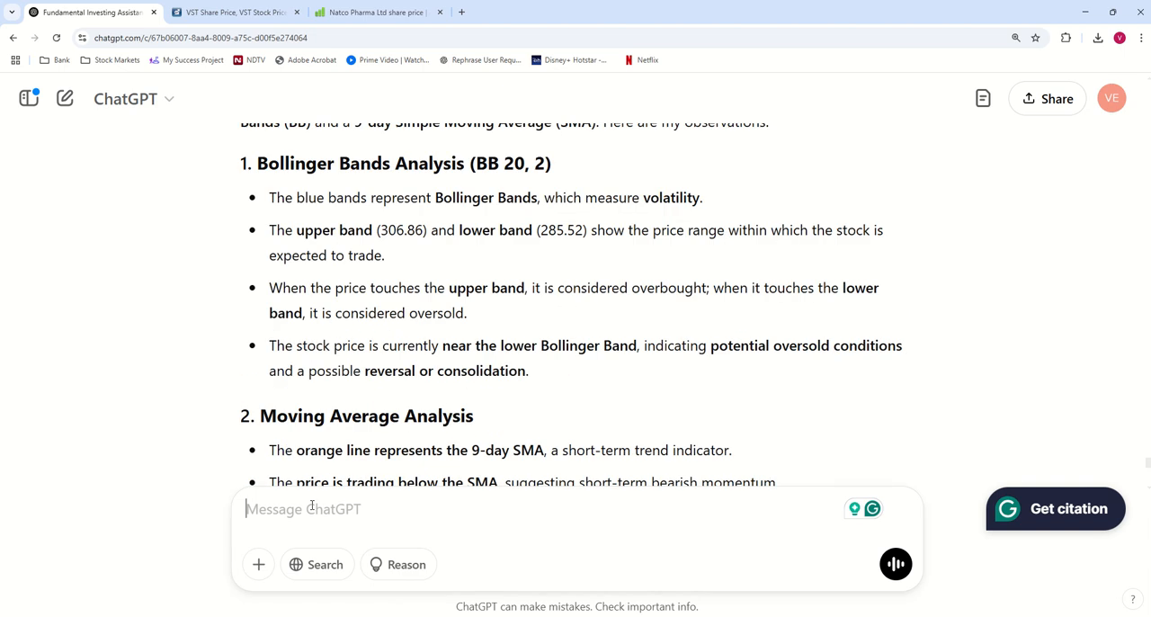
text(Can you please give more i)
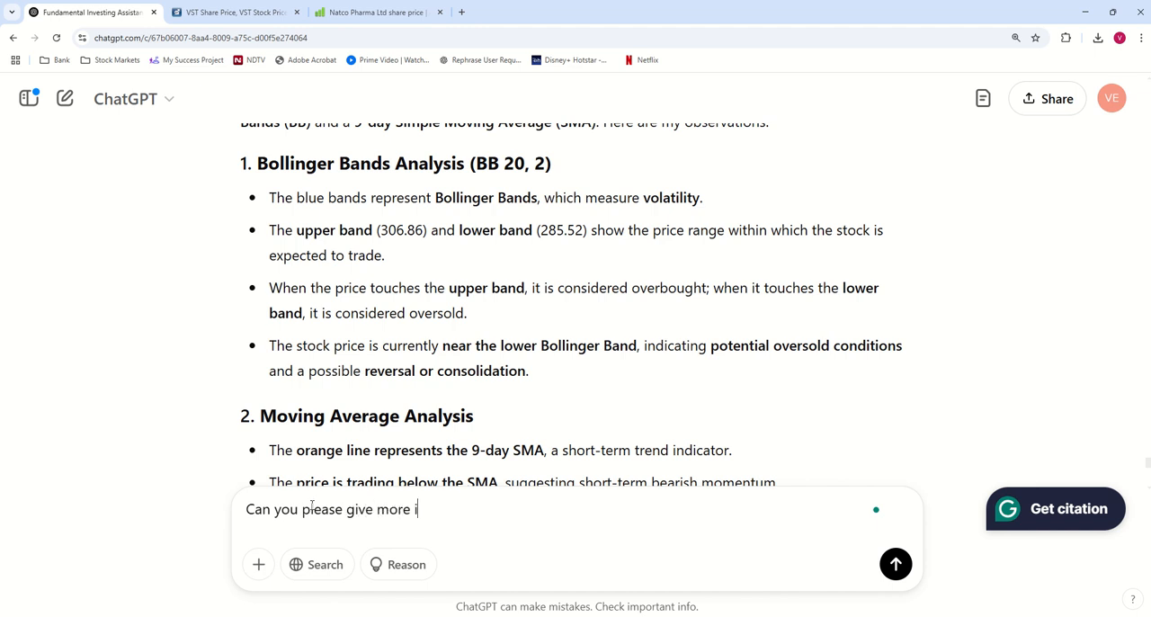
text(nferences from the Bo)
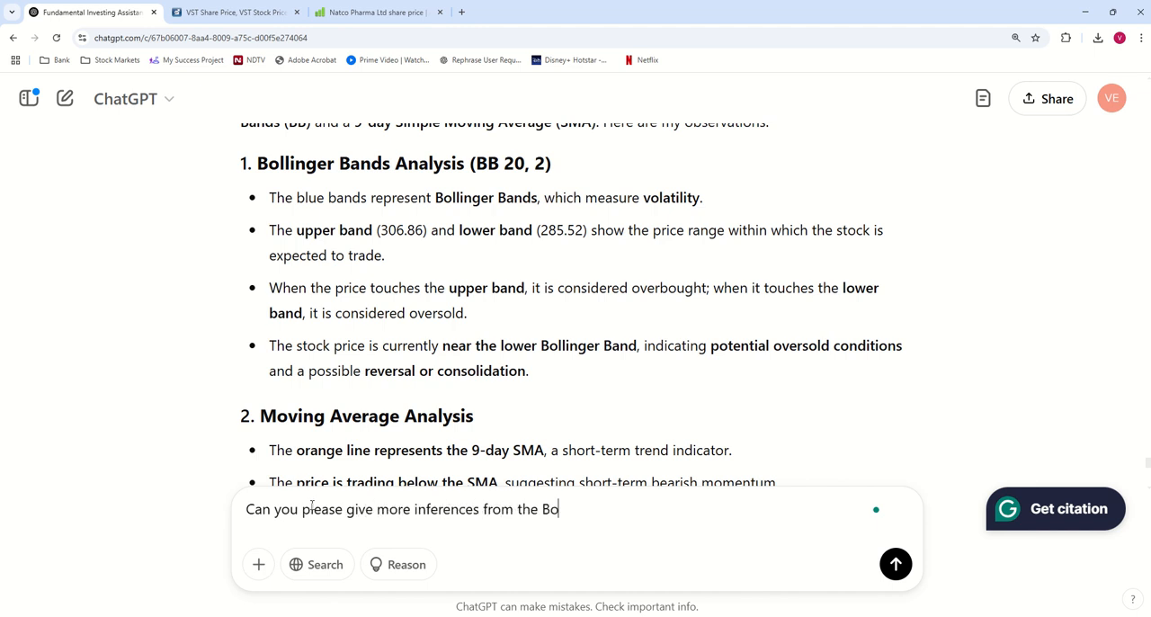
text(llinger b)
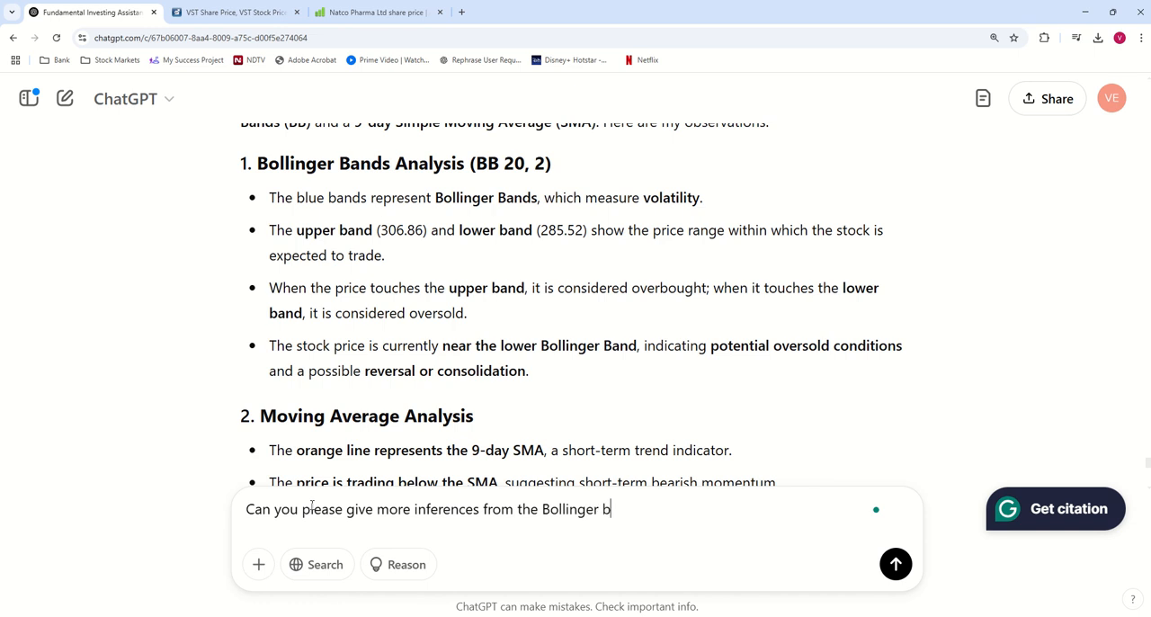
text(and analysis?)
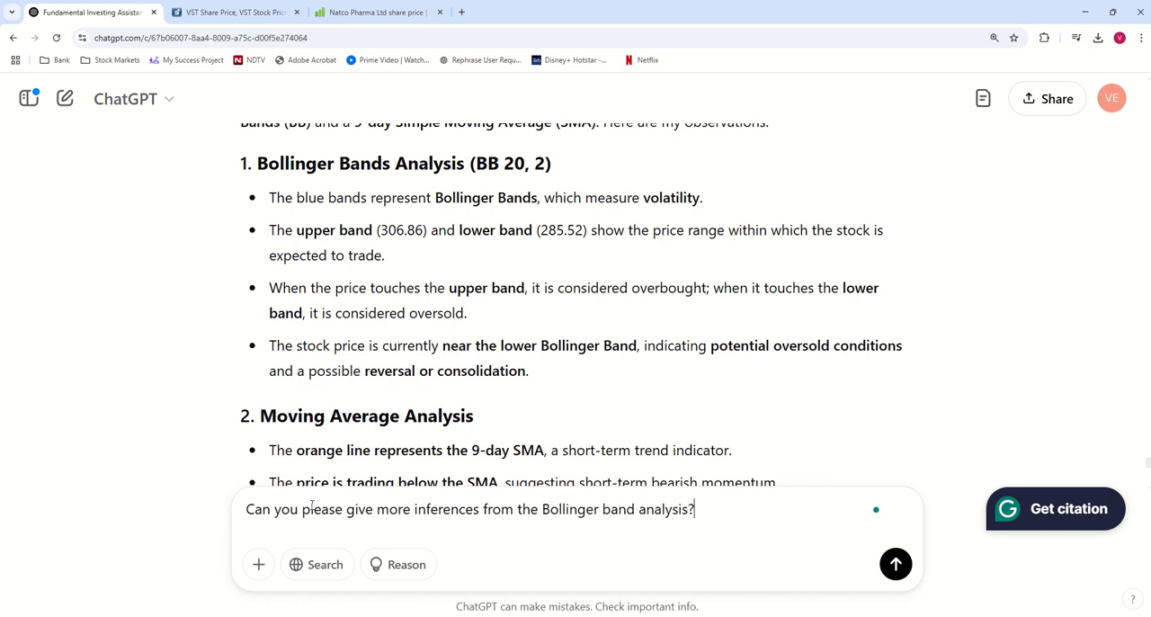
click(896, 565)
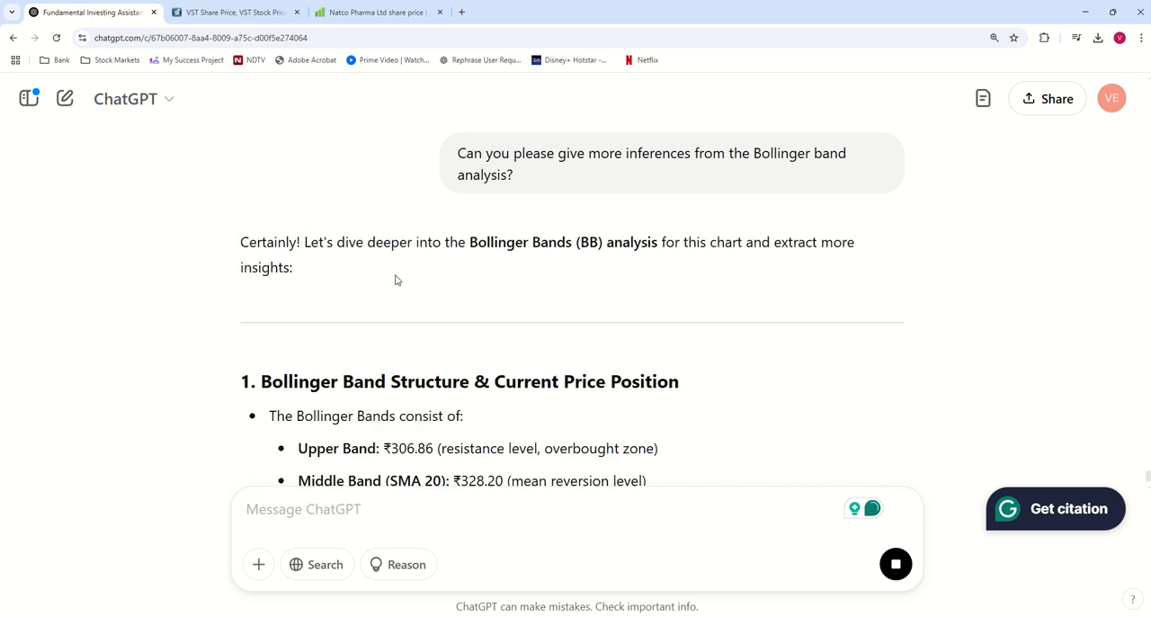
Read the band structure section, highlighting the line that current price is below the middle band
scroll(down, 3)
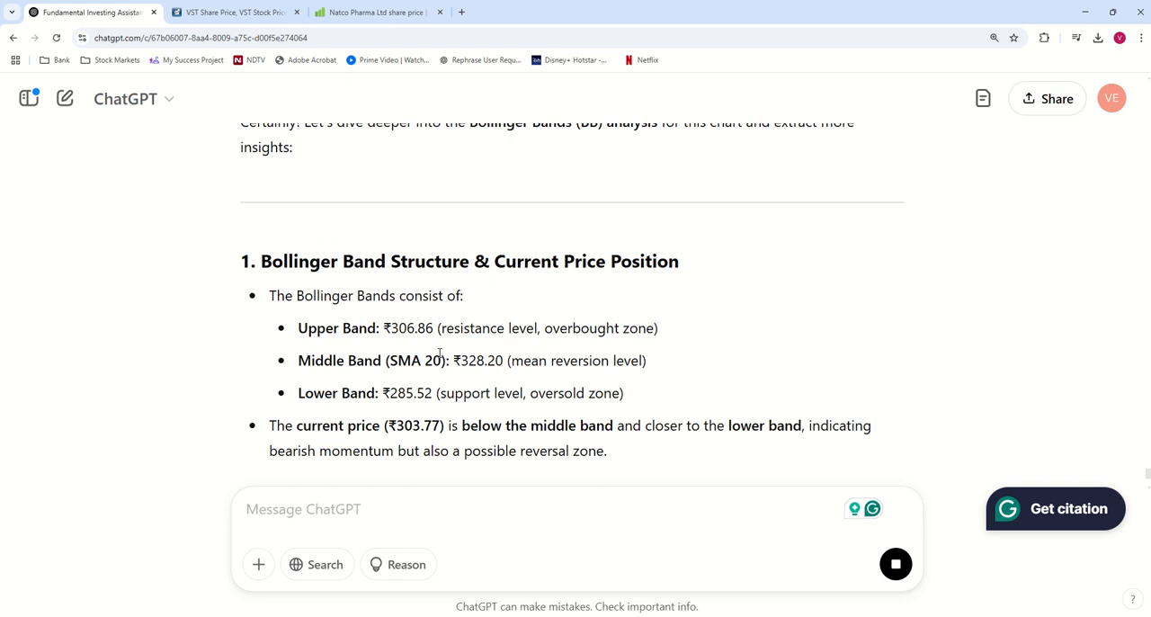
scroll(down, 3)
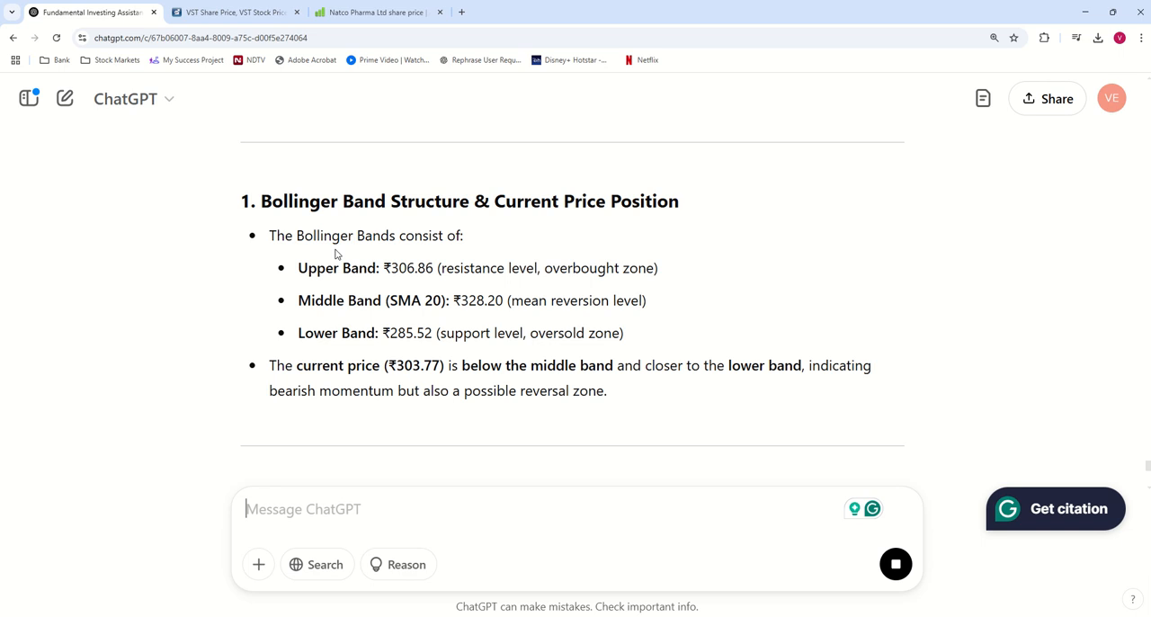
scroll(down, 3)
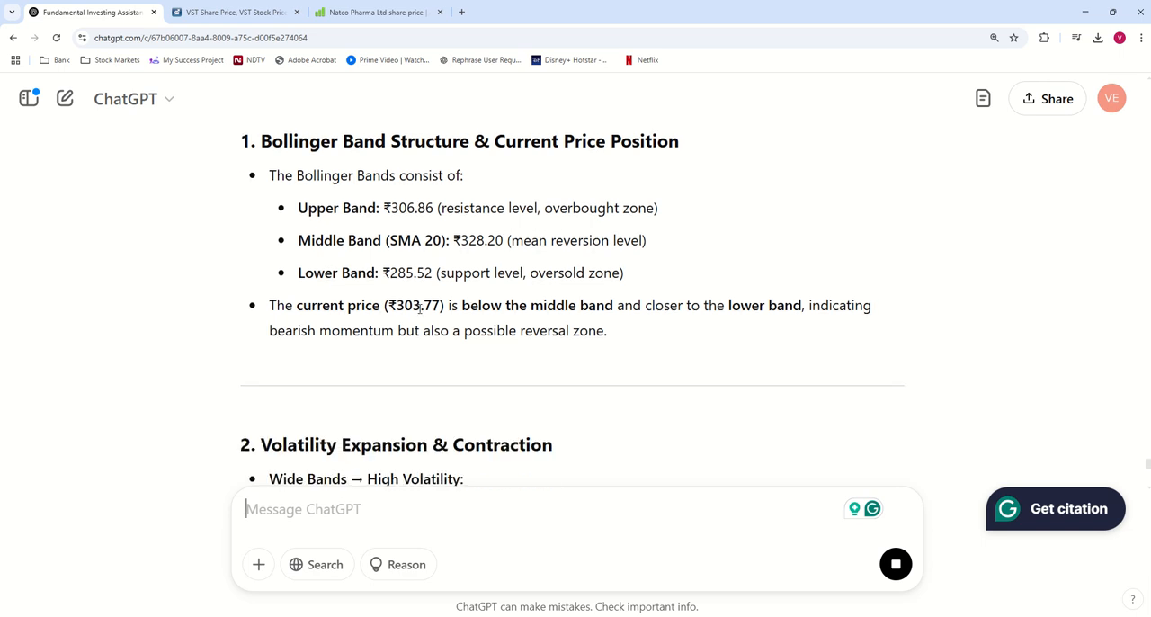
scroll(down, 3)
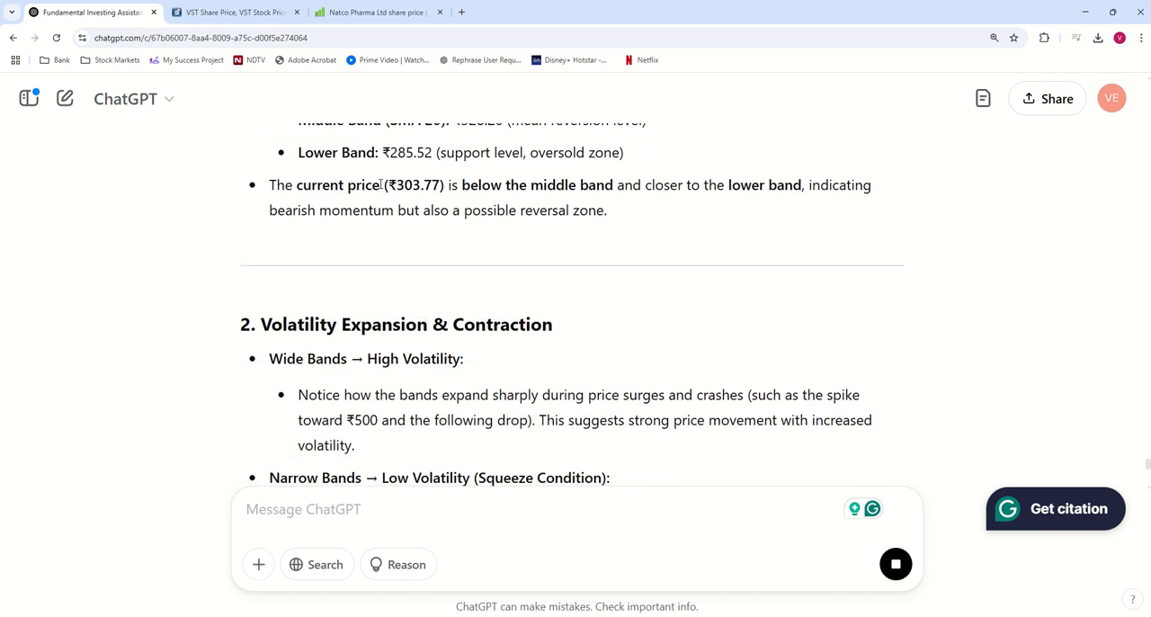
drag(363, 184, 615, 184)
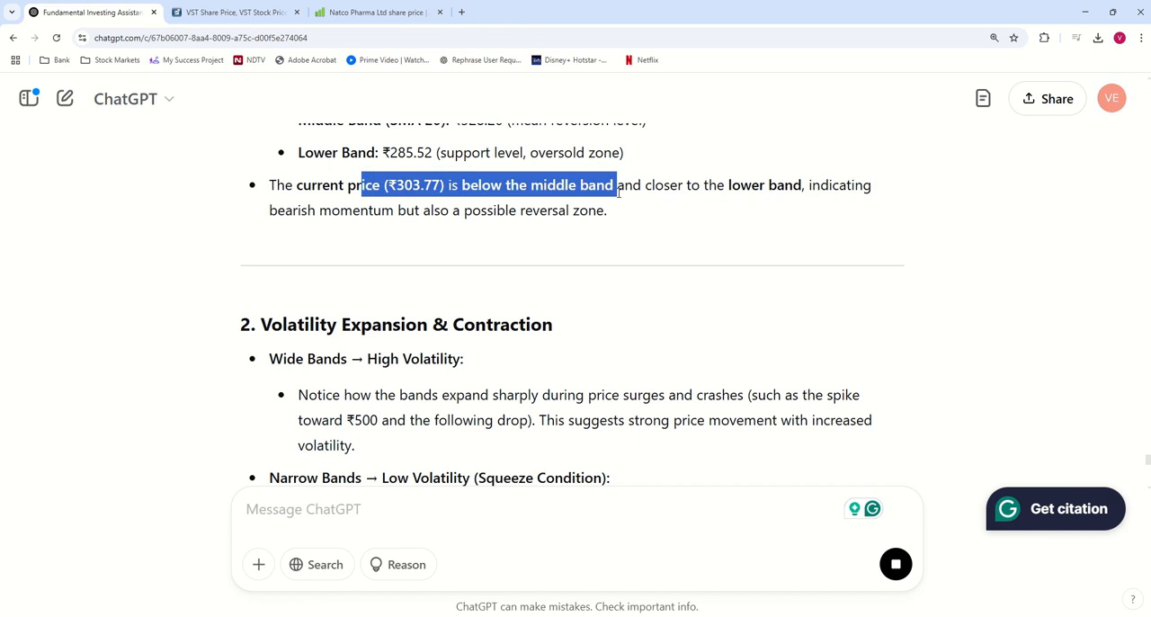
Read the rest covering volatility, breakouts versus reversals, divergences and trade setups
scroll(down, 3)
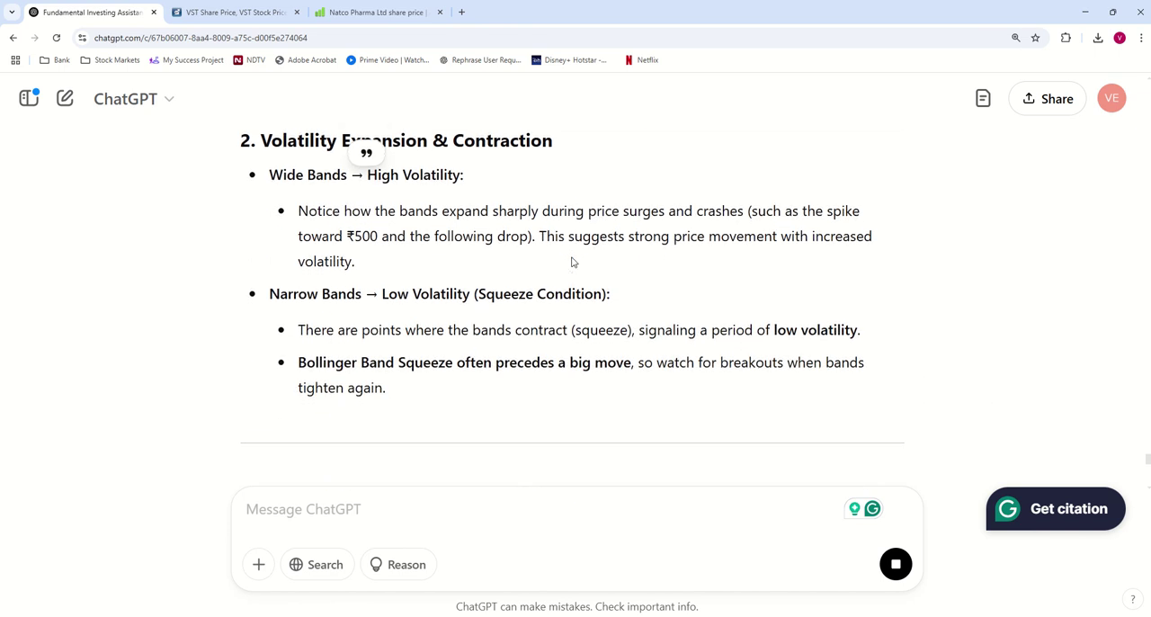
scroll(down, 3)
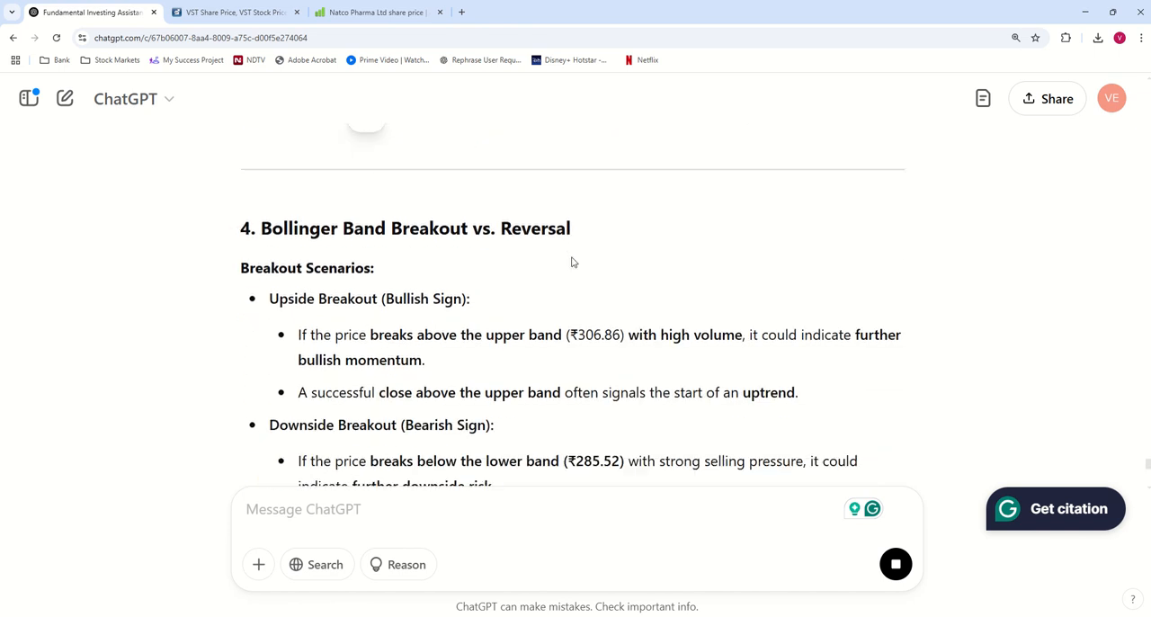
scroll(down, 3)
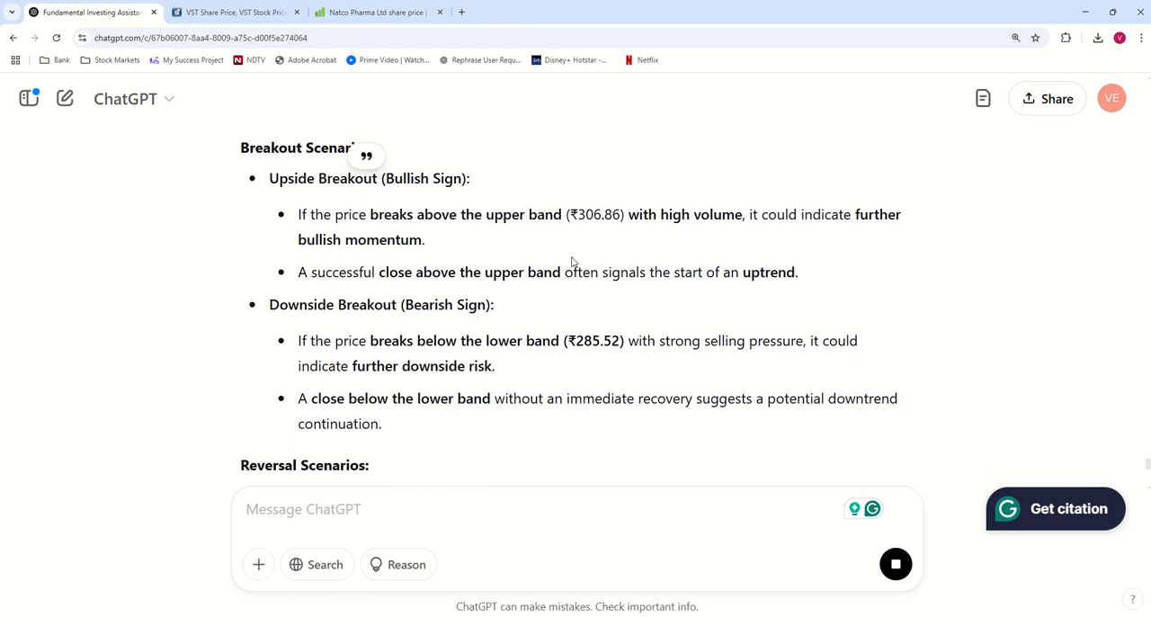
scroll(down, 3)
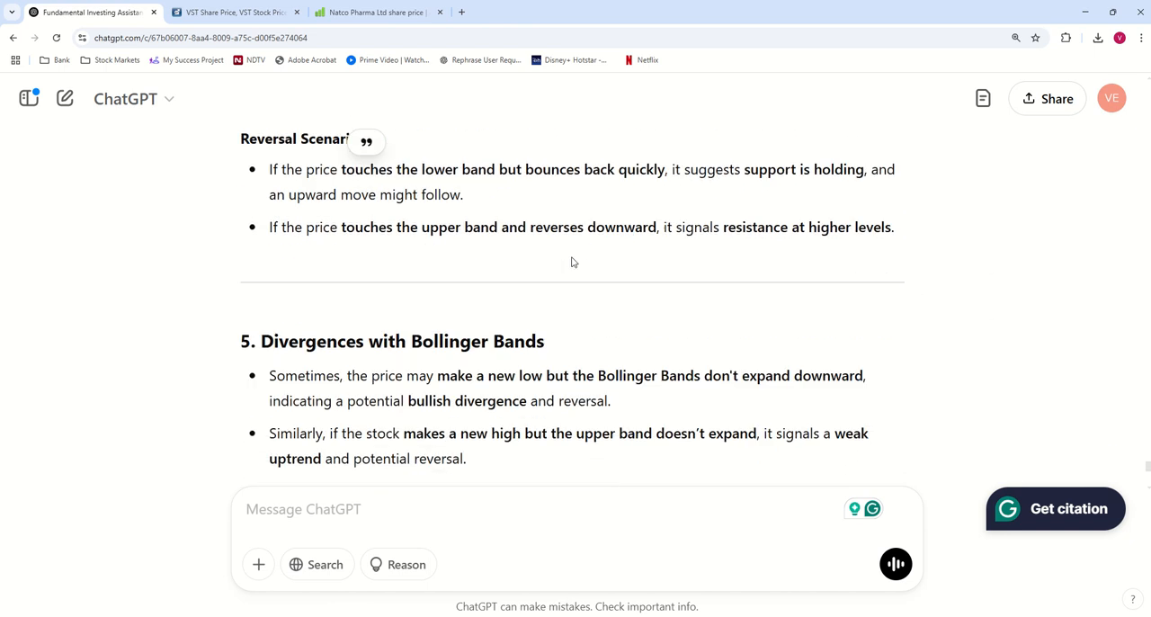
scroll(down, 3)
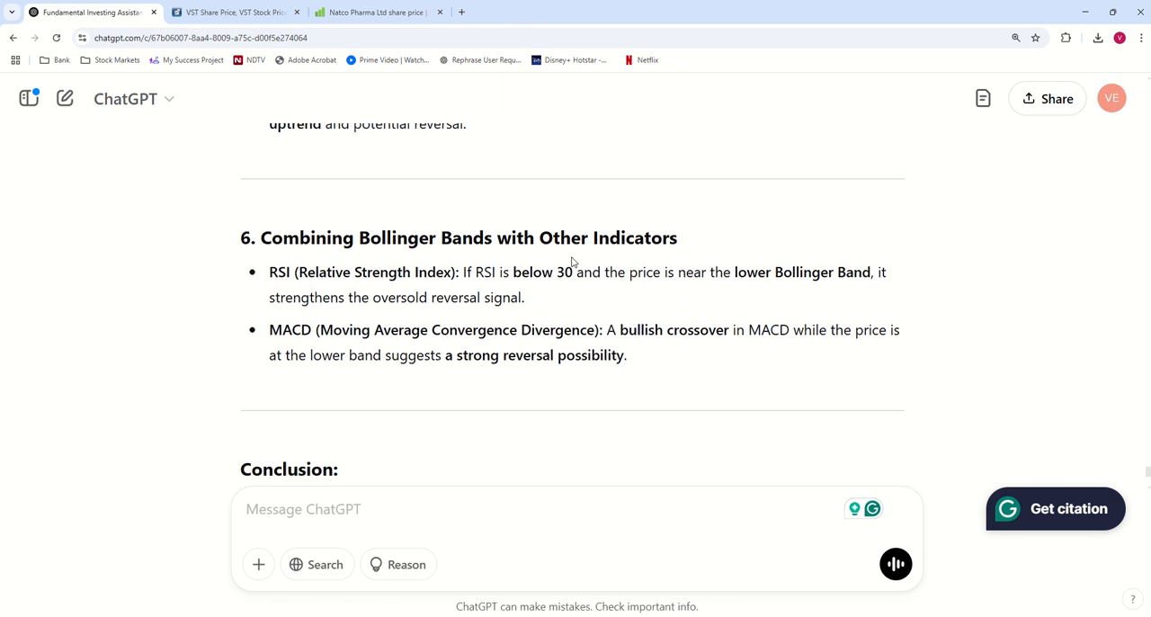
scroll(down, 3)
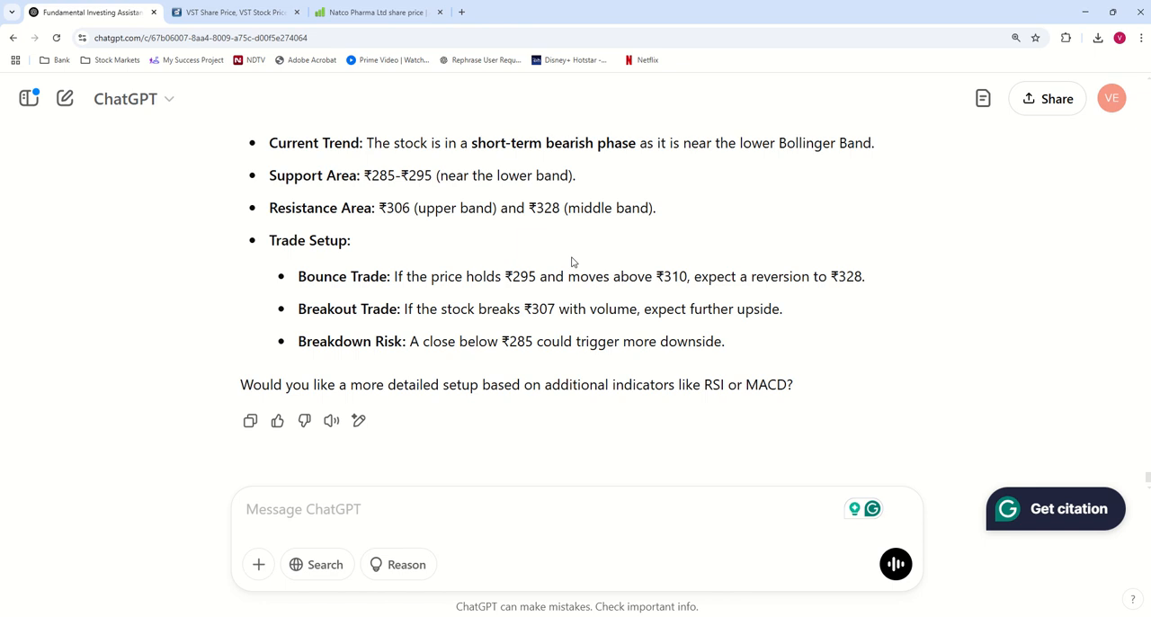
mouse_move(615, 232)
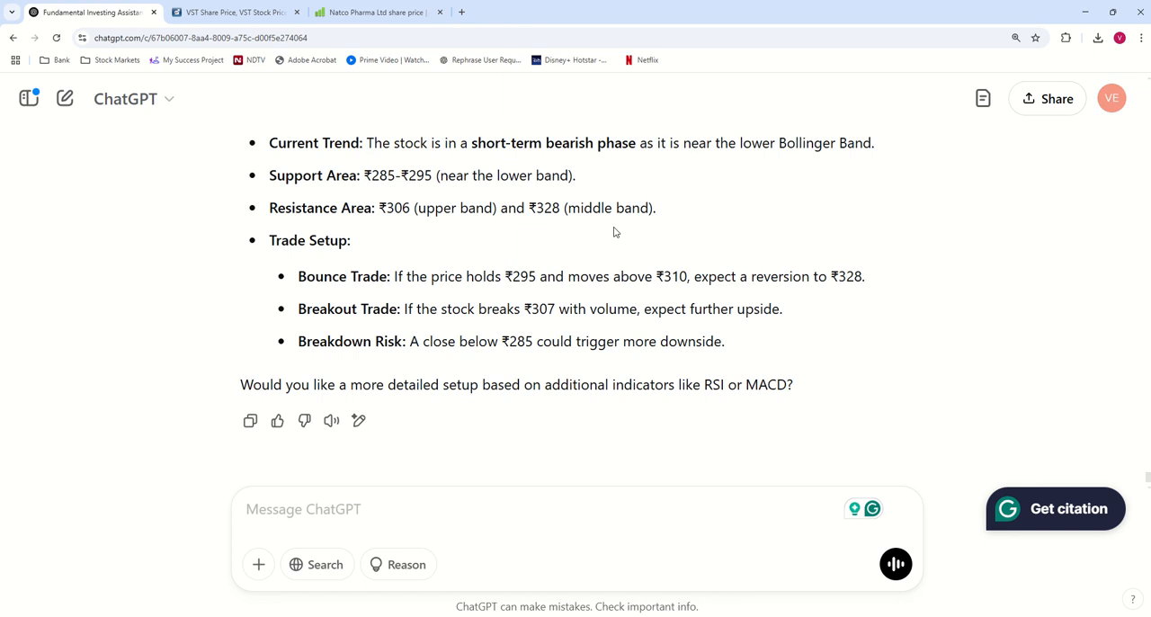